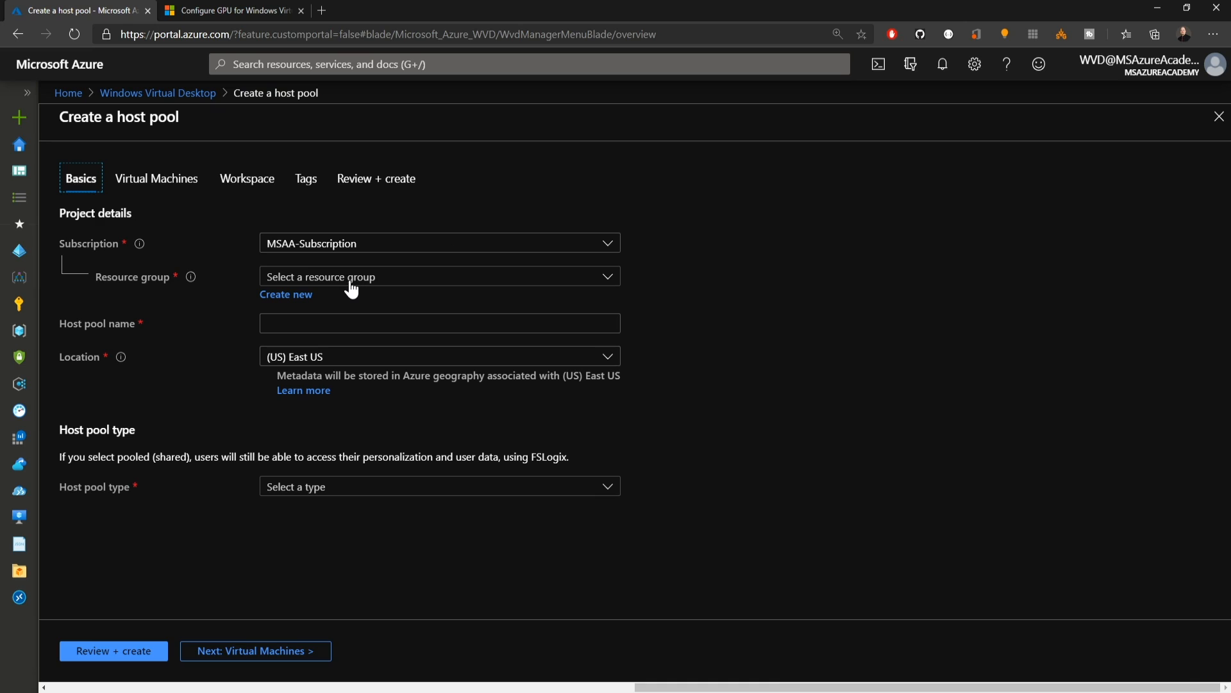
# Step: Name the host pool Pool-GPU-HP-0 in a new Pool-GPU resource group
pyautogui.write('Pool-GPU-HP-0')
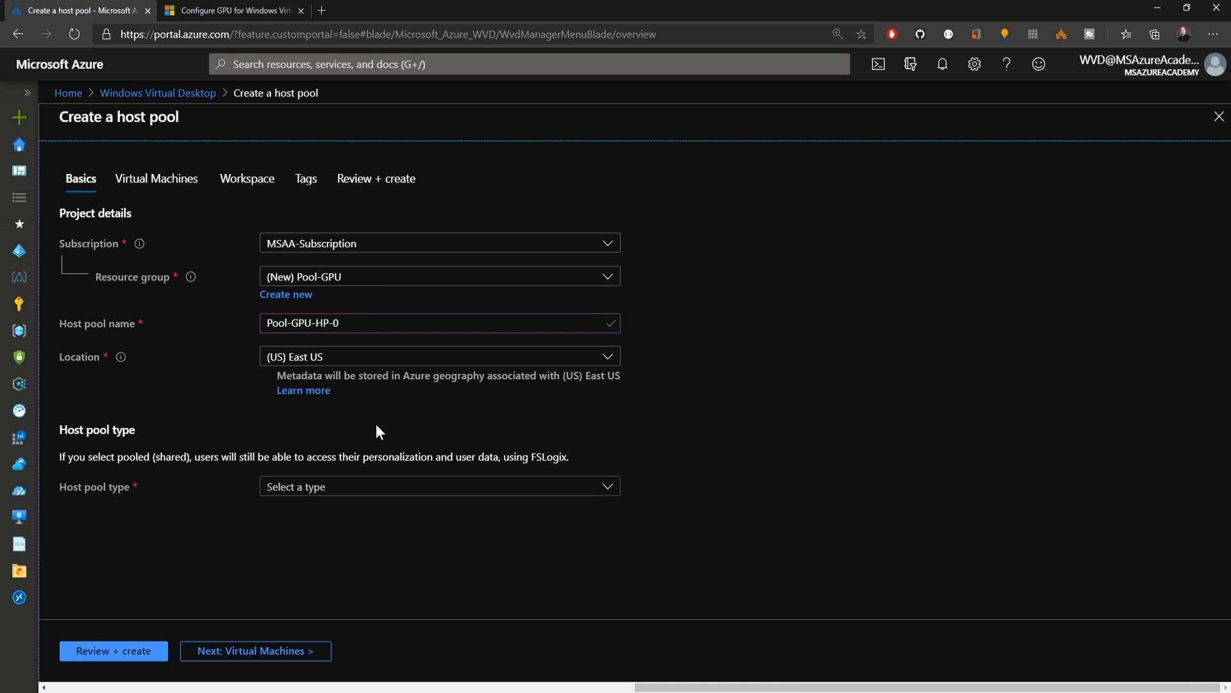
pyautogui.moveTo(407, 424)
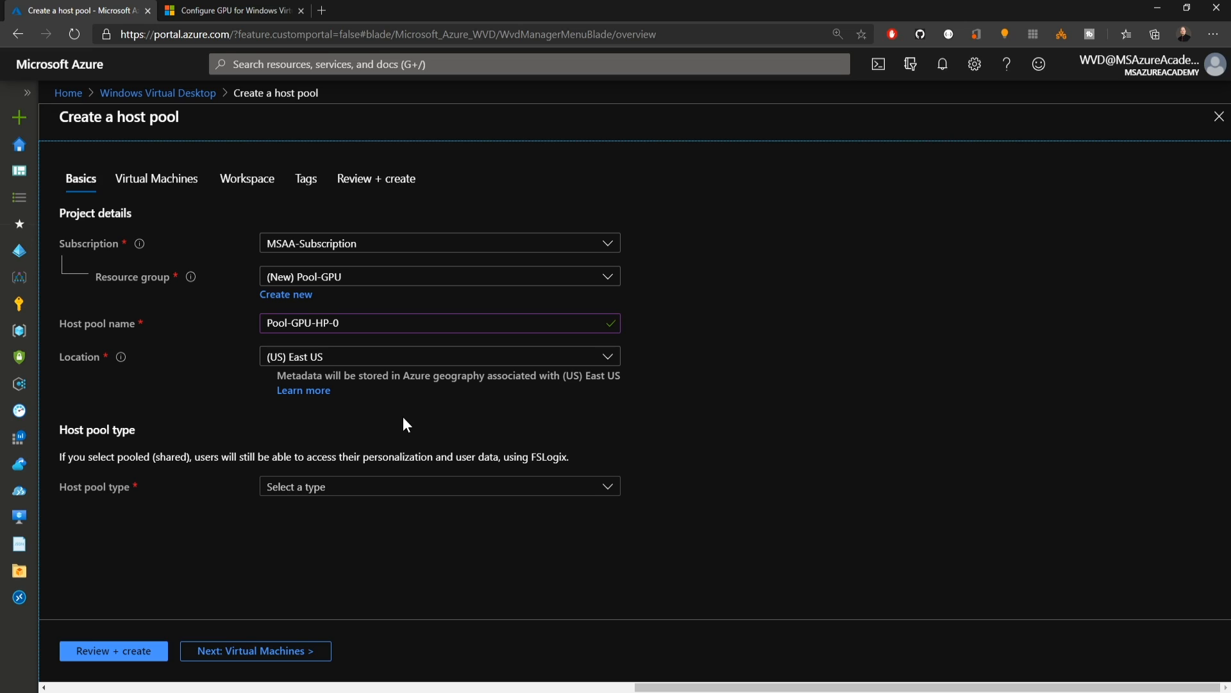
pyautogui.click(439, 355)
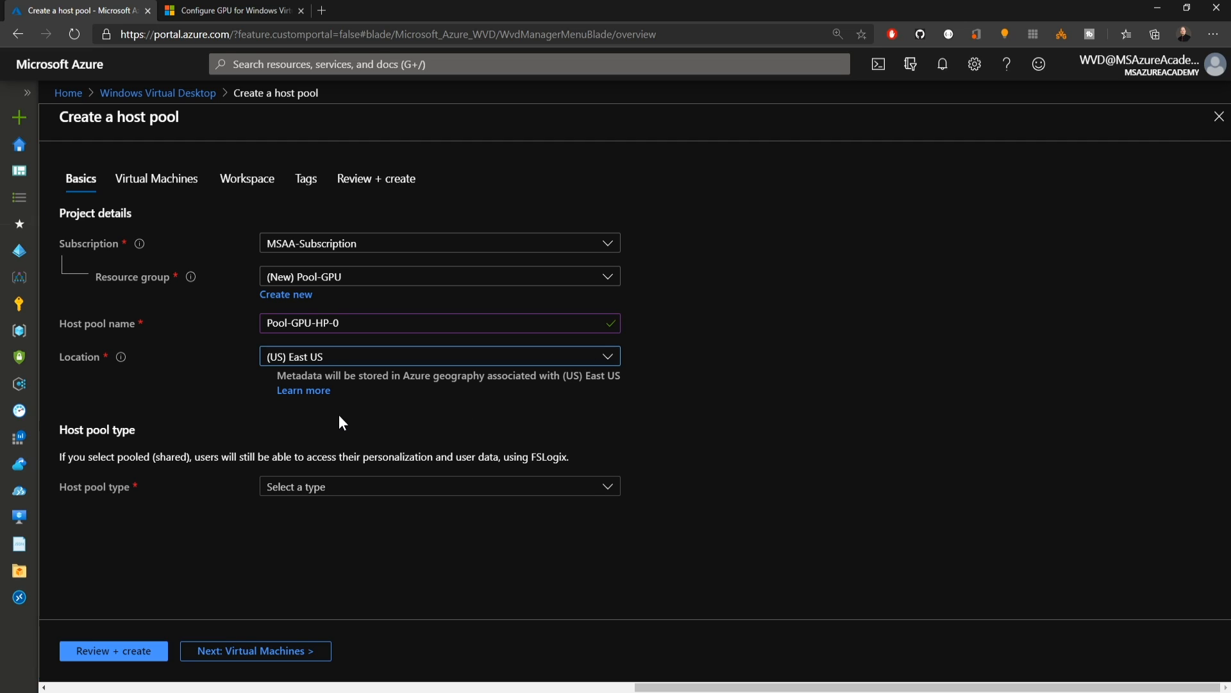
pyautogui.moveTo(353, 505)
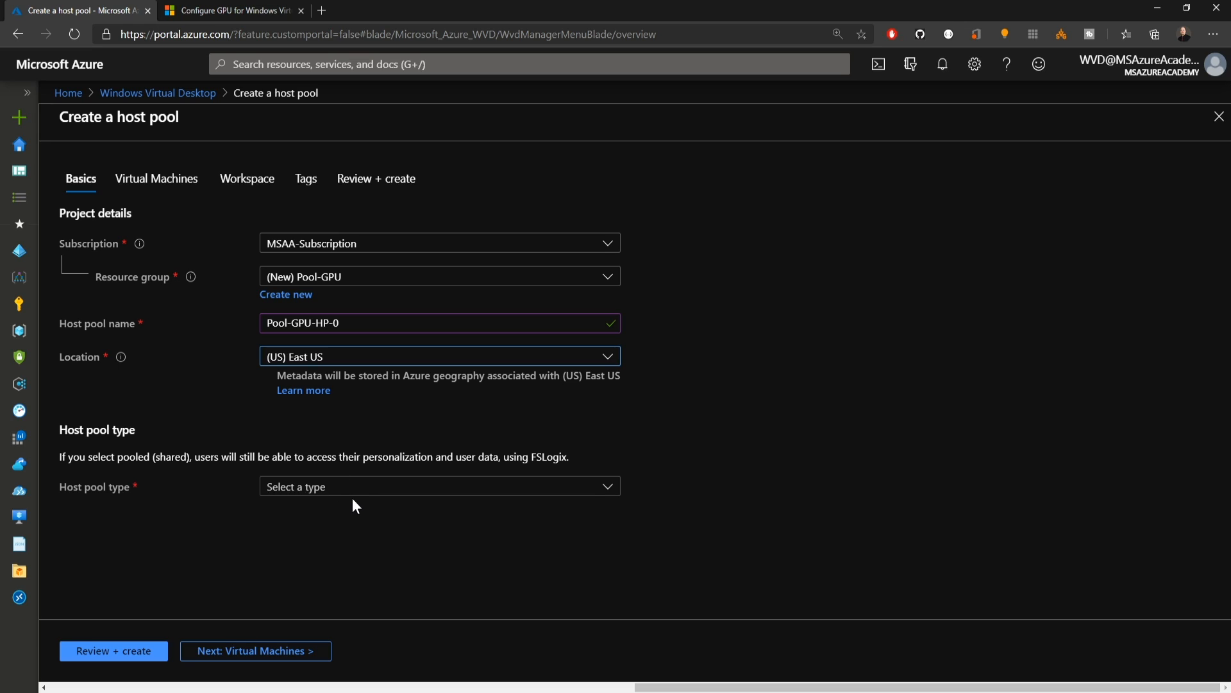
pyautogui.click(439, 486)
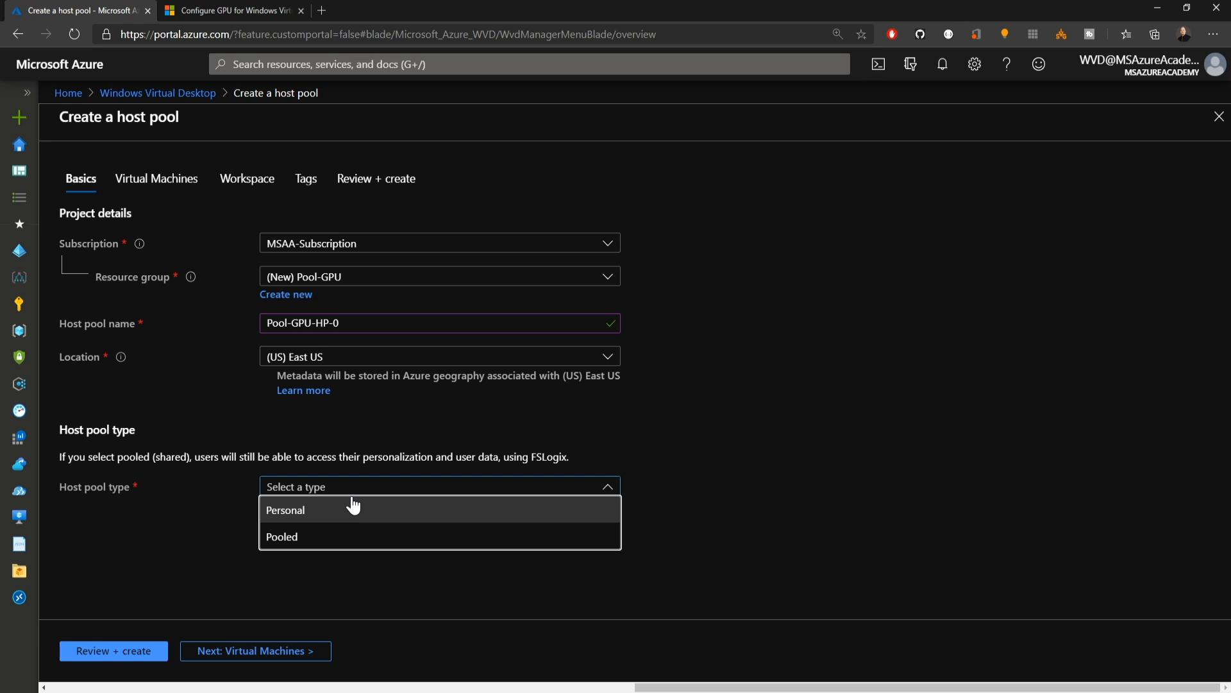
# Step: Make the pool Pooled with max session limit 2 and Depth-first load balancing
pyautogui.click(282, 536)
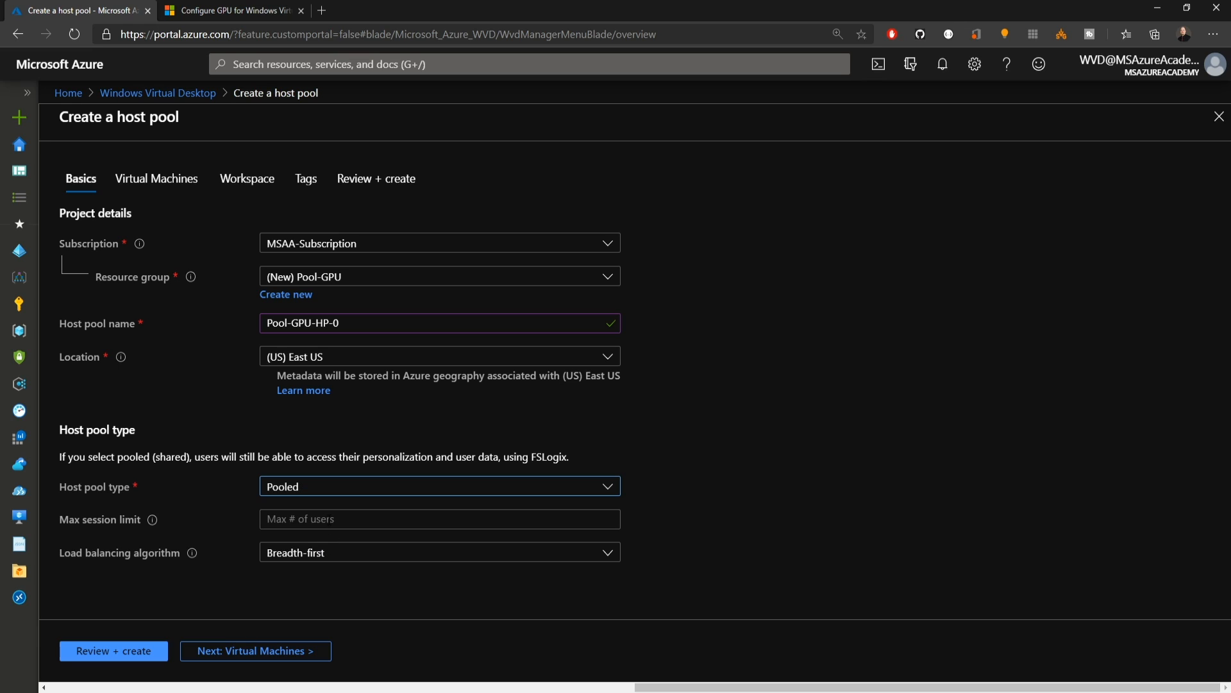
pyautogui.write('2')
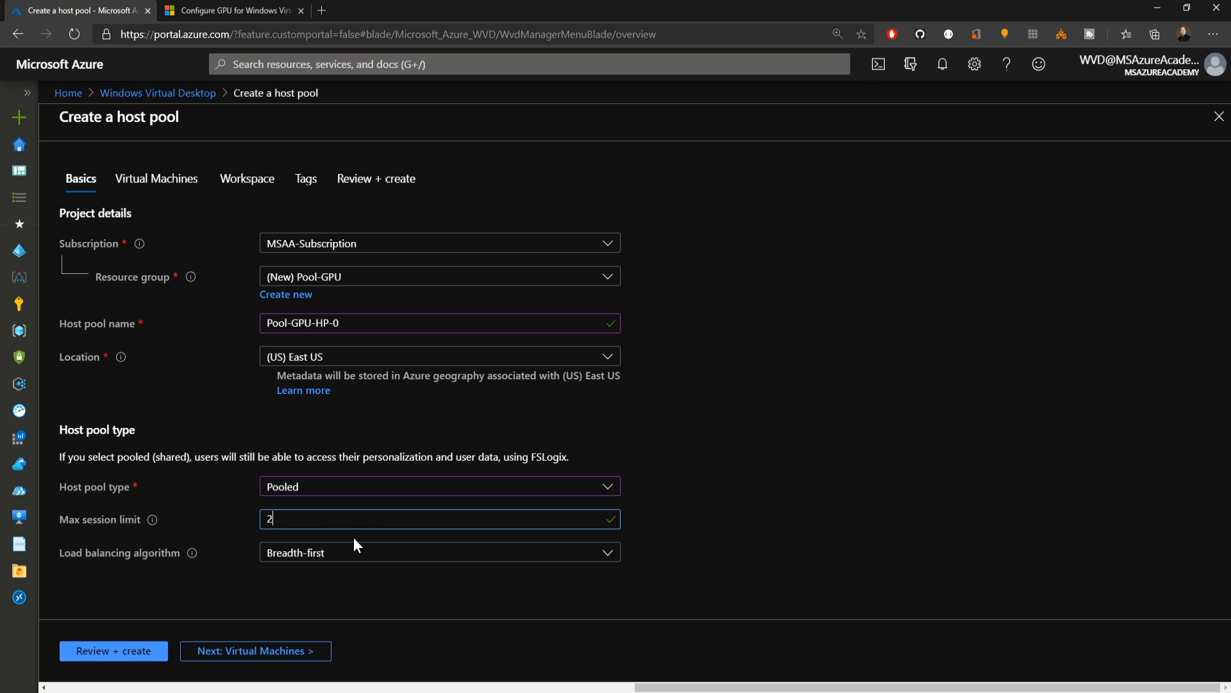
pyautogui.click(439, 551)
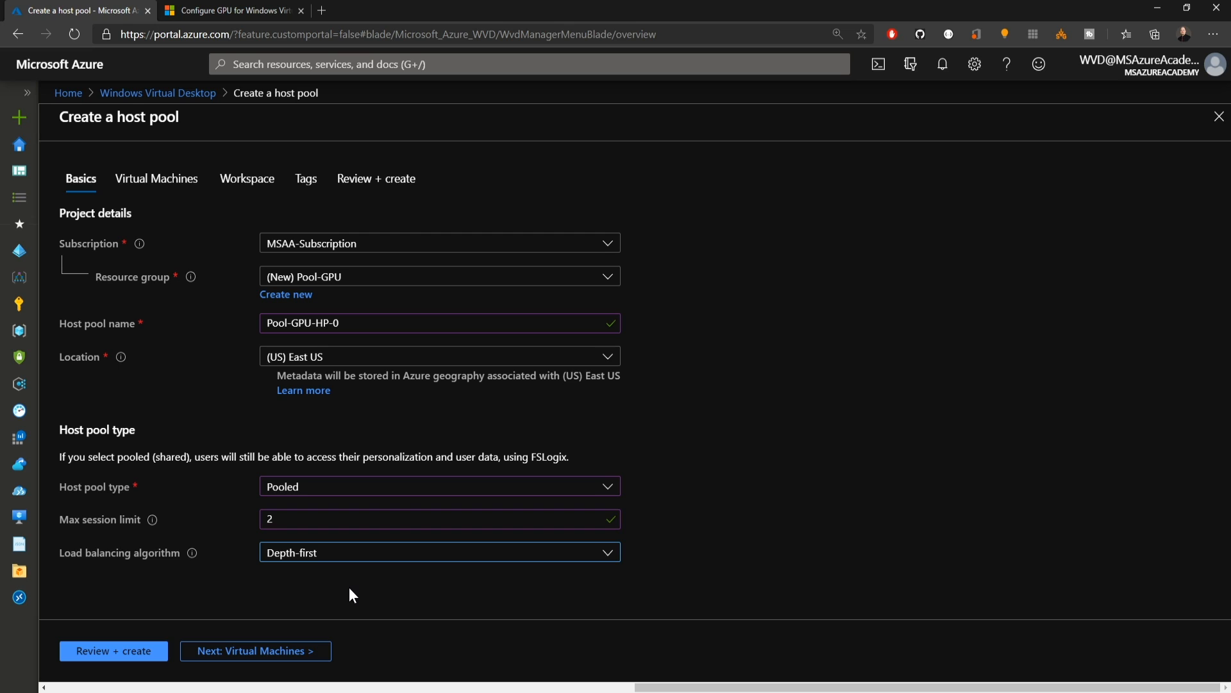
# Step: Choose to add virtual machines to the host pool and bring up the VM sizes
pyautogui.click(254, 651)
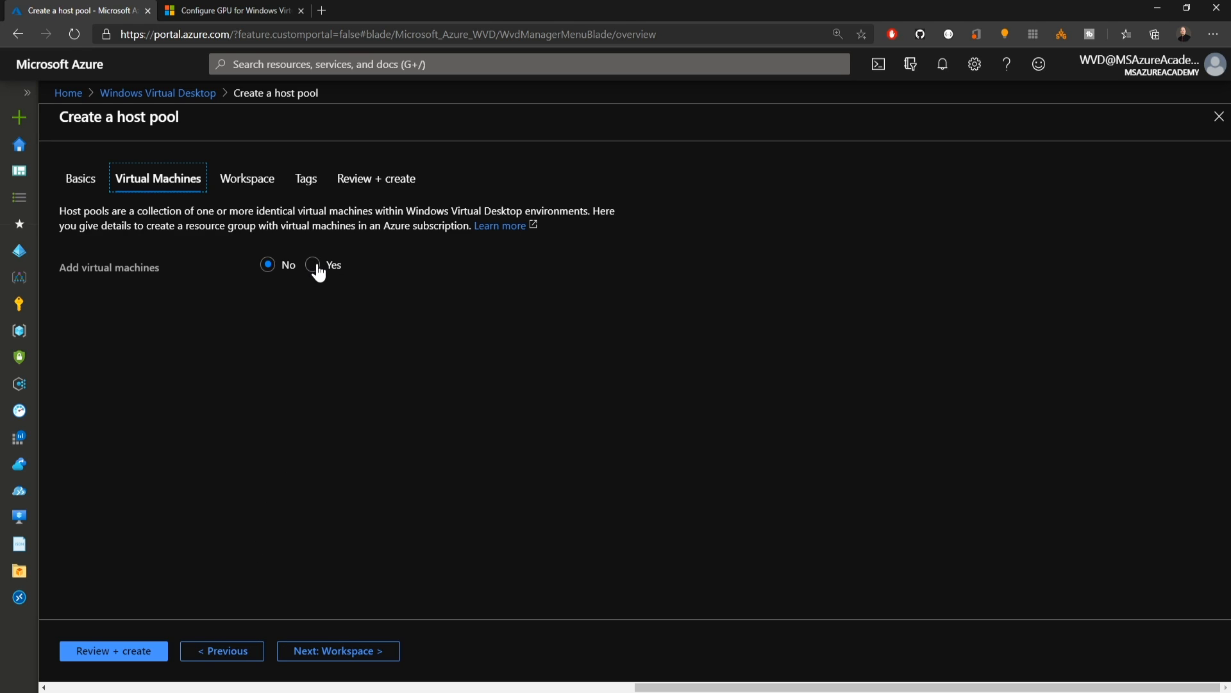
pyautogui.click(313, 264)
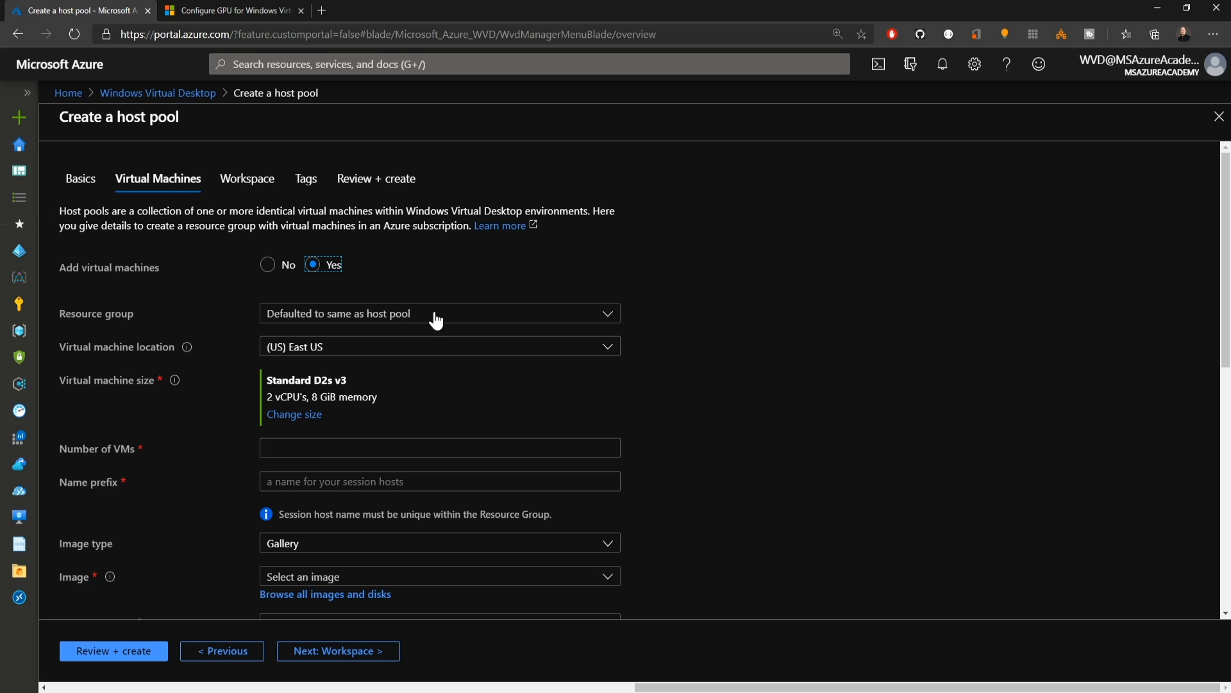
pyautogui.moveTo(295, 414)
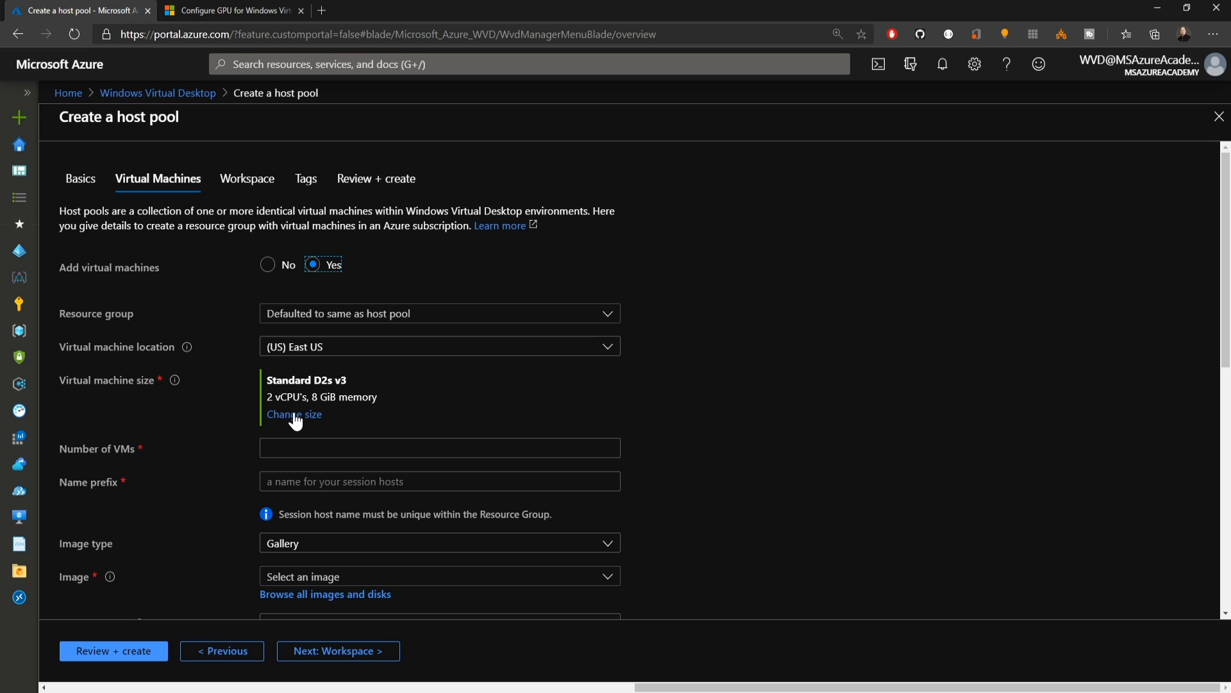
pyautogui.click(294, 414)
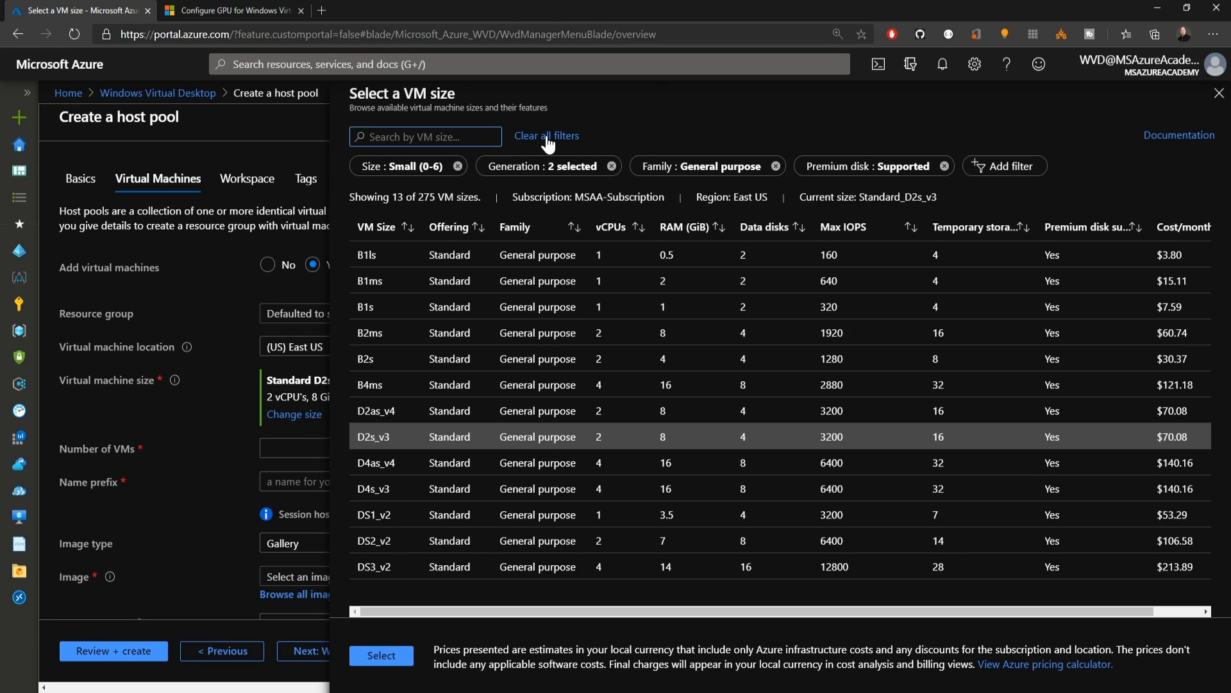
# Step: Clear the size filters, search 'nv' and select the Standard NV6 Promo GPU size
pyautogui.click(547, 134)
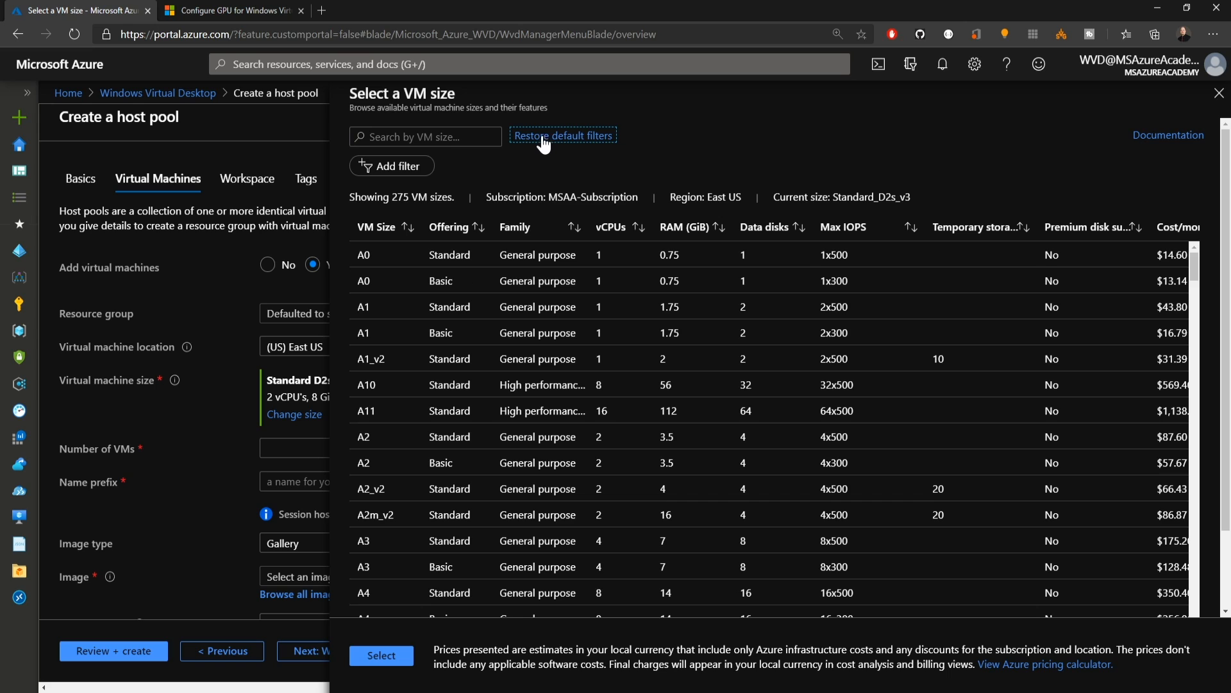
pyautogui.write('nv')
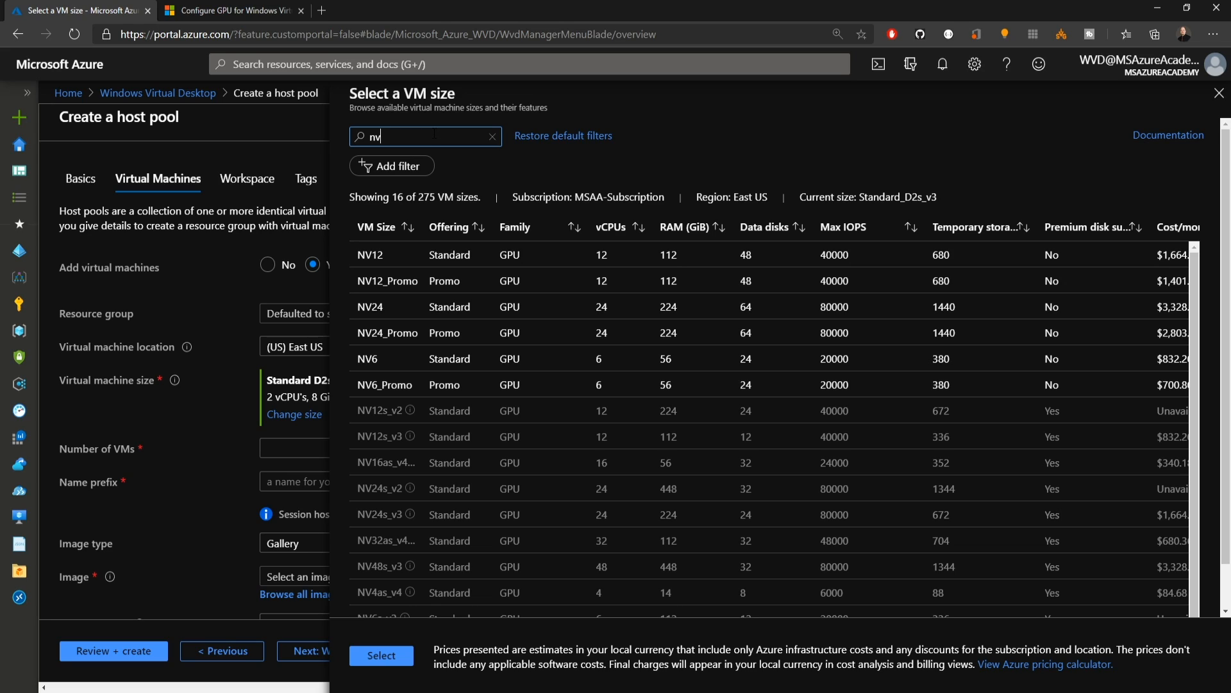
pyautogui.click(384, 385)
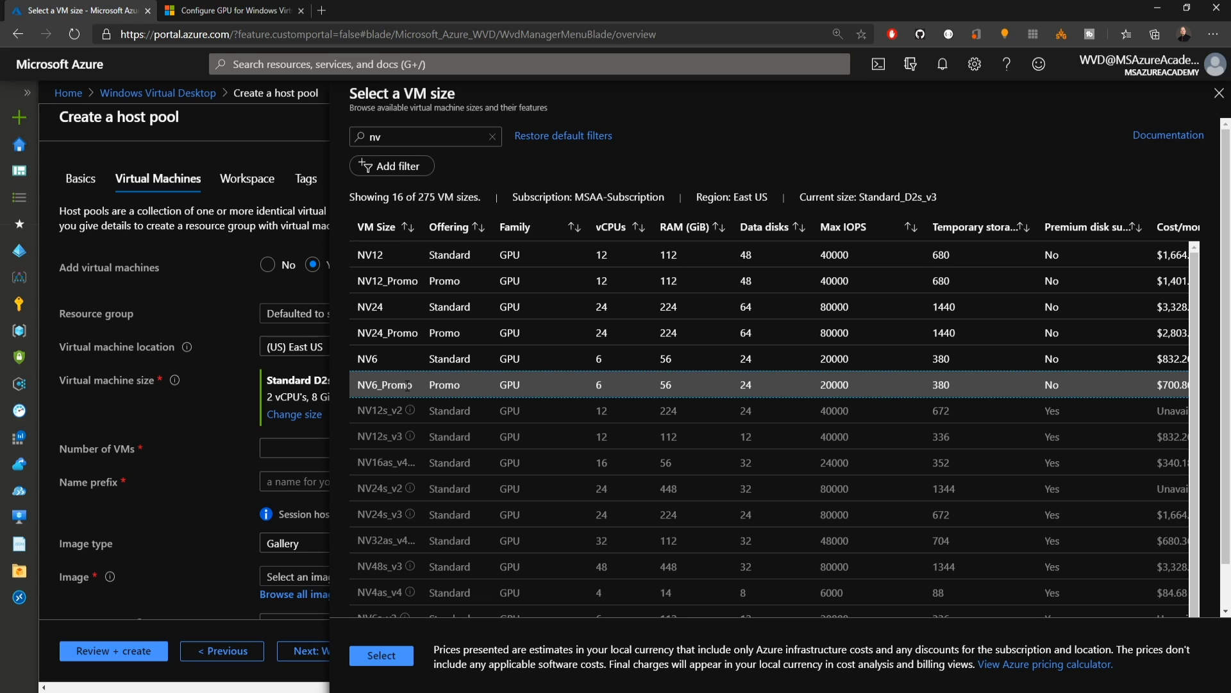
pyautogui.click(381, 655)
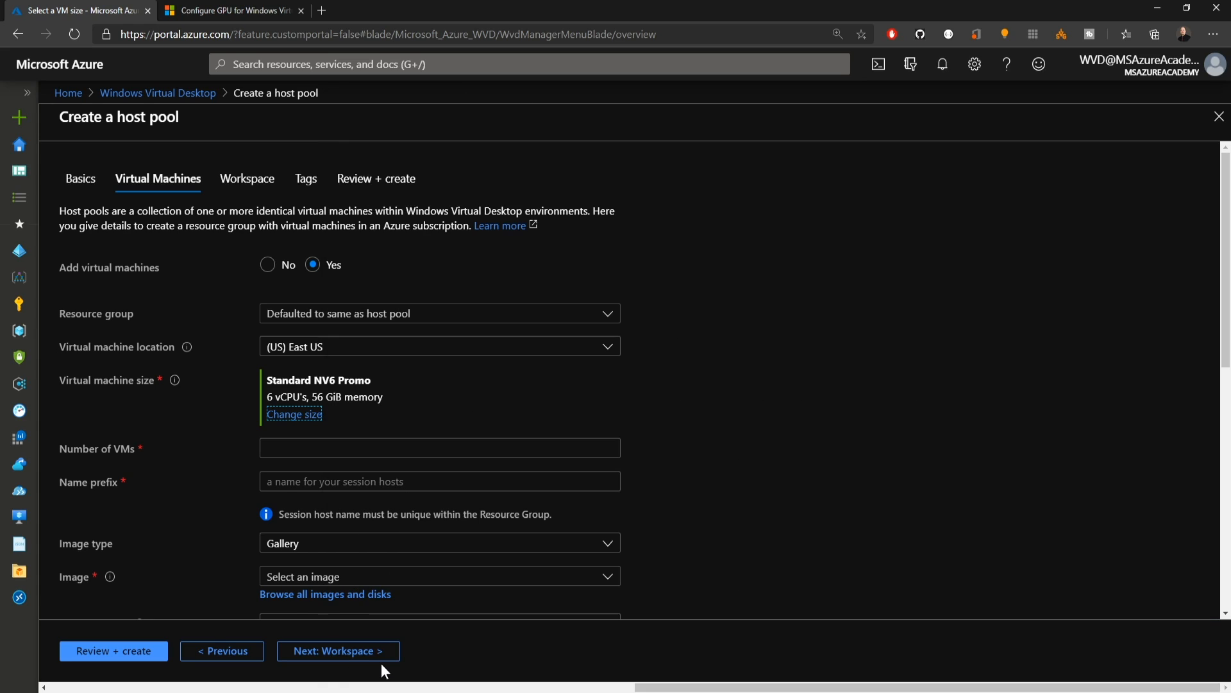
# Step: Set one VM with name prefix GPU-WVD and browse all images and disks
pyautogui.write('GPU-WVD')
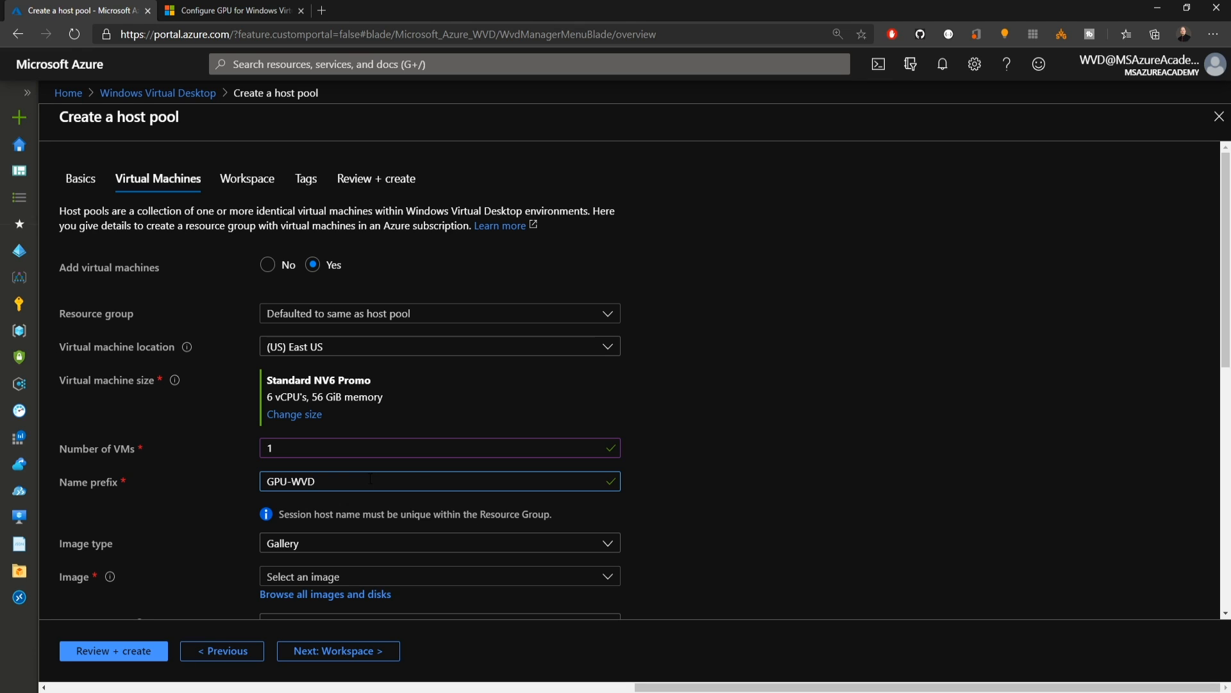
pyautogui.scroll(-3)
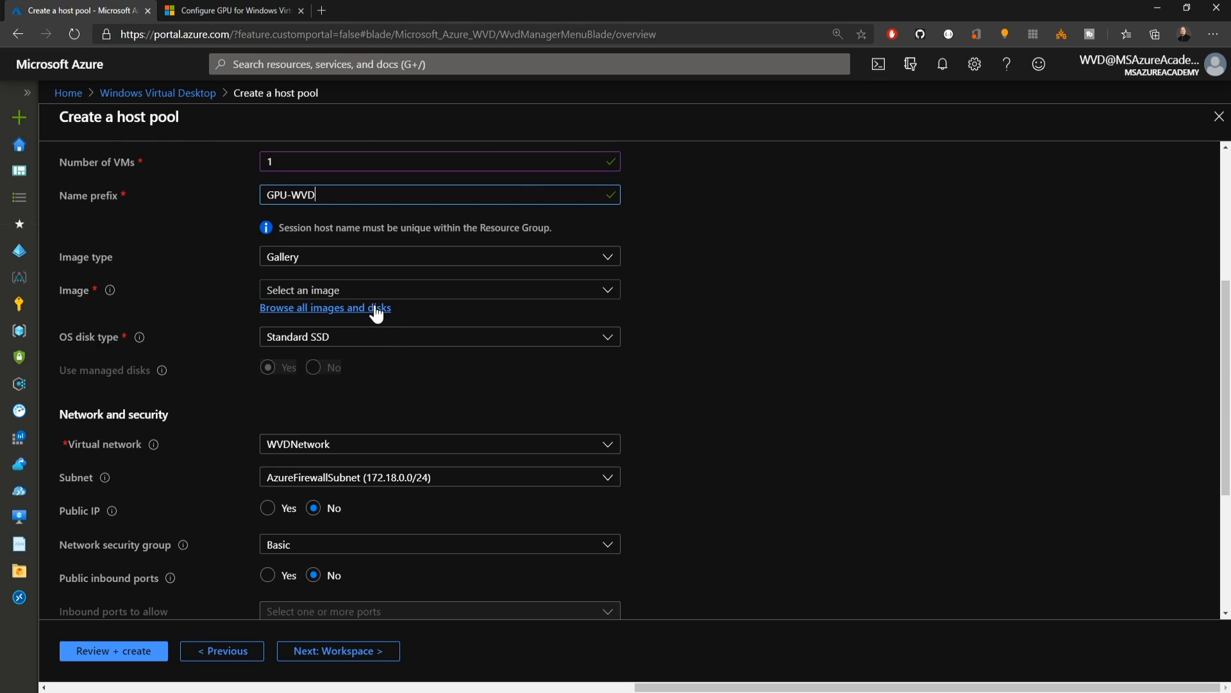
pyautogui.click(325, 306)
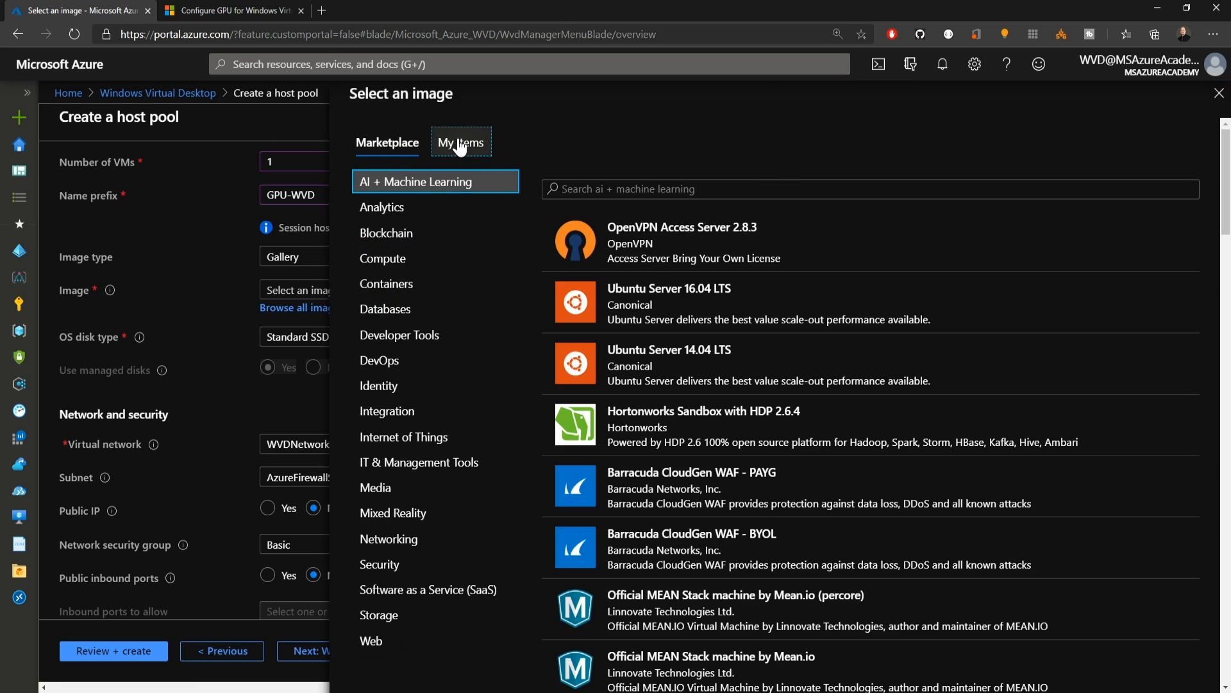
# Step: Pick the WVD-Win10Multi shared image and continue to the network and domain join settings
pyautogui.click(460, 143)
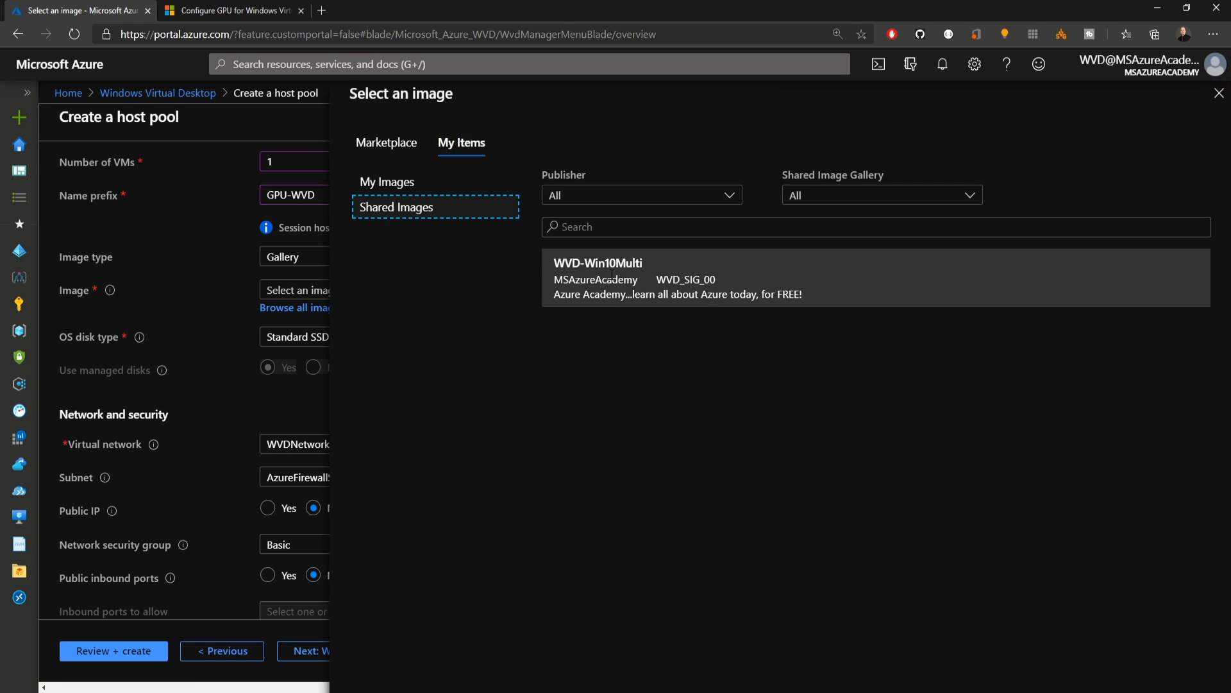
pyautogui.moveTo(622, 279)
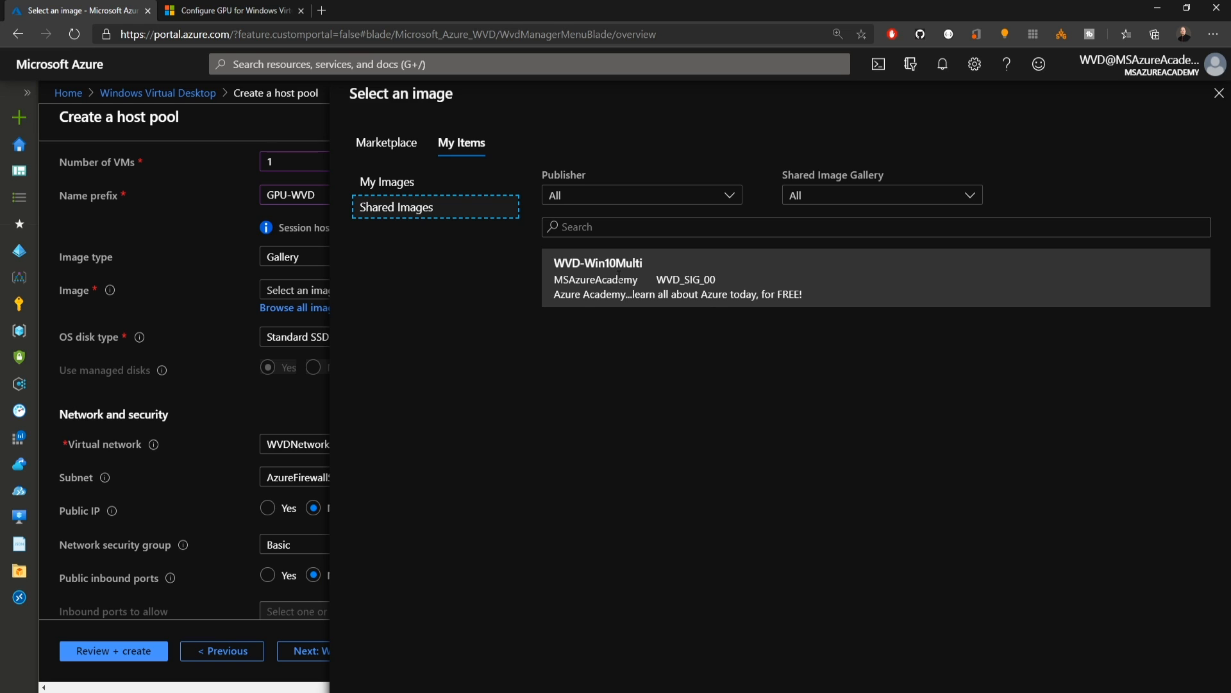
pyautogui.click(597, 279)
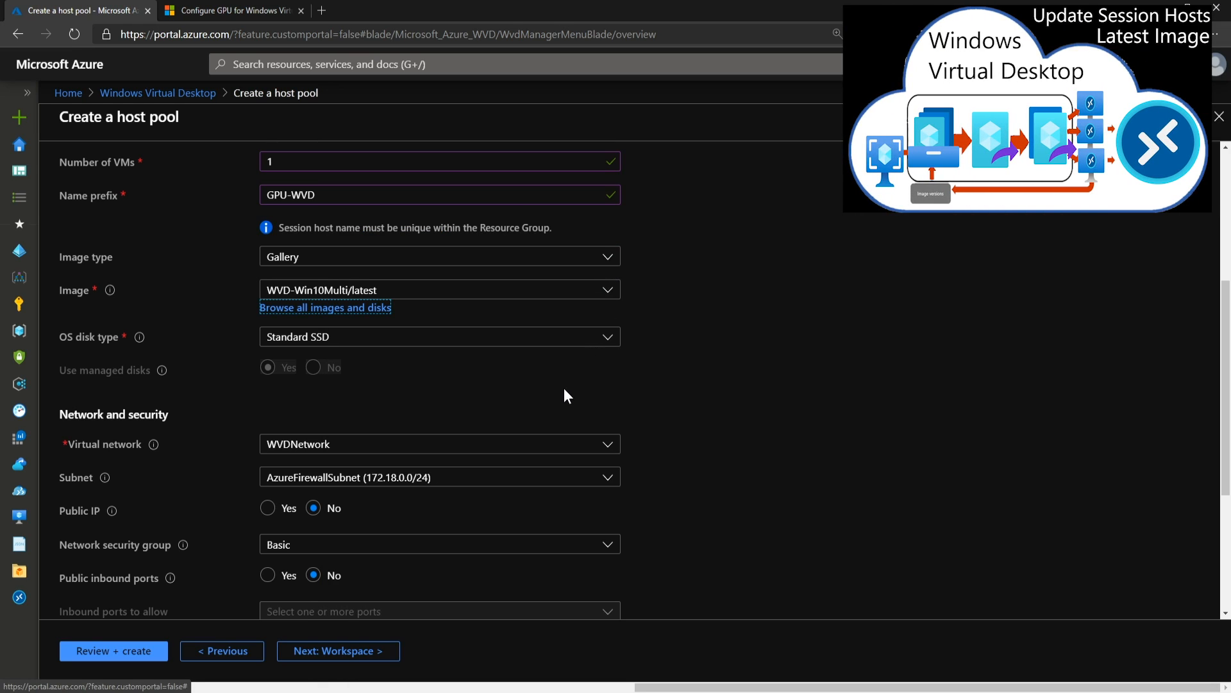
pyautogui.moveTo(446, 392)
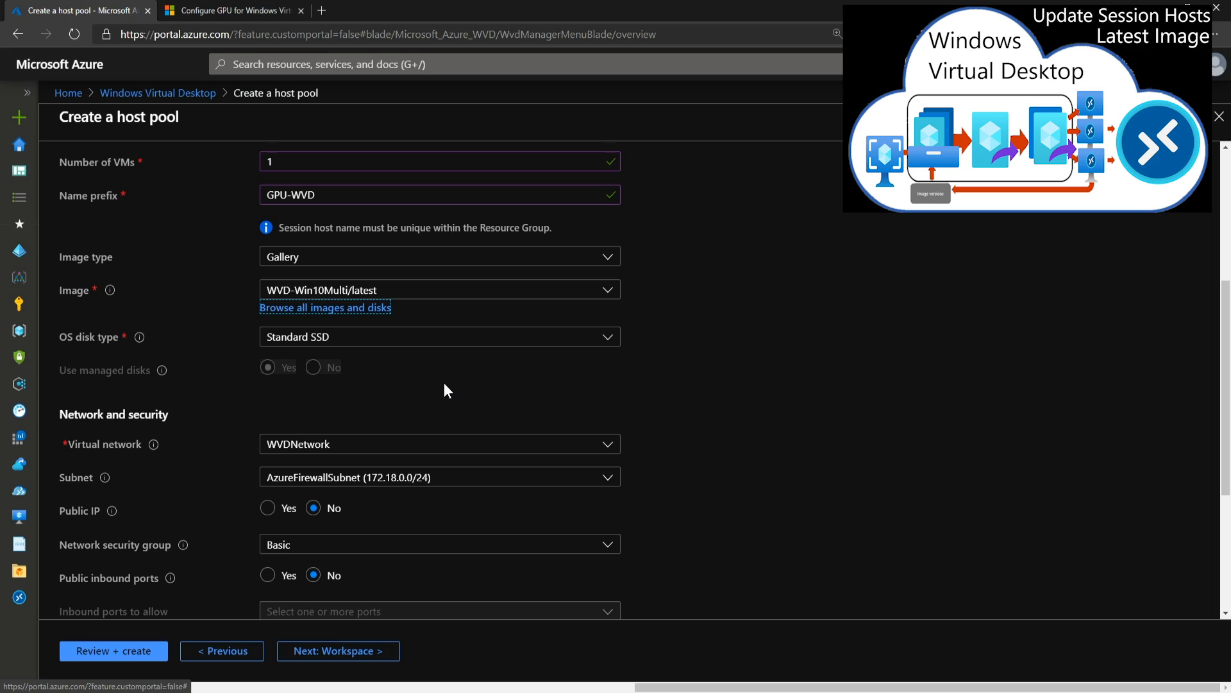
pyautogui.moveTo(430, 376)
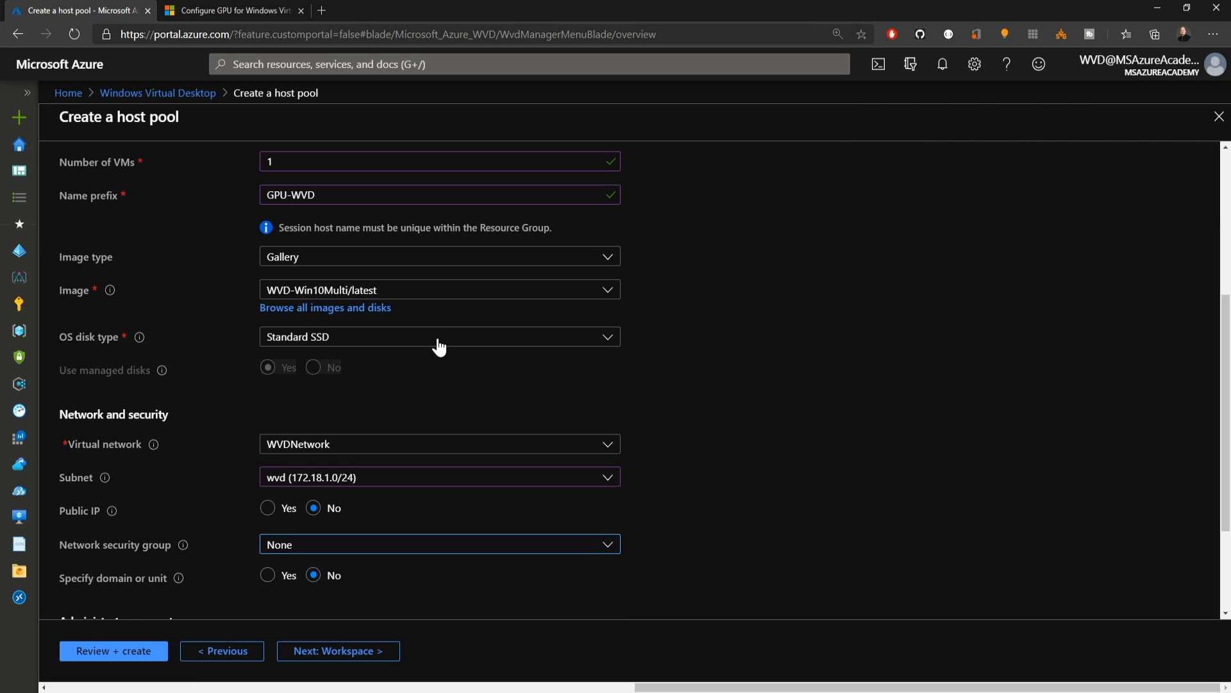
pyautogui.scroll(-3)
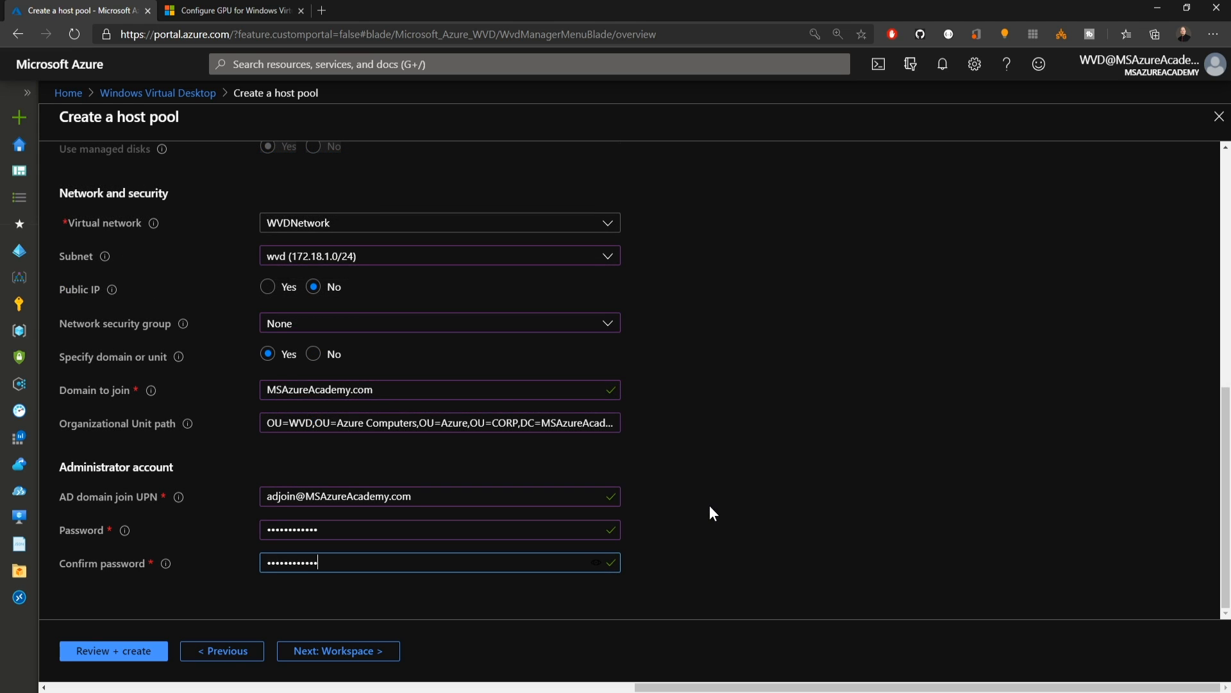
pyautogui.moveTo(697, 521)
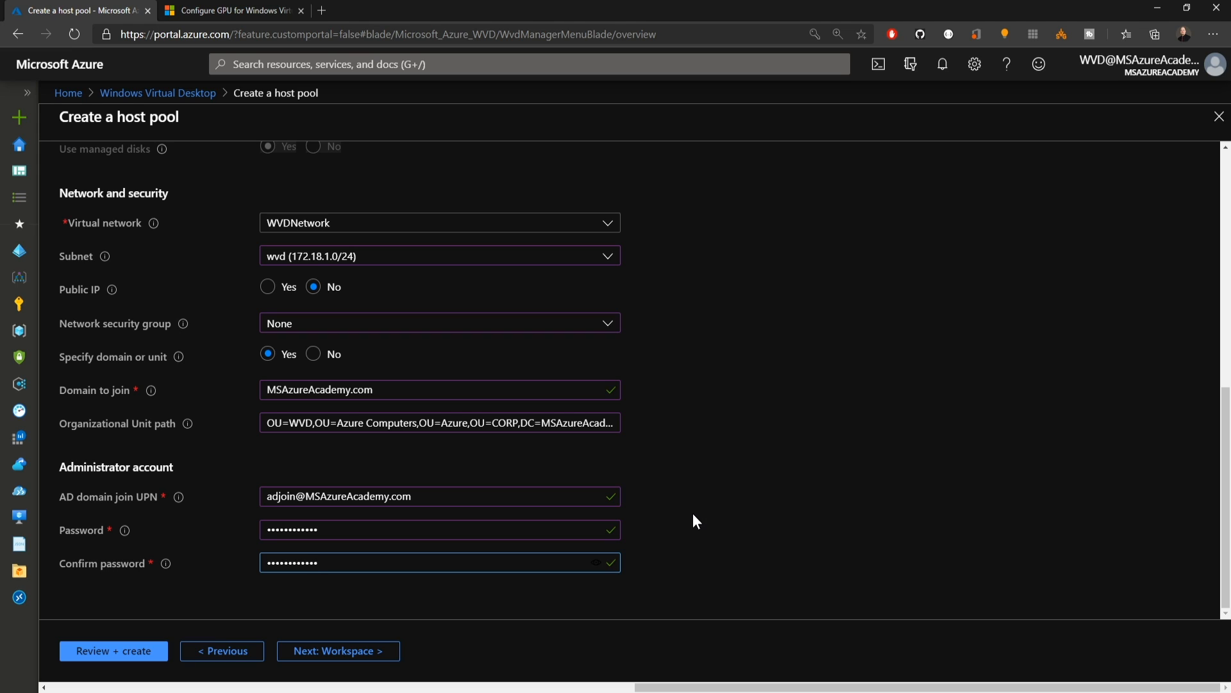
# Step: Register the default desktop app group to the GPU Workloads workspace
pyautogui.click(337, 650)
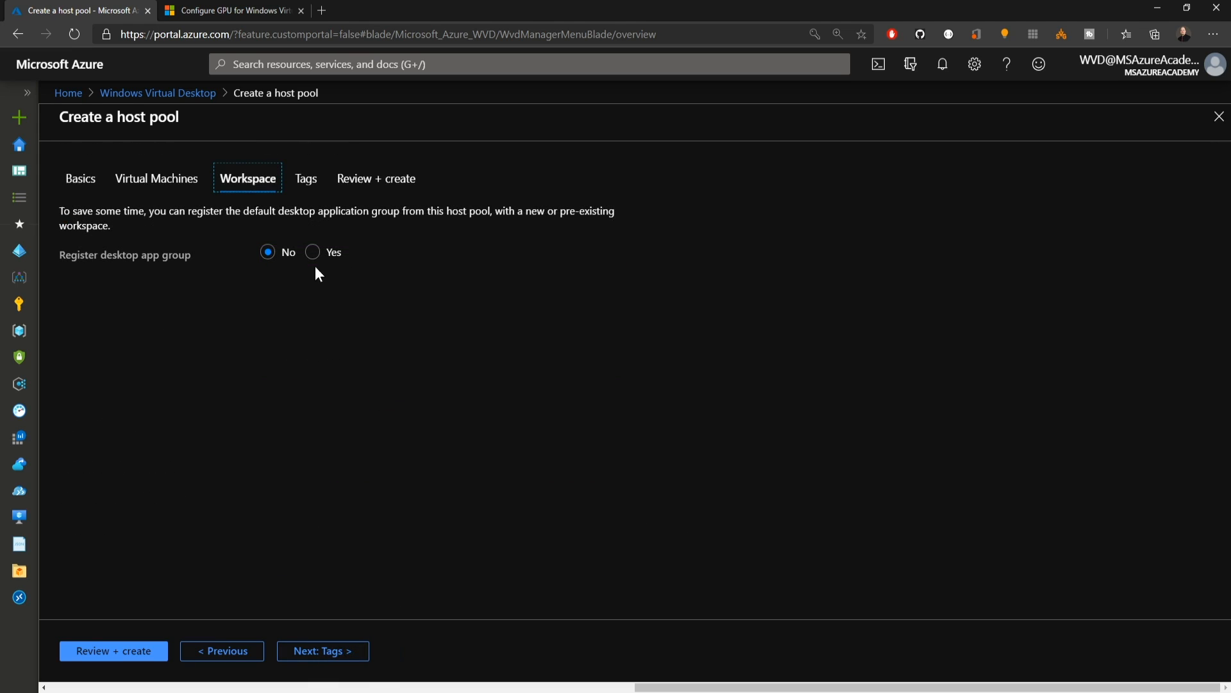
pyautogui.click(313, 253)
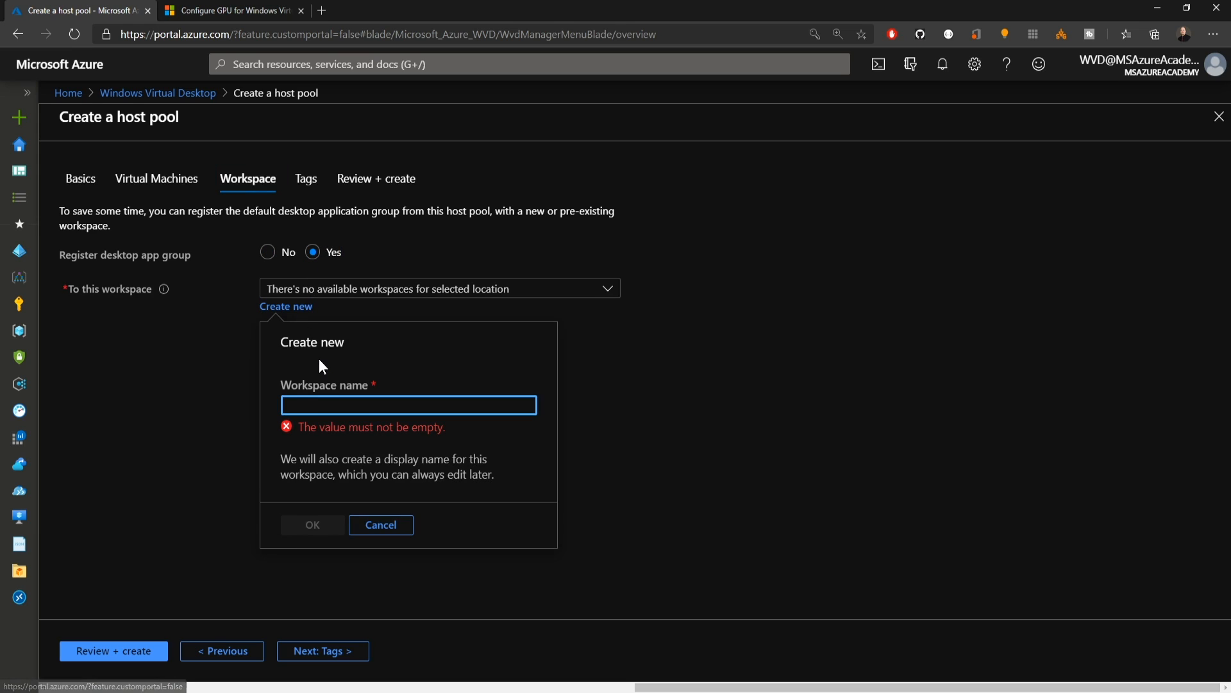
pyautogui.click(312, 525)
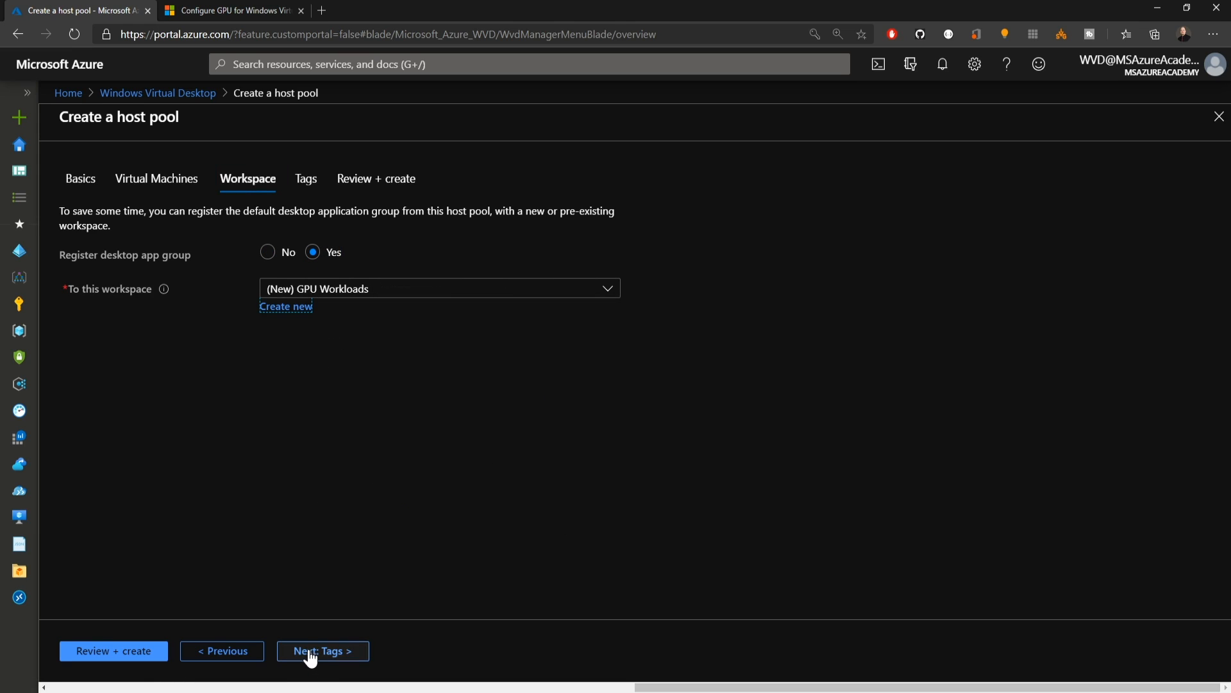
pyautogui.click(322, 650)
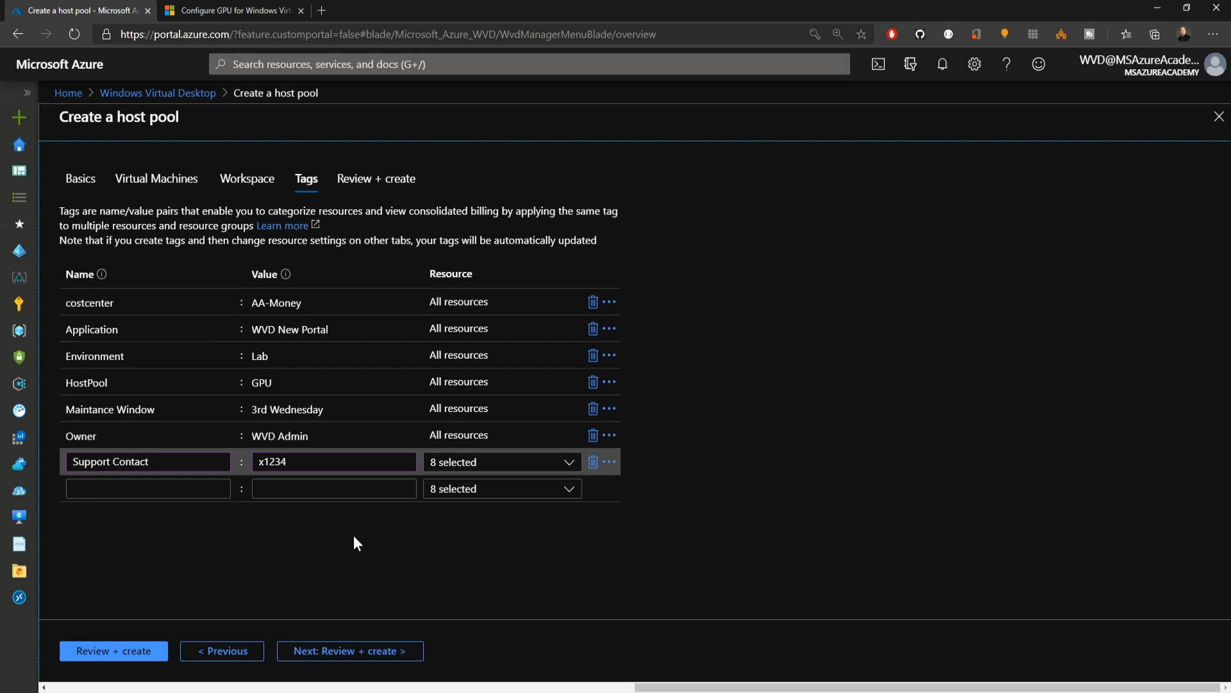
# Step: Validate the settings and create the Pool-GPU-HP-0 host pool
pyautogui.click(113, 650)
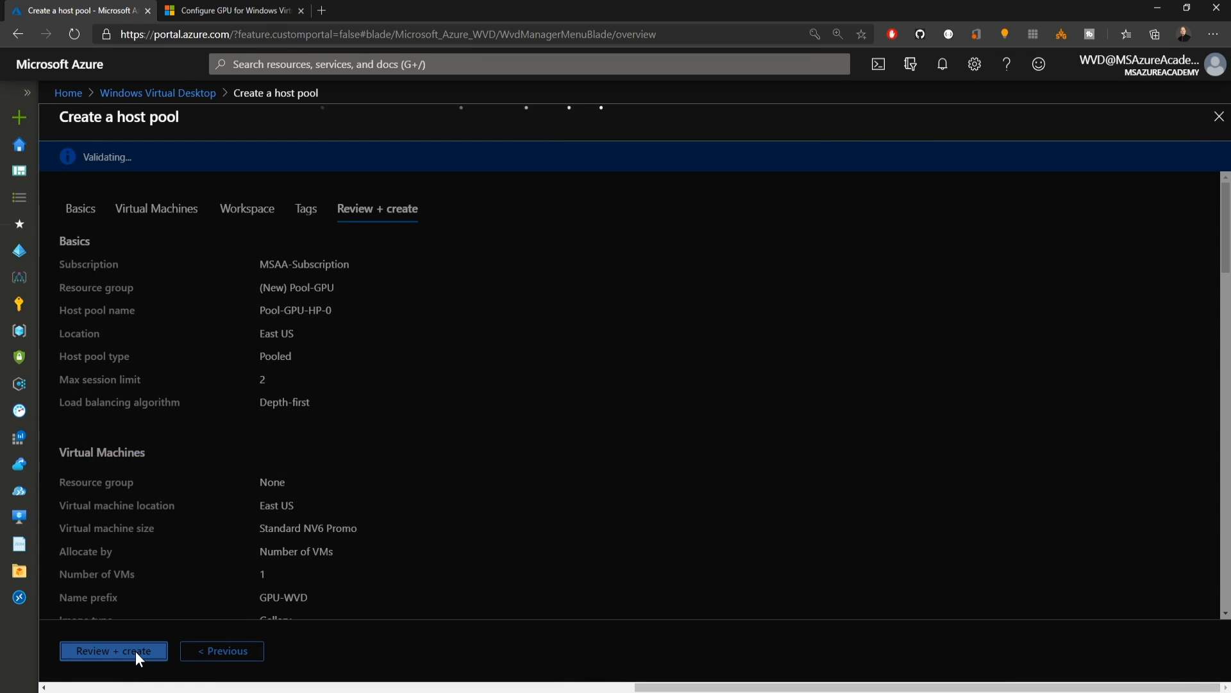
pyautogui.click(113, 650)
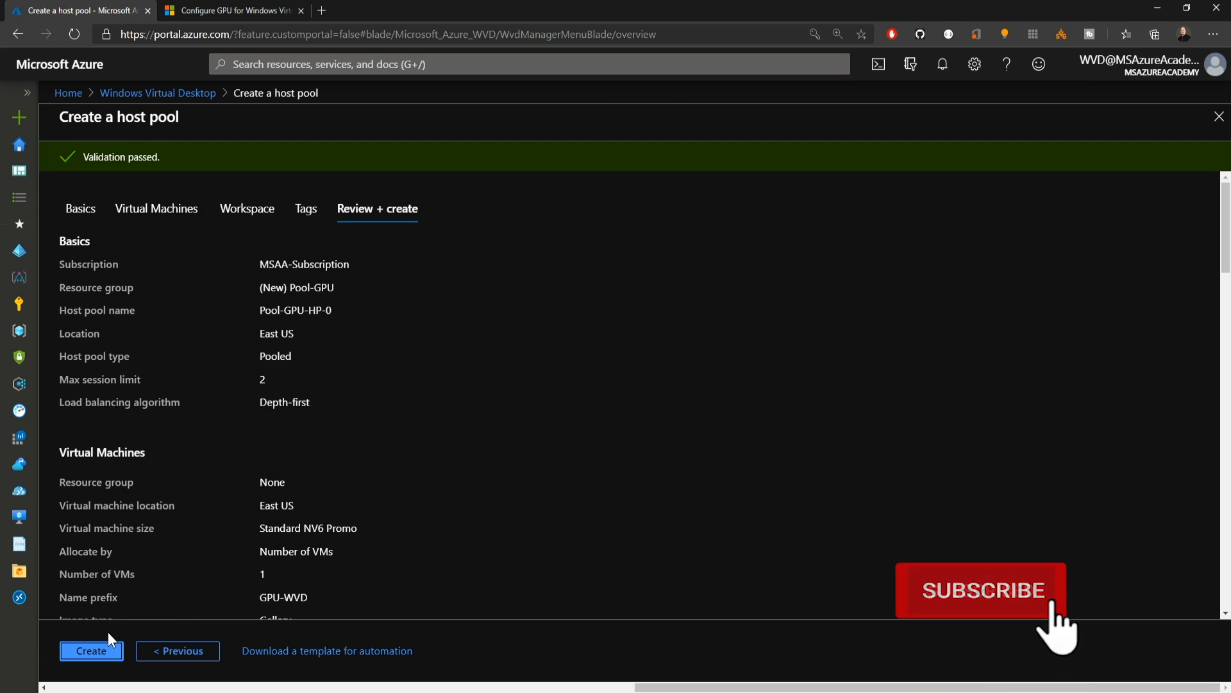
pyautogui.click(90, 650)
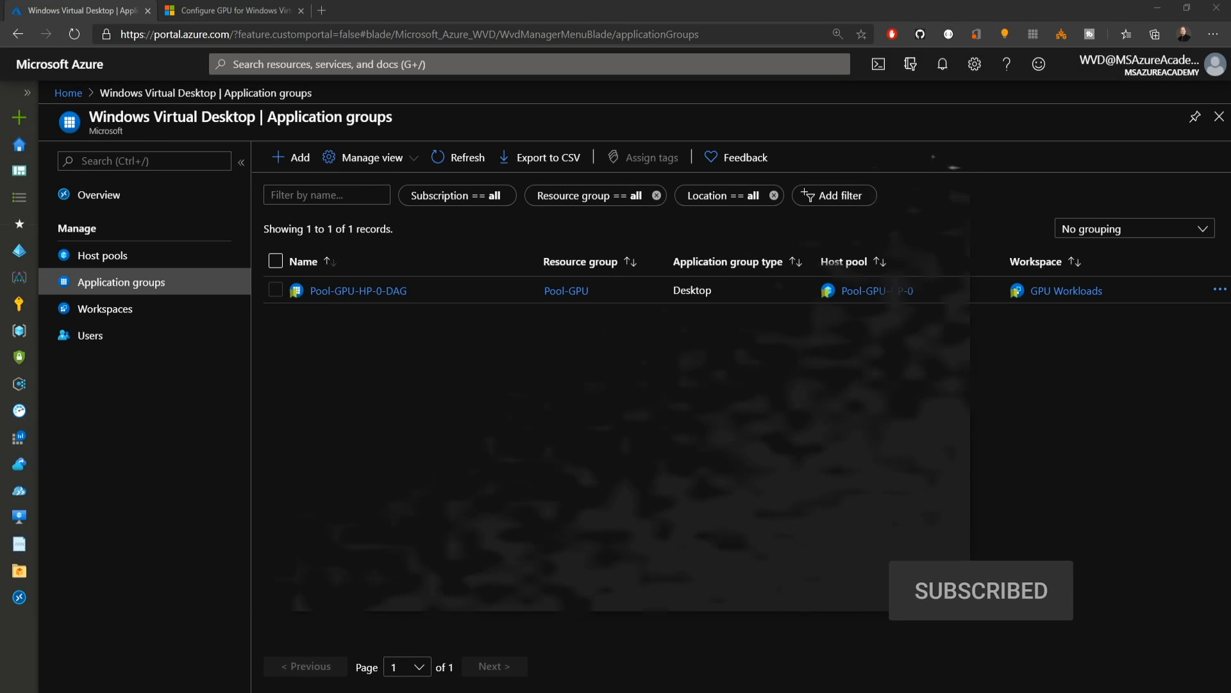
pyautogui.doubleClick(309, 265)
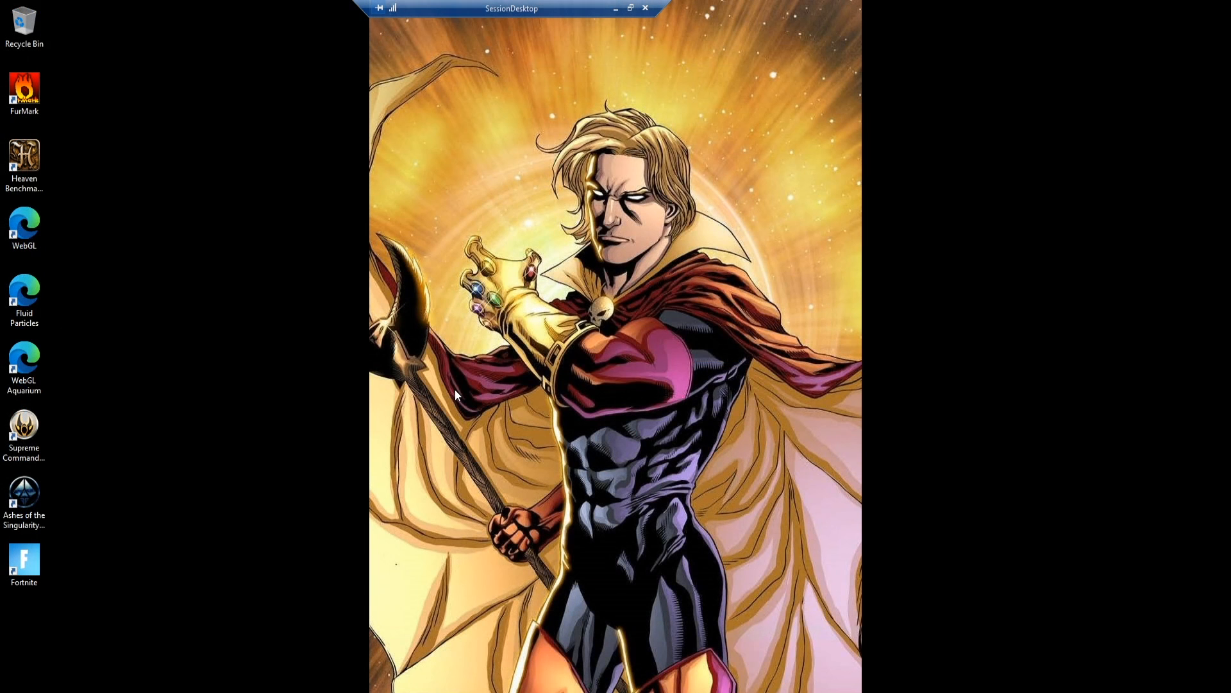
pyautogui.moveTo(369, 403)
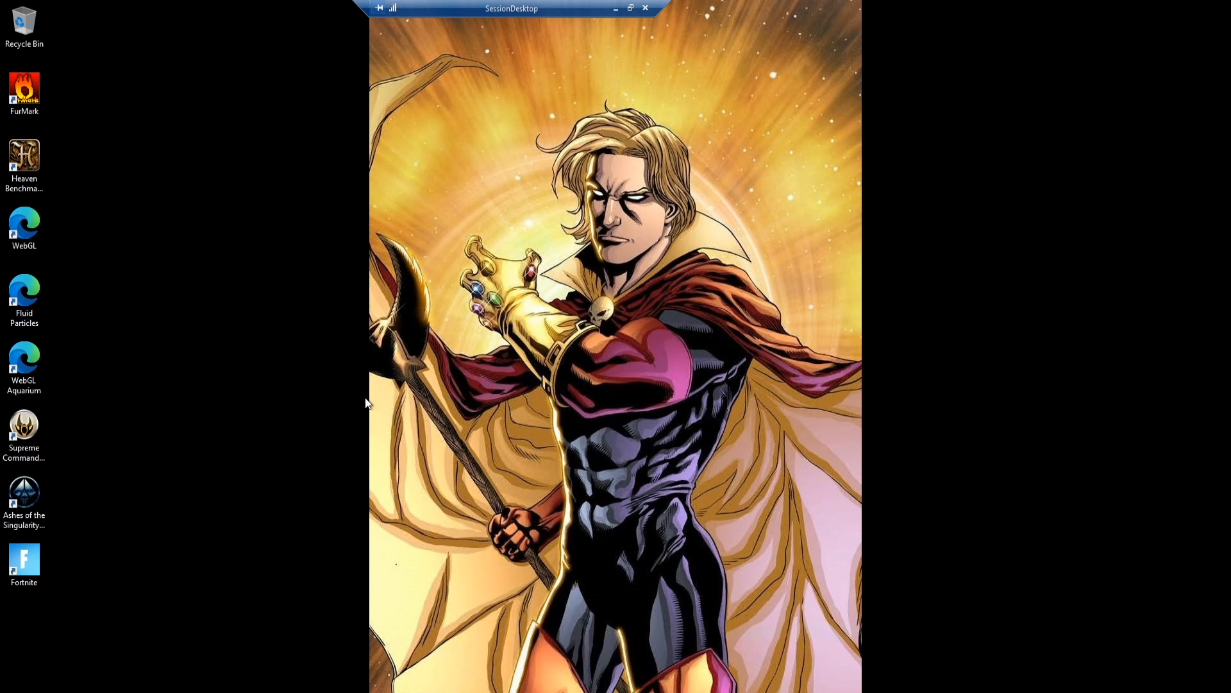
pyautogui.moveTo(328, 415)
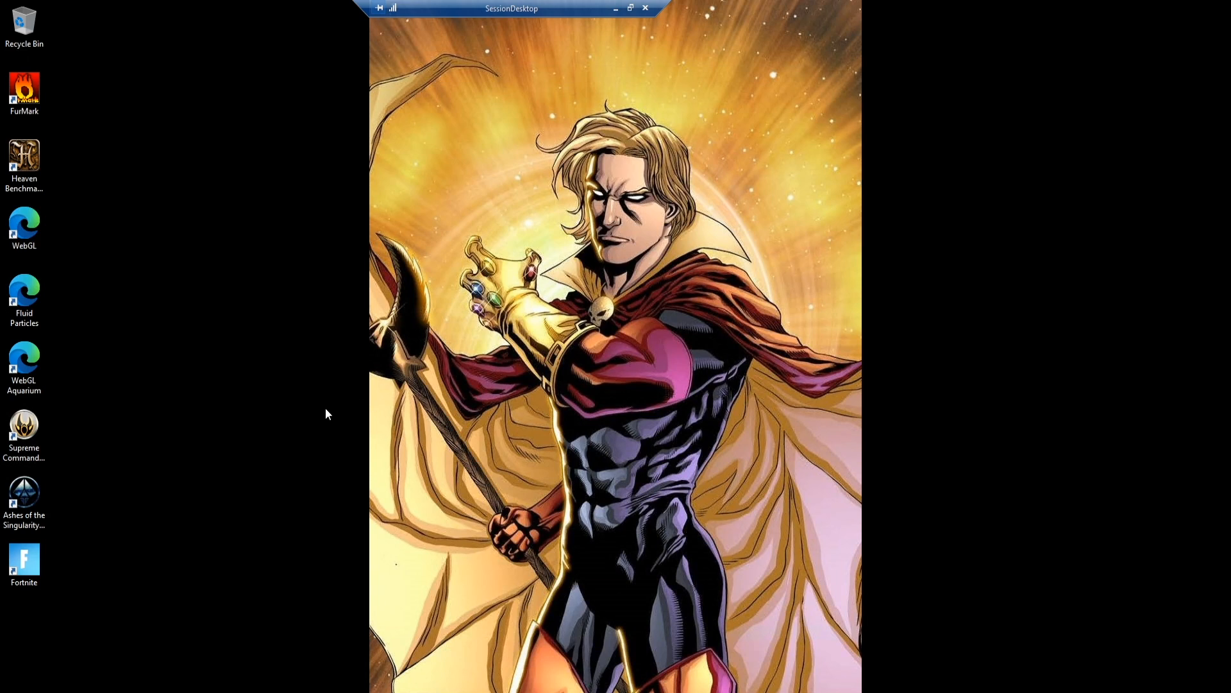
# Step: Launch FurMark from the desktop shortcut and run the 1080p (FHD) preset
pyautogui.click(24, 92)
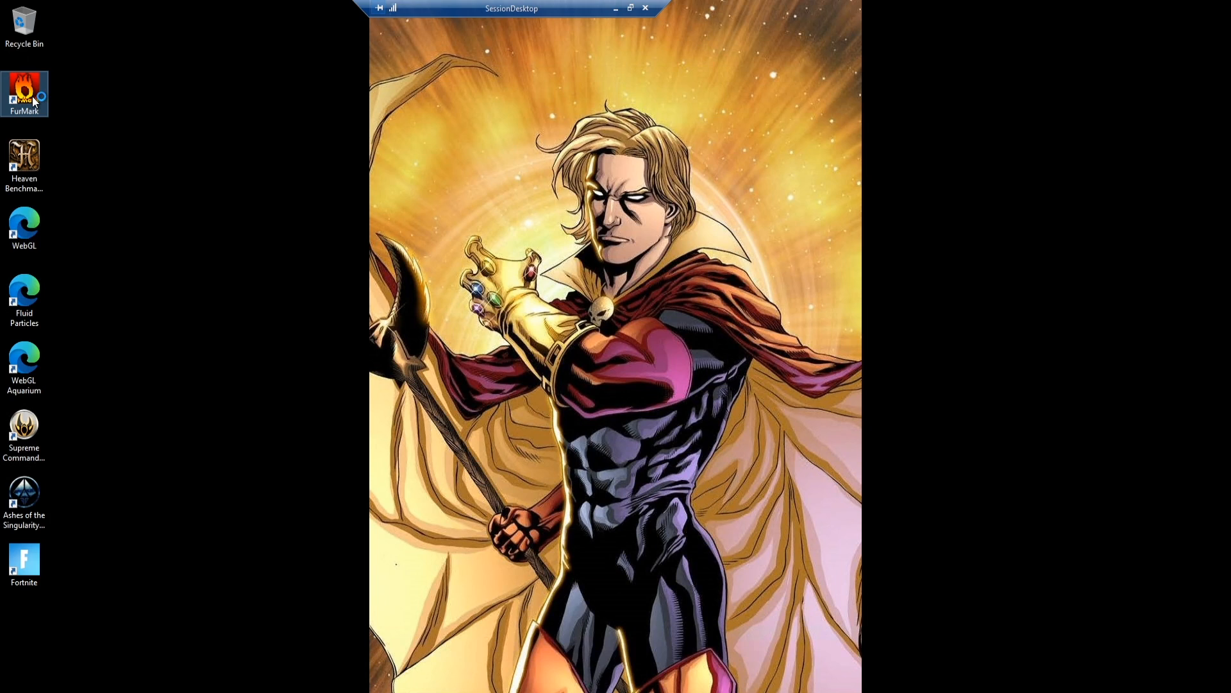
pyautogui.doubleClick(25, 92)
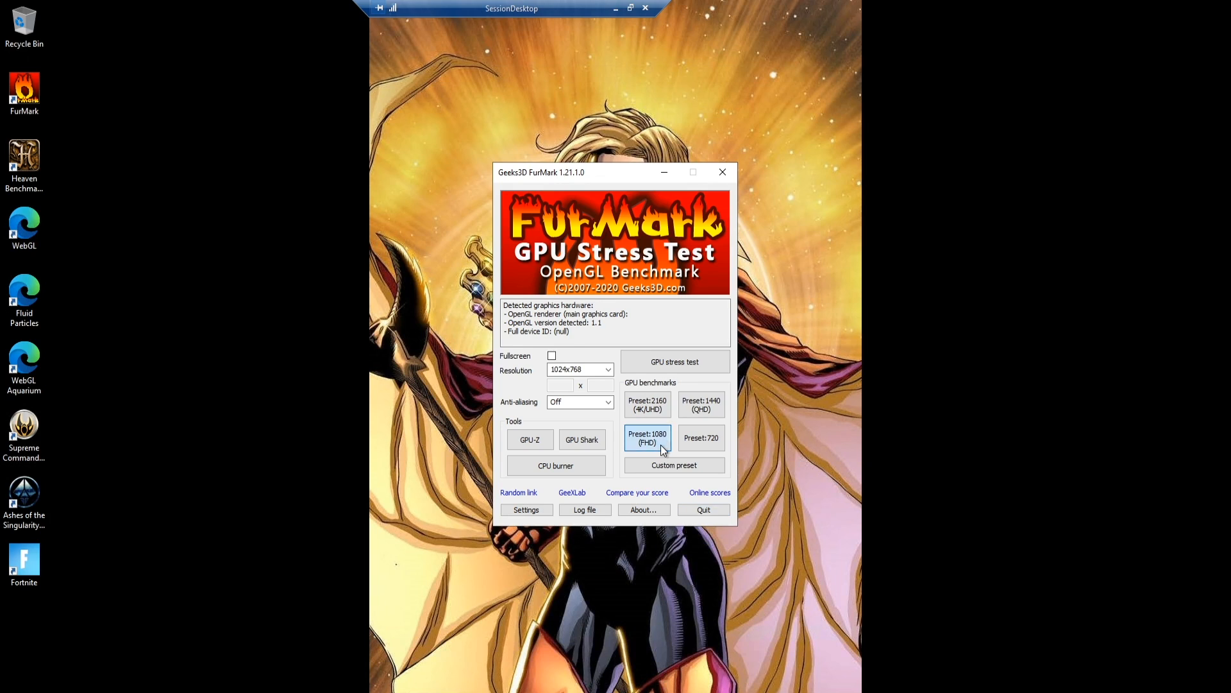
pyautogui.click(647, 437)
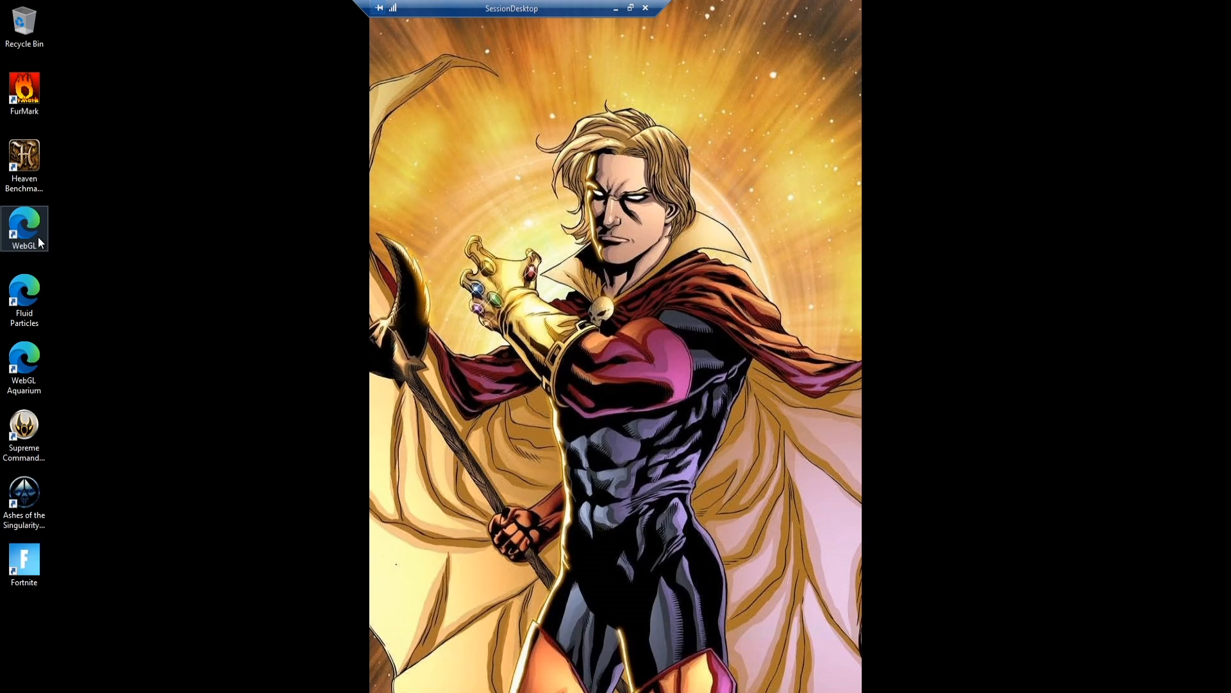
# Step: Open the get.webgl.org test page in Edge, then Device Manager on GPU-WVD-0
pyautogui.doubleClick(23, 229)
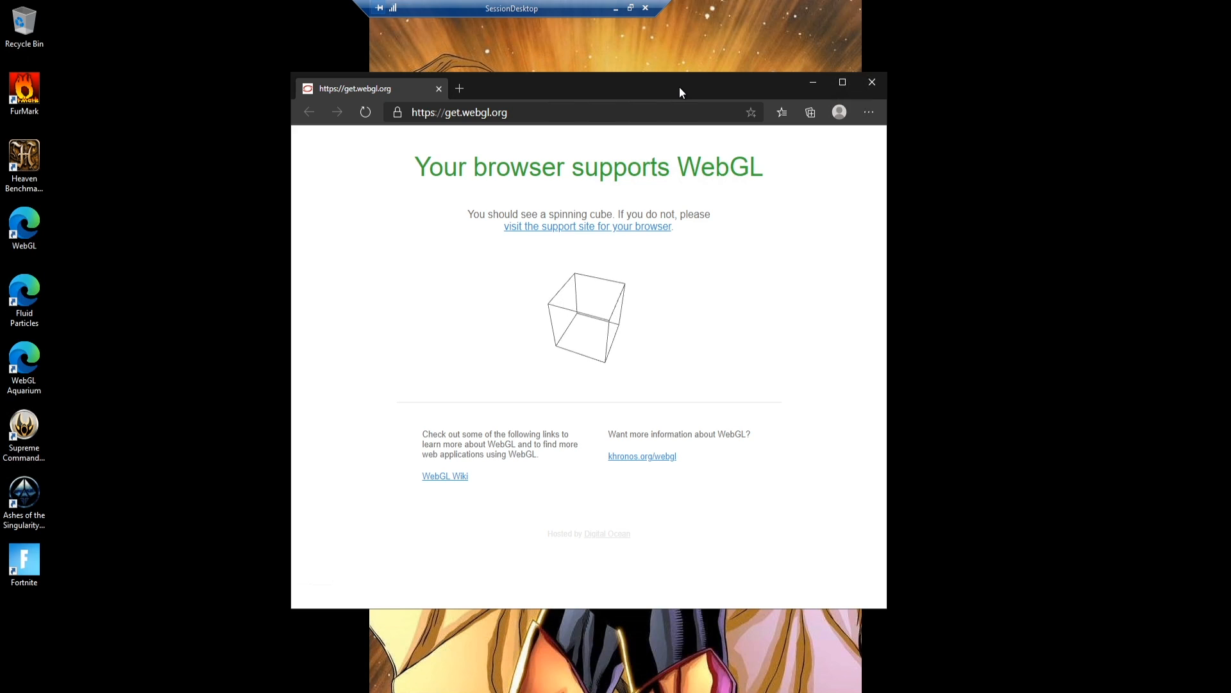
pyautogui.moveTo(554, 254)
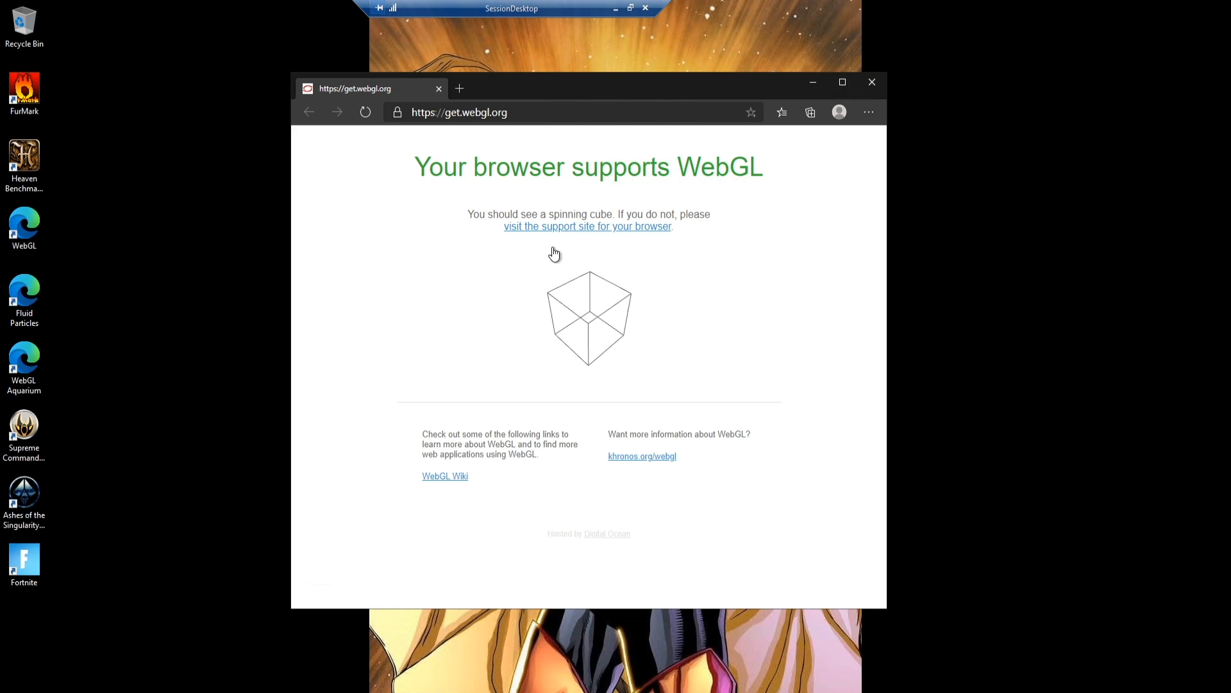
pyautogui.doubleClick(25, 361)
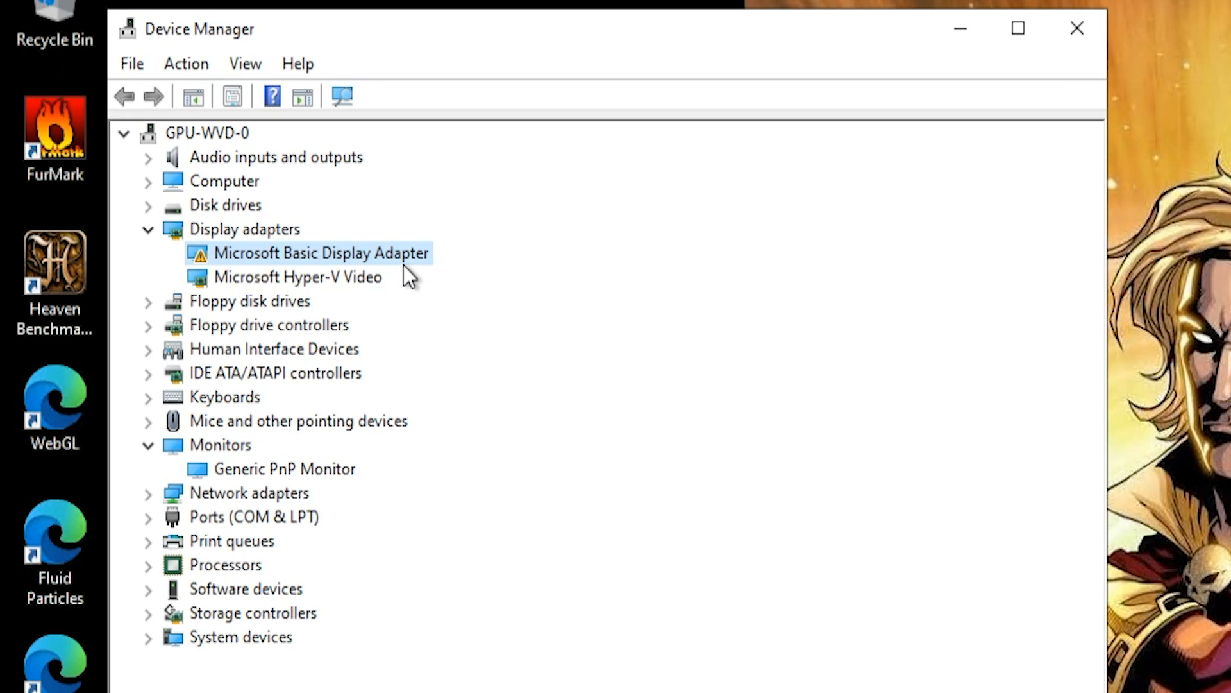
pyautogui.moveTo(722, 326)
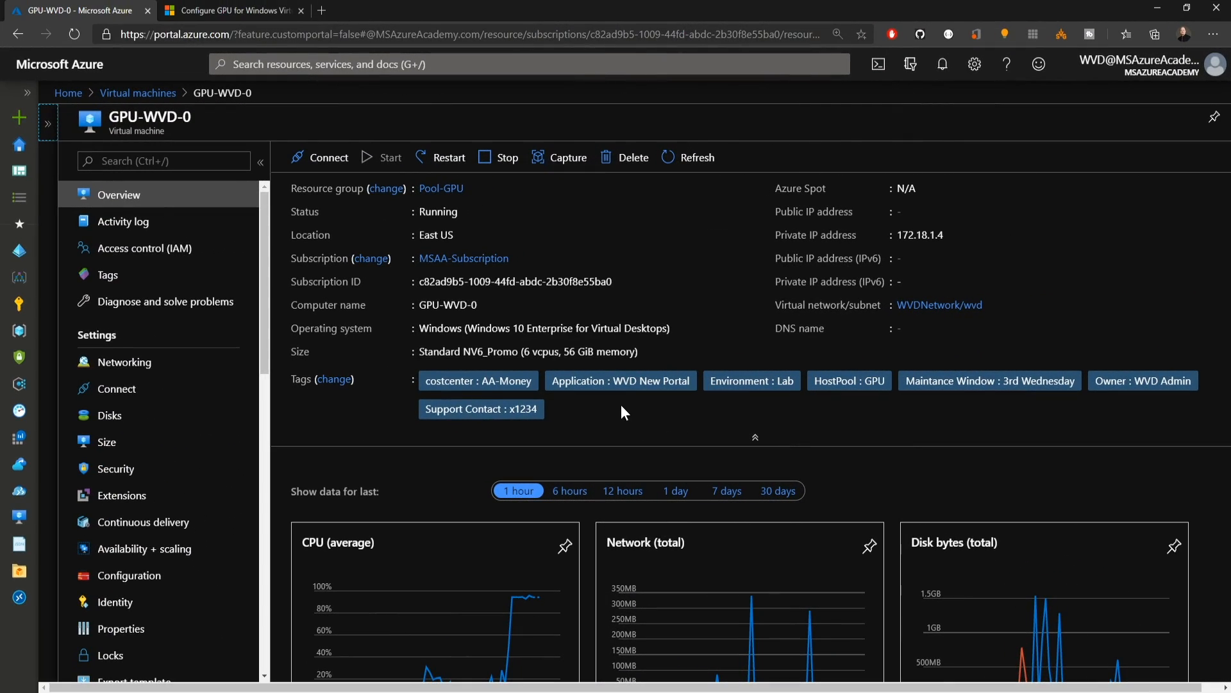
pyautogui.moveTo(107, 441)
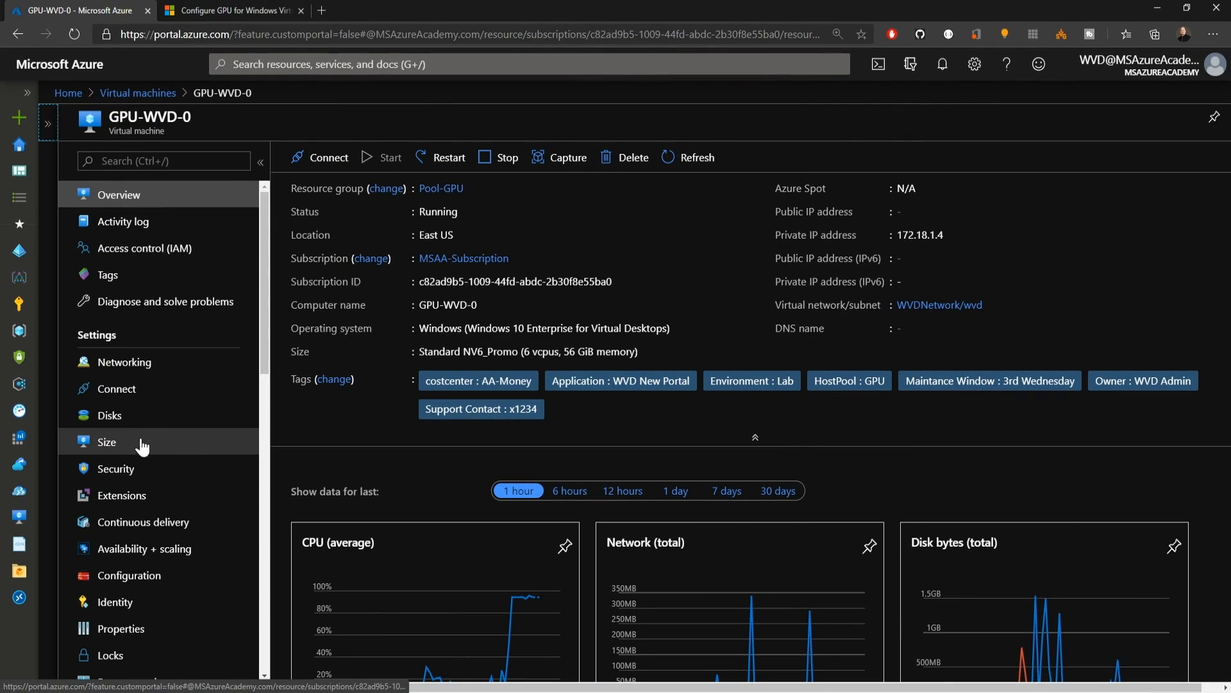
# Step: Go to the GPU-WVD-0 VM's Extensions blade and browse the extension list
pyautogui.click(122, 495)
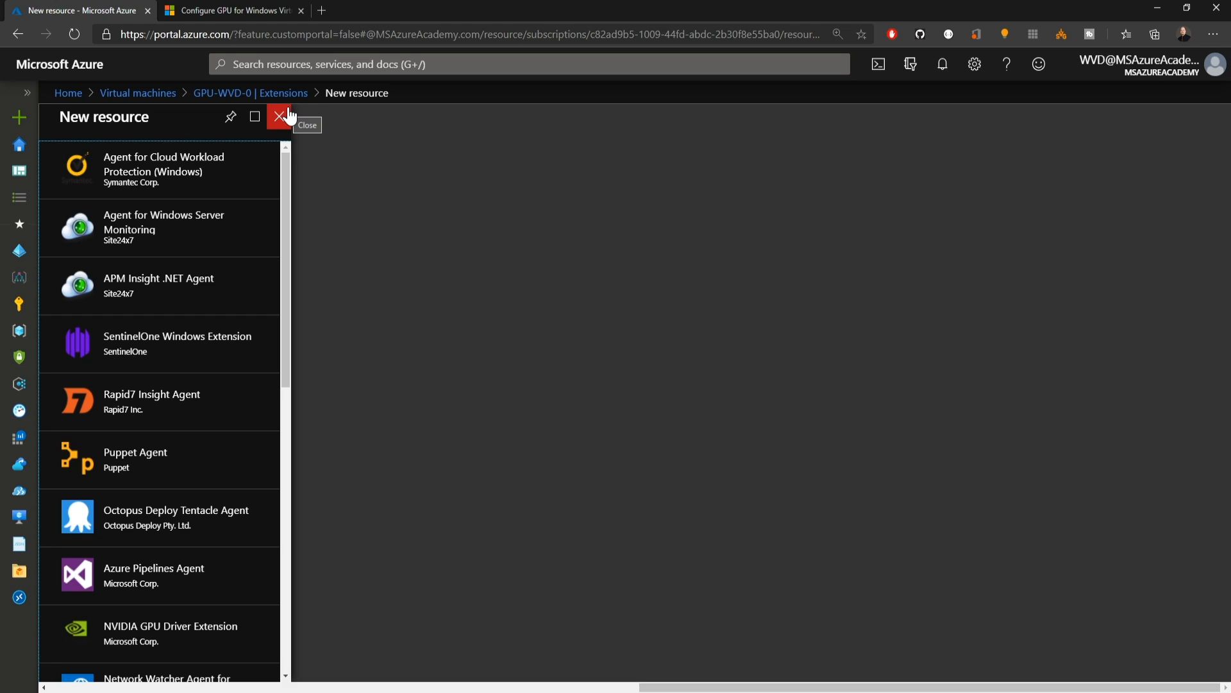
pyautogui.scroll(-3)
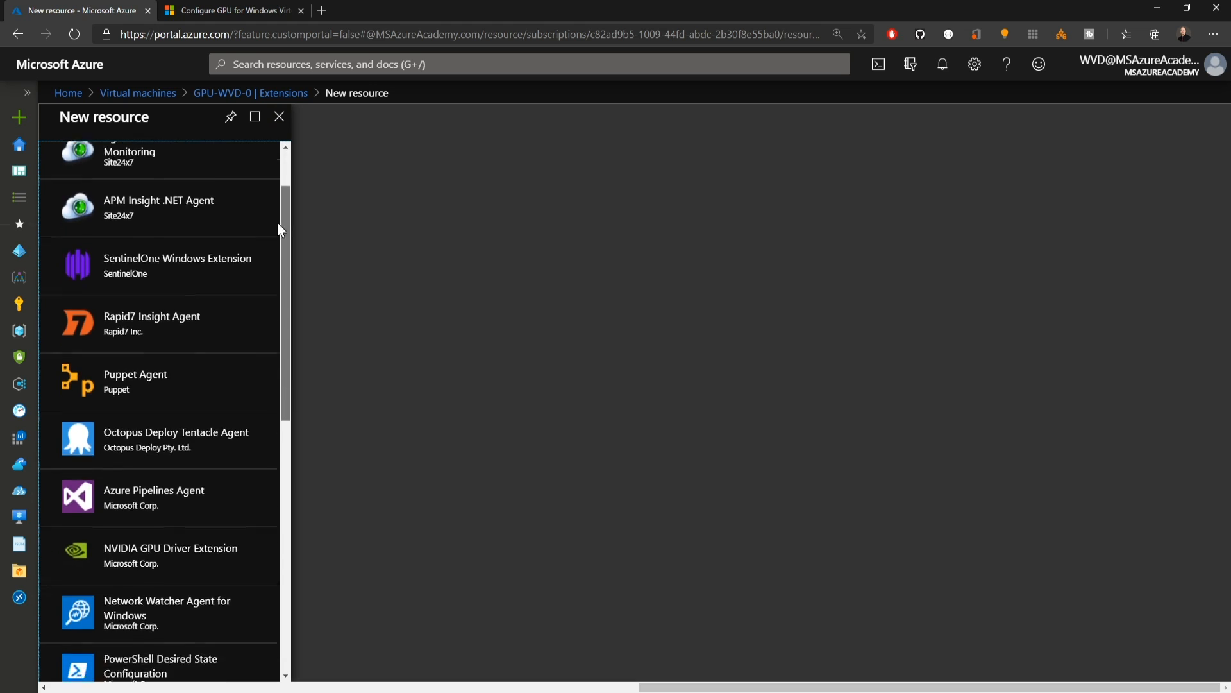
pyautogui.scroll(-3)
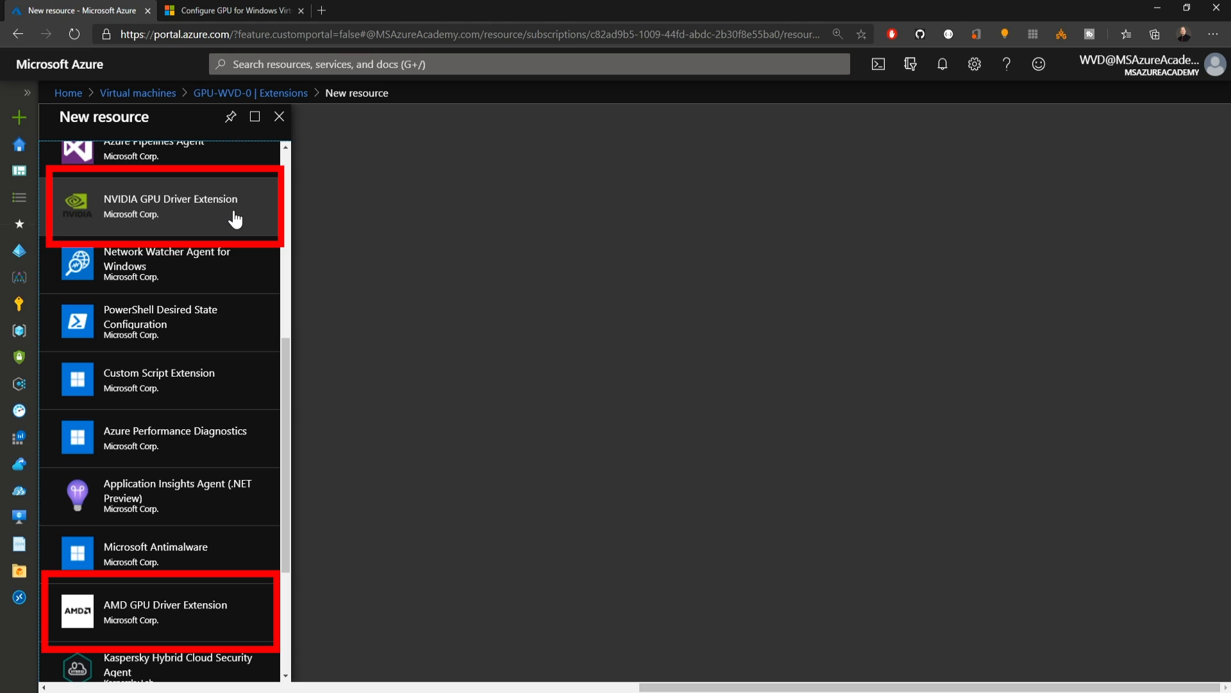
pyautogui.moveTo(245, 622)
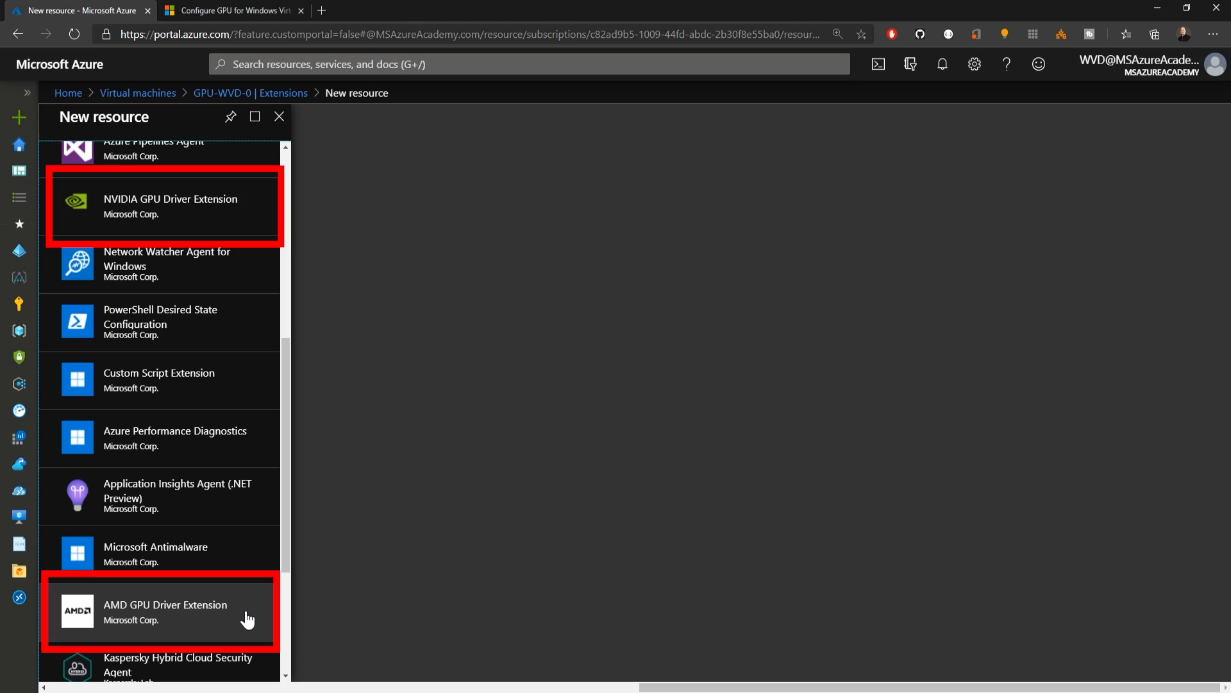
# Step: Select the NVIDIA GPU Driver Extension and create it on the VM
pyautogui.click(169, 206)
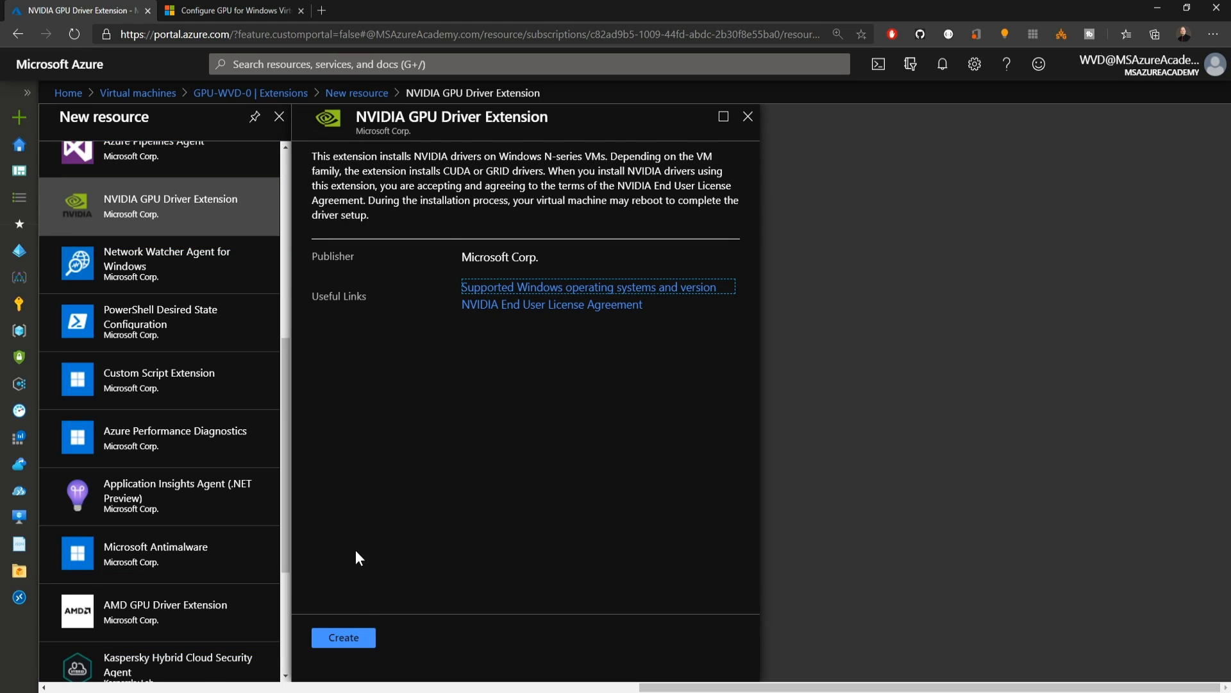
pyautogui.click(342, 637)
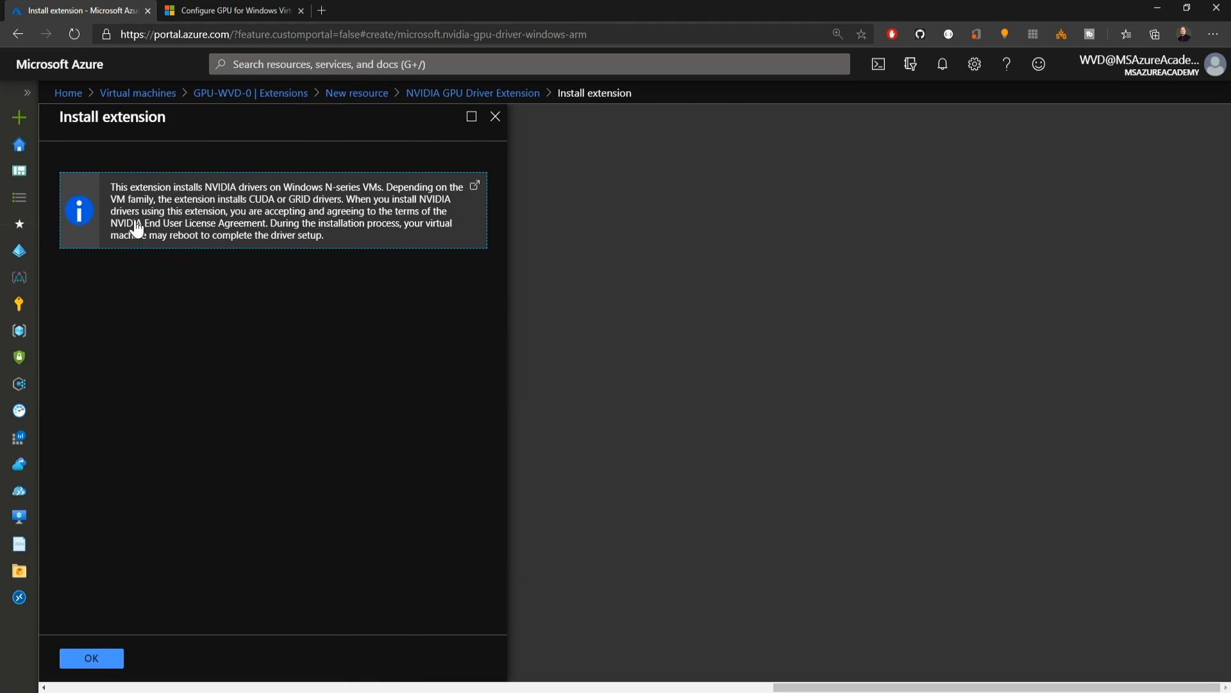
pyautogui.moveTo(284, 282)
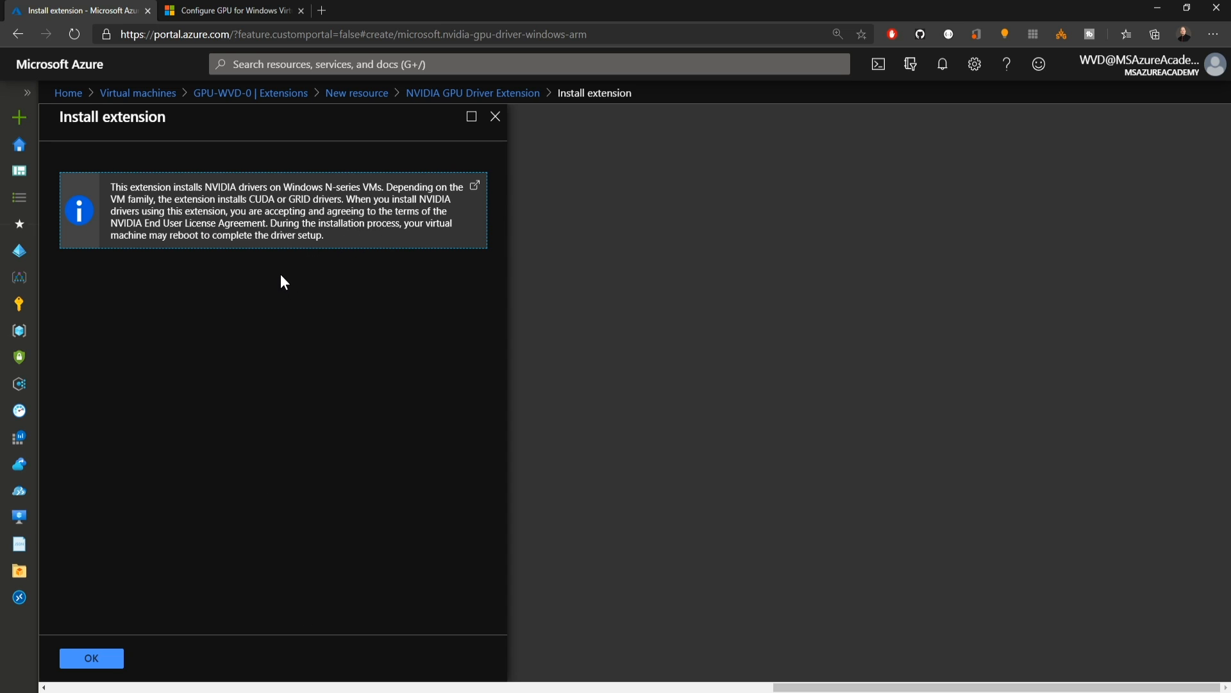
pyautogui.click(90, 657)
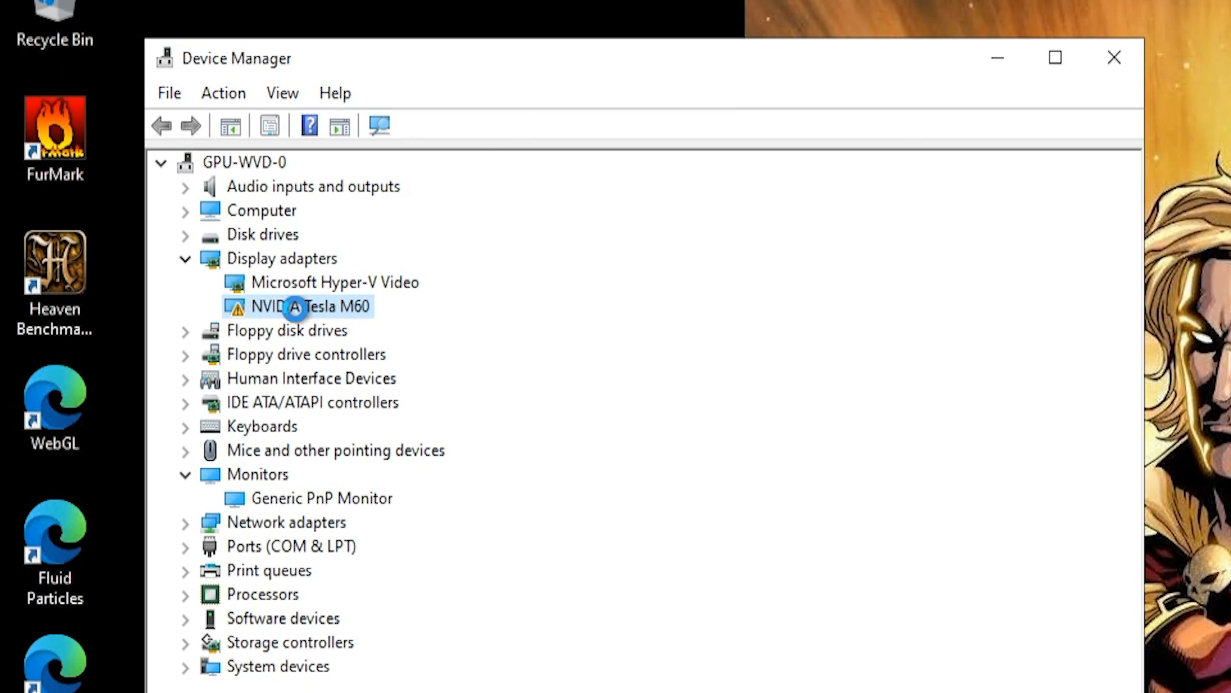
# Step: Check the NVIDIA Tesla M60 device and decline the restart prompt
pyautogui.doubleClick(307, 307)
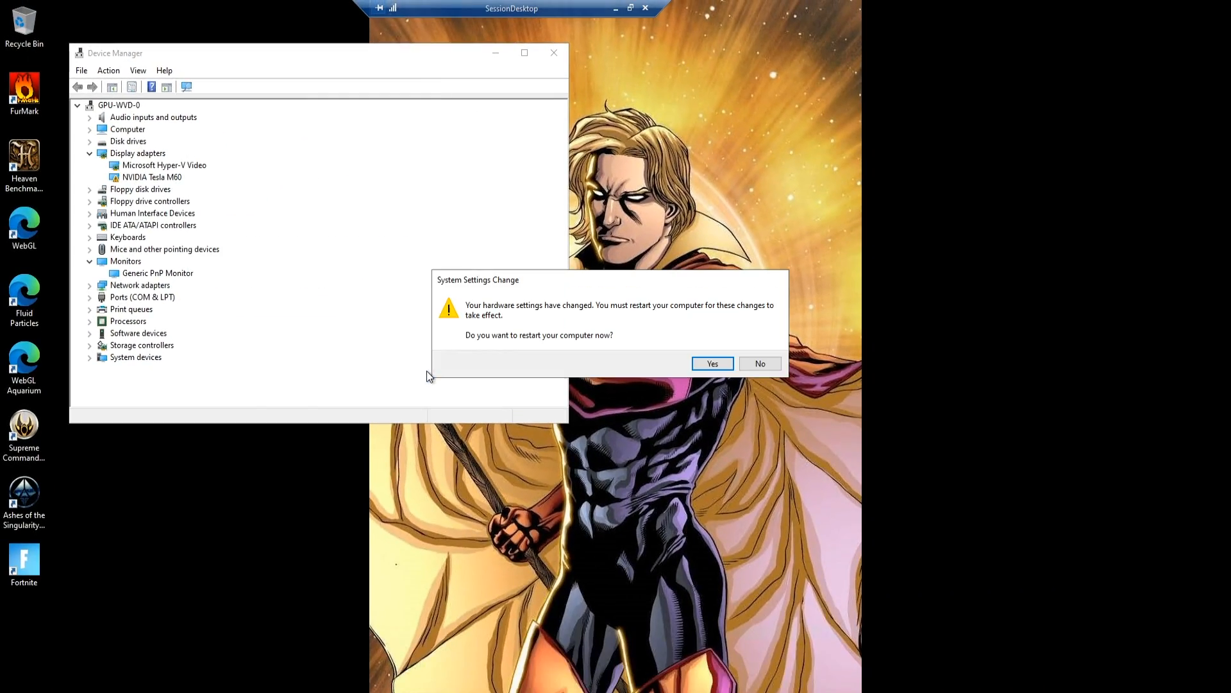
pyautogui.click(710, 363)
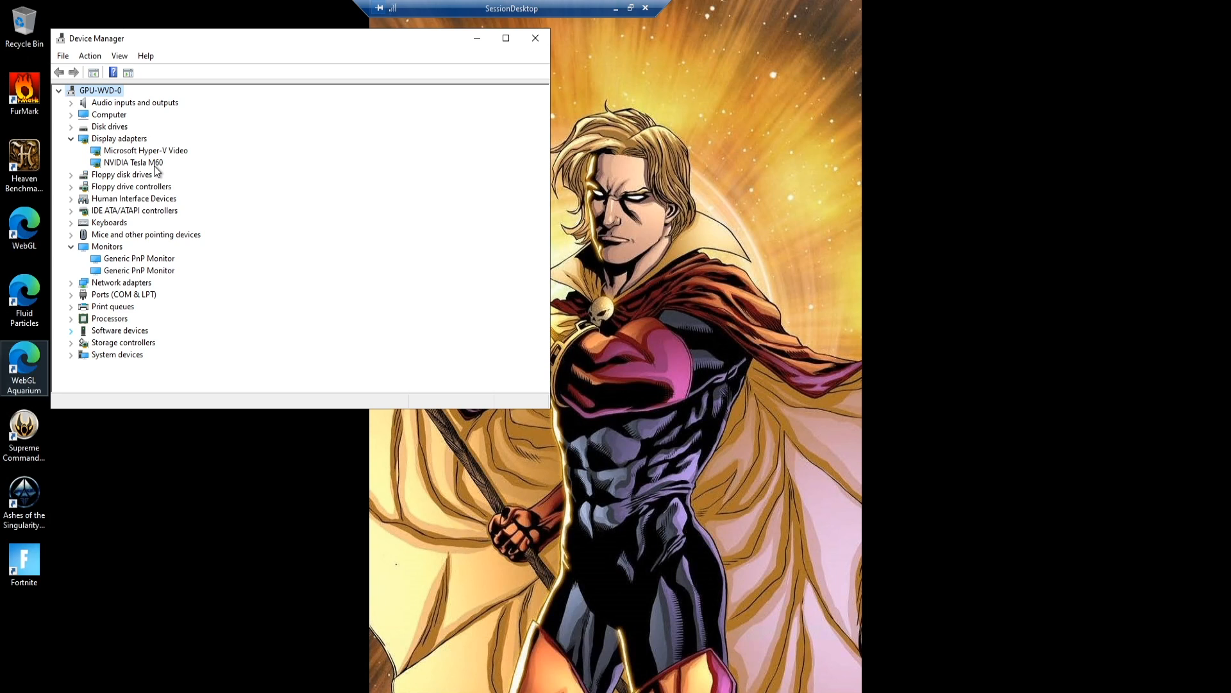
# Step: Launch dxdiag from the Run prompt, skipping the driver signature check
pyautogui.press('Win+r')
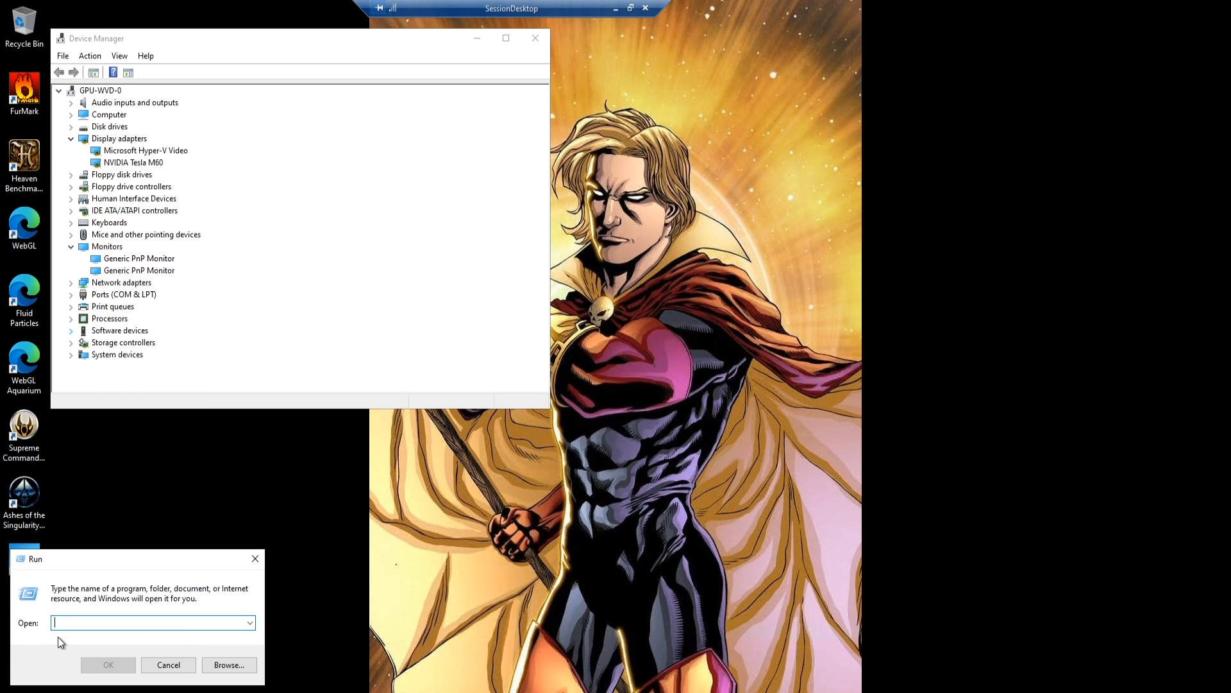
pyautogui.write('dxdiag')
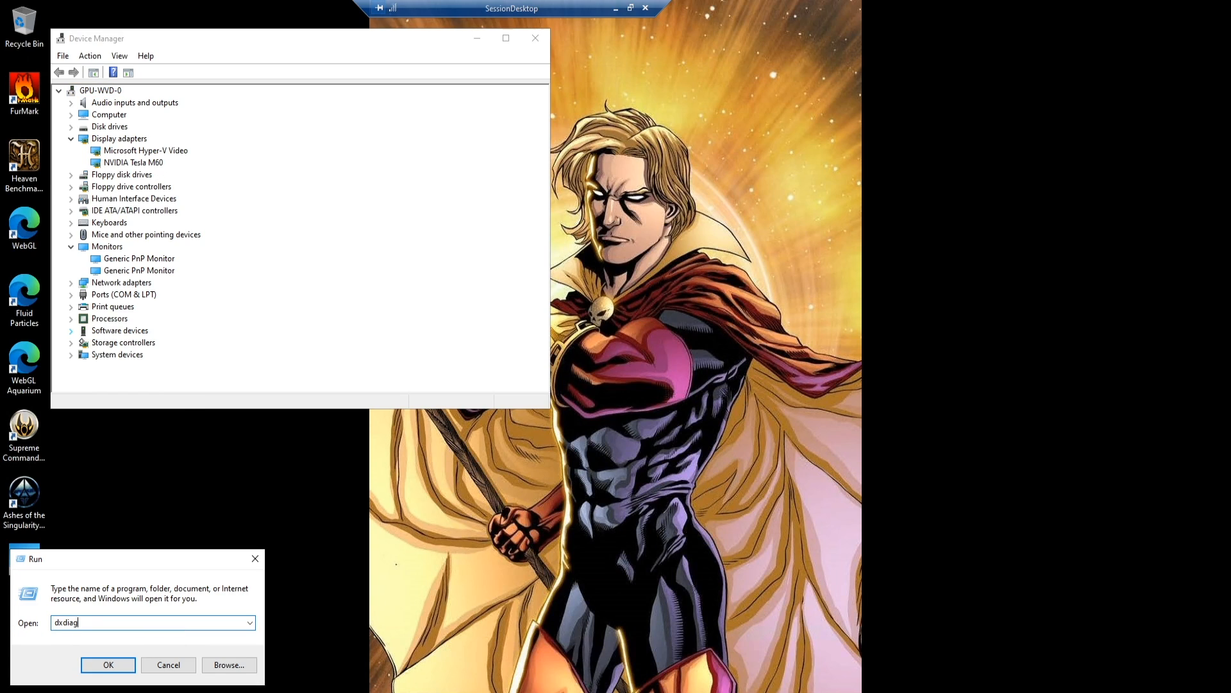
pyautogui.click(107, 664)
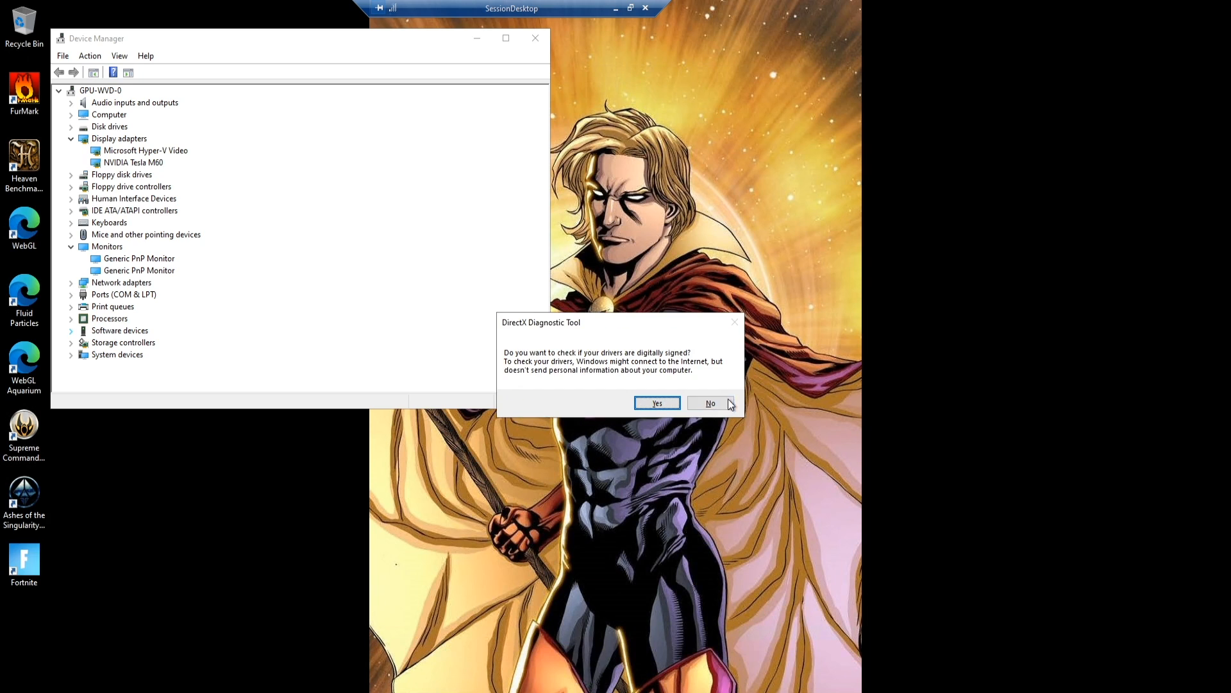
pyautogui.click(708, 403)
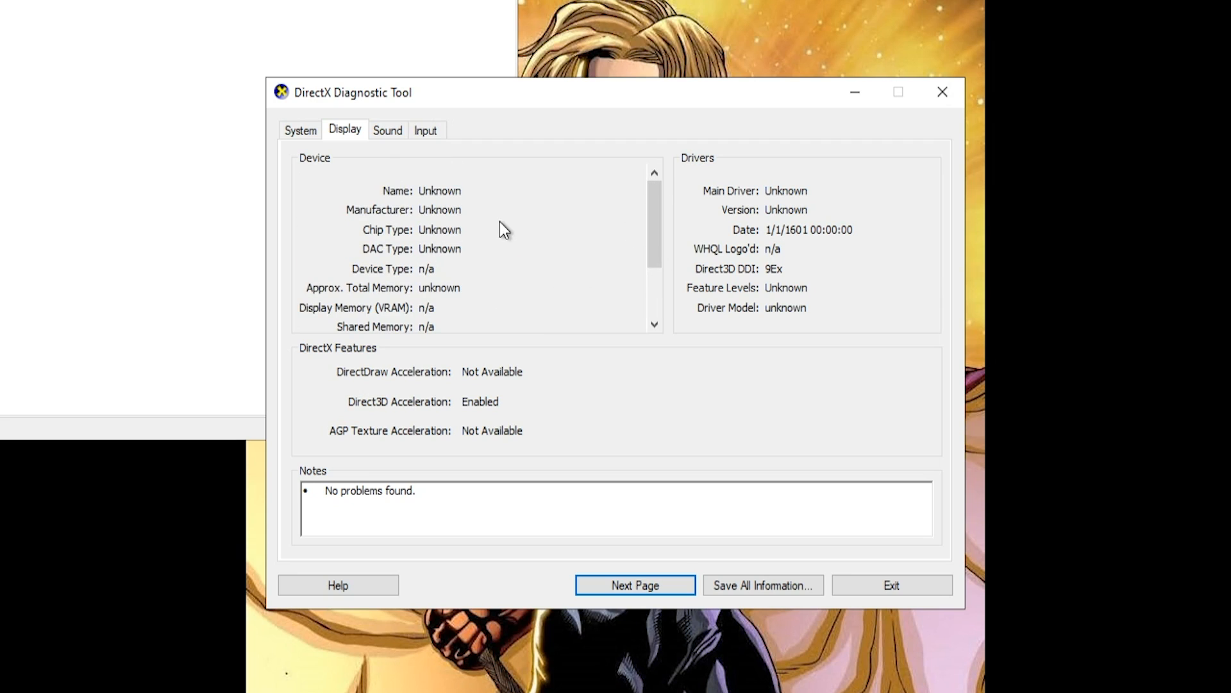
pyautogui.moveTo(512, 246)
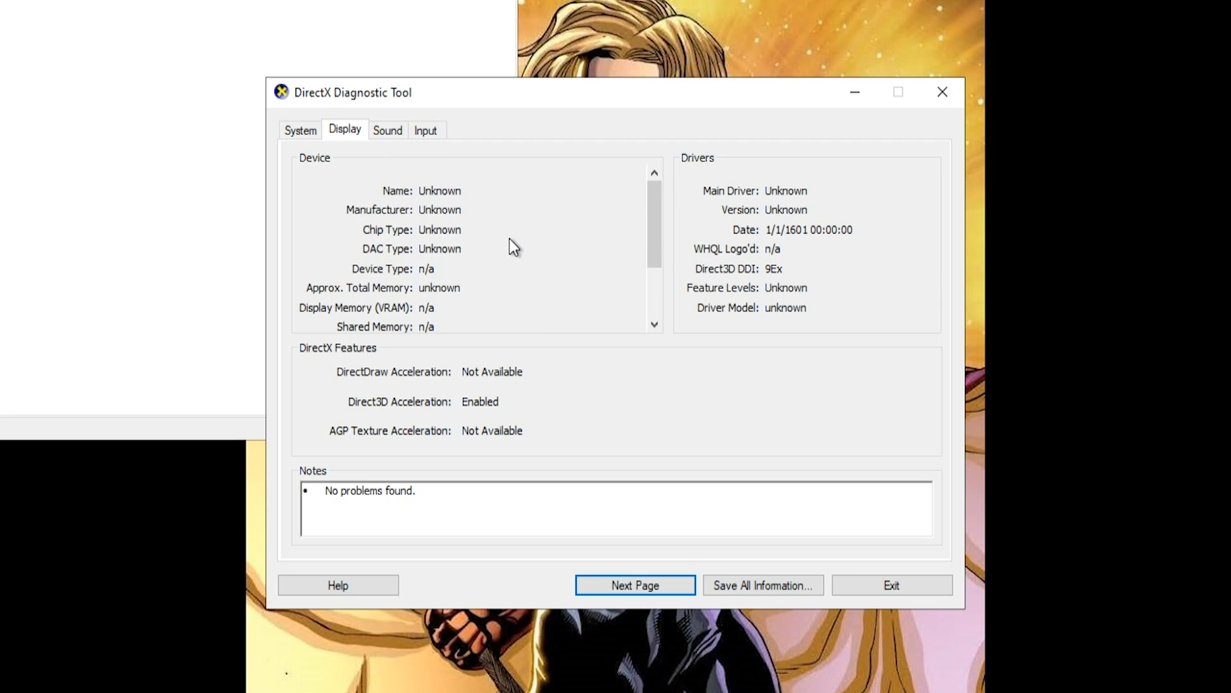
pyautogui.moveTo(653, 503)
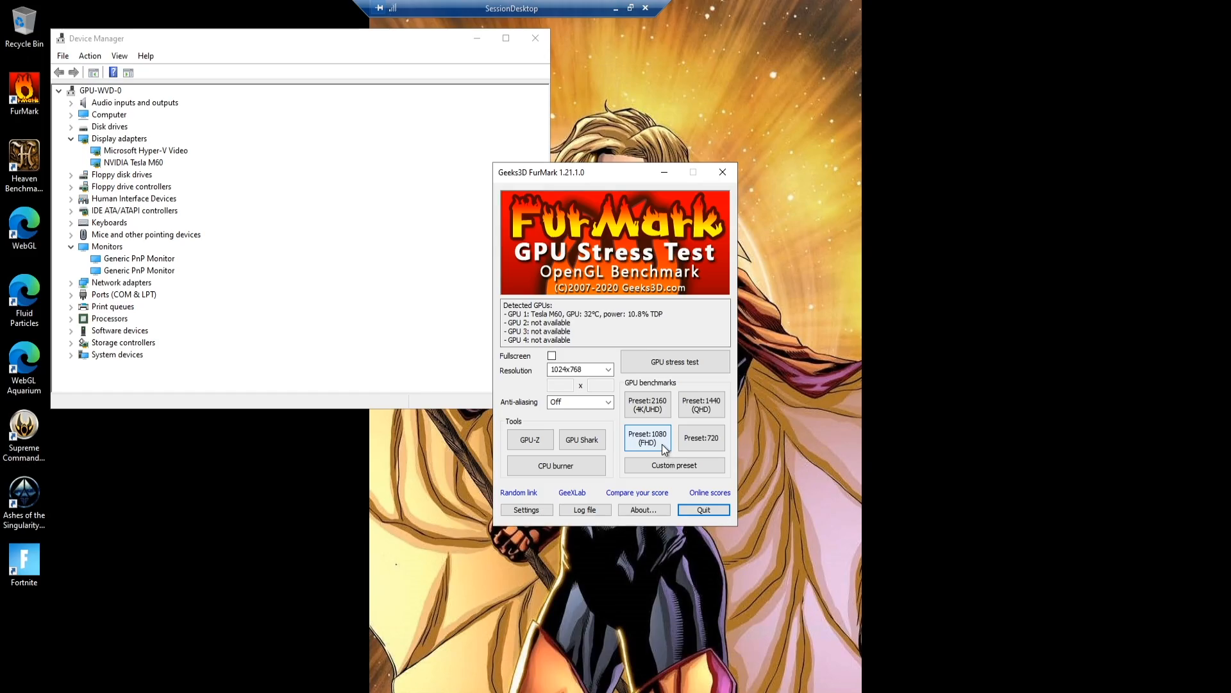
# Step: Run the FurMark 1080p preset on the Tesla M60, accept the caution, then close the test
pyautogui.click(647, 438)
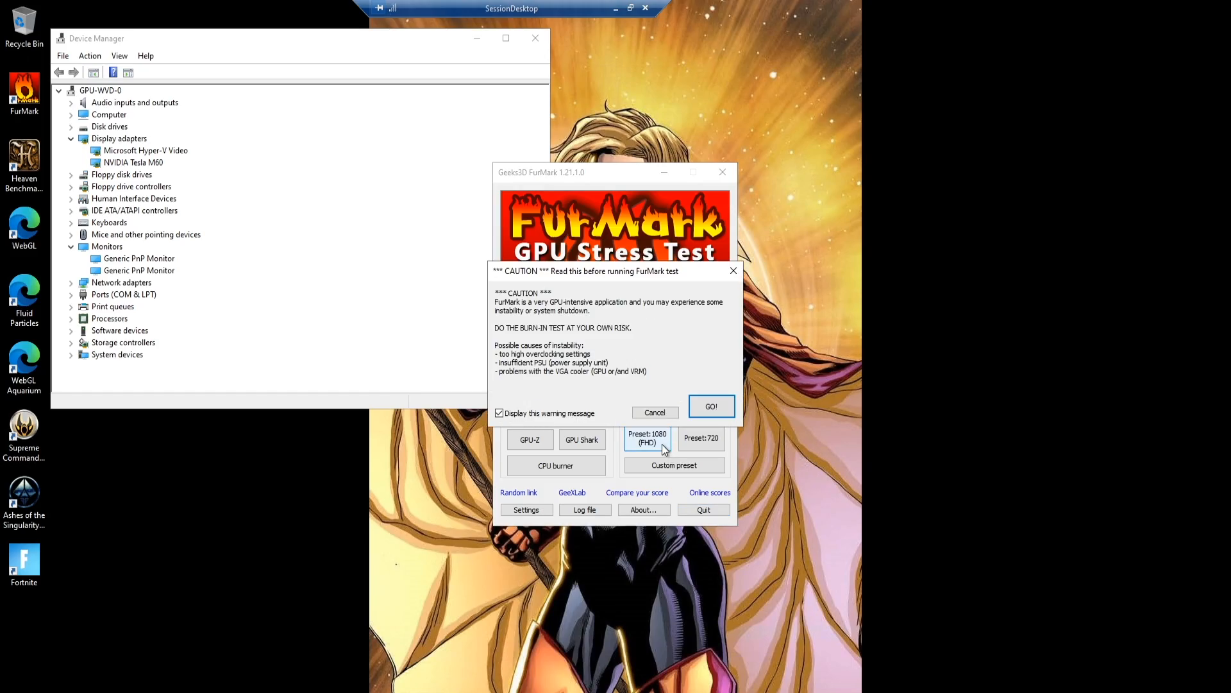
pyautogui.click(710, 406)
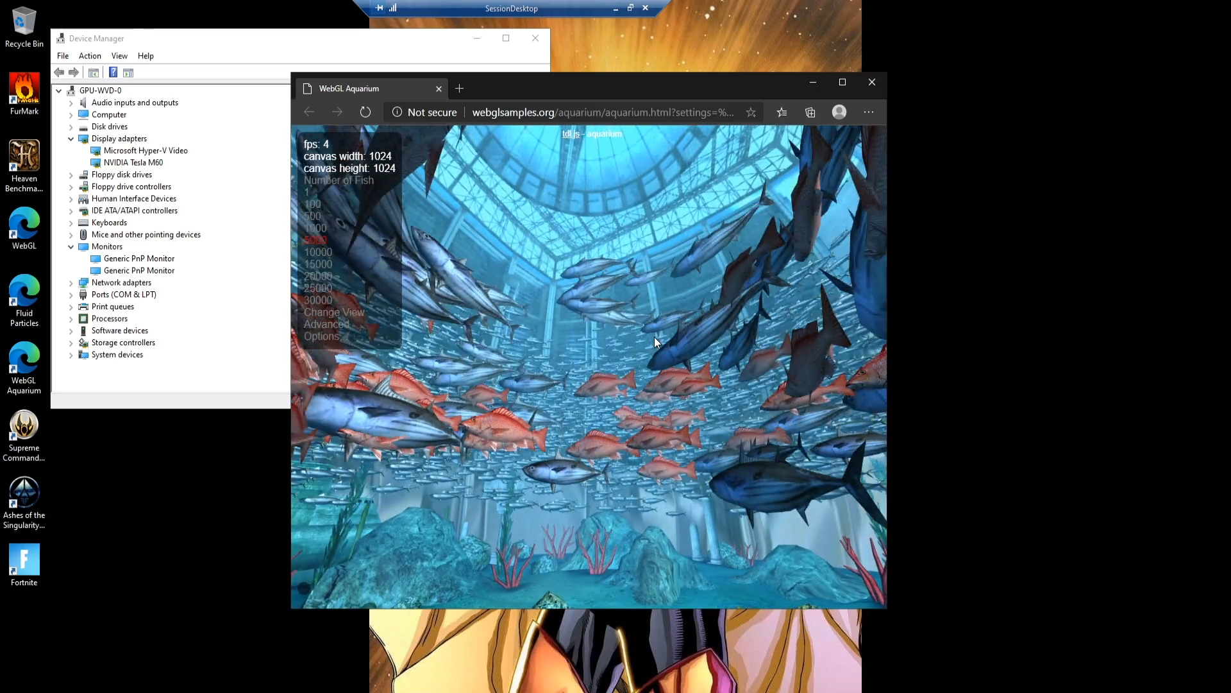
pyautogui.click(871, 82)
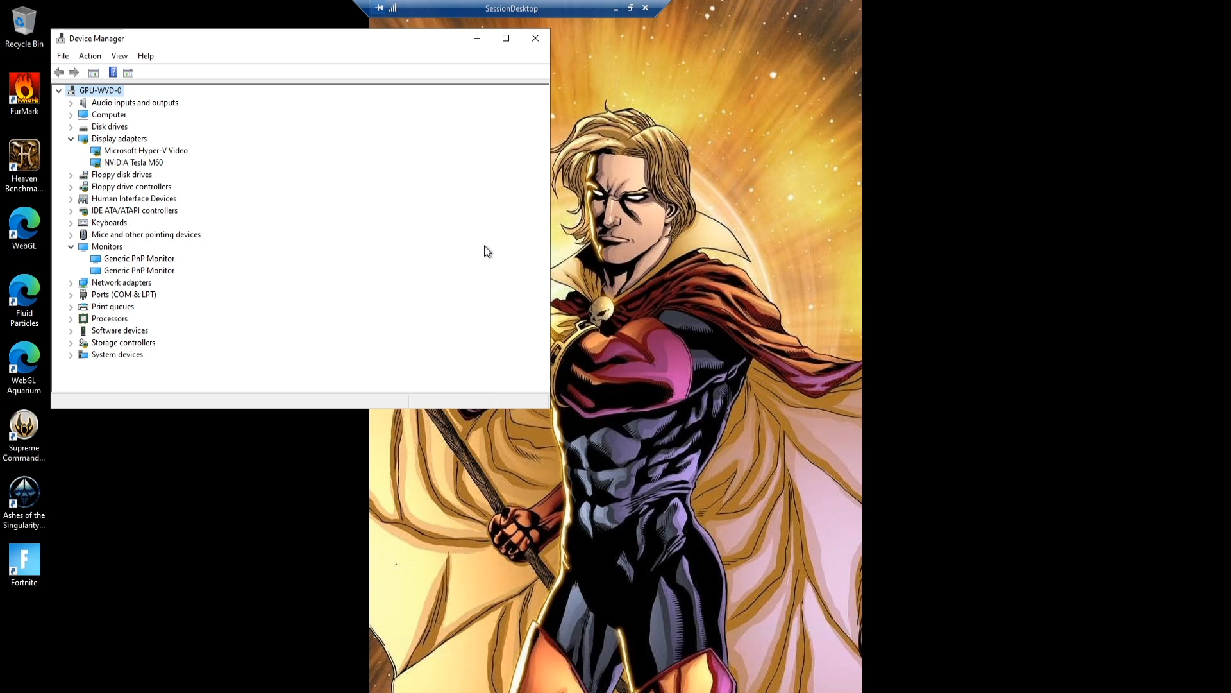
pyautogui.moveTo(292, 359)
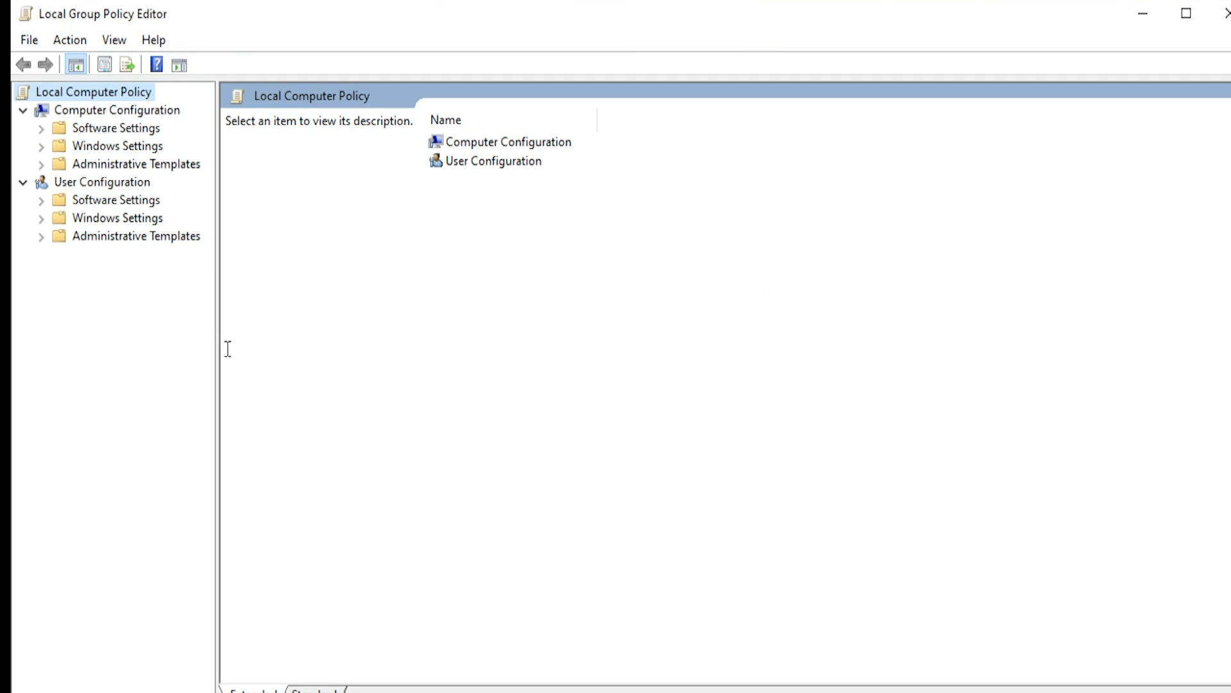
pyautogui.moveTo(218, 370)
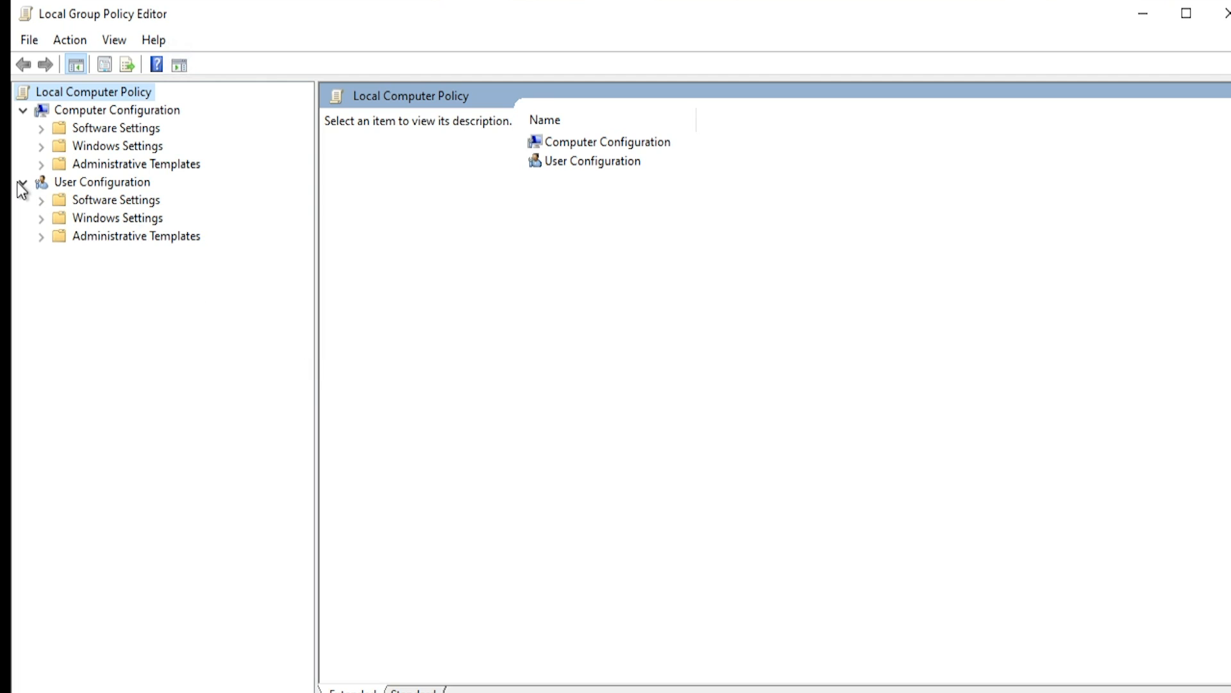
# Step: Navigate Computer Configuration > Administrative Templates > Remote Desktop Services to the Remote Desktop Session Host policies
pyautogui.click(23, 182)
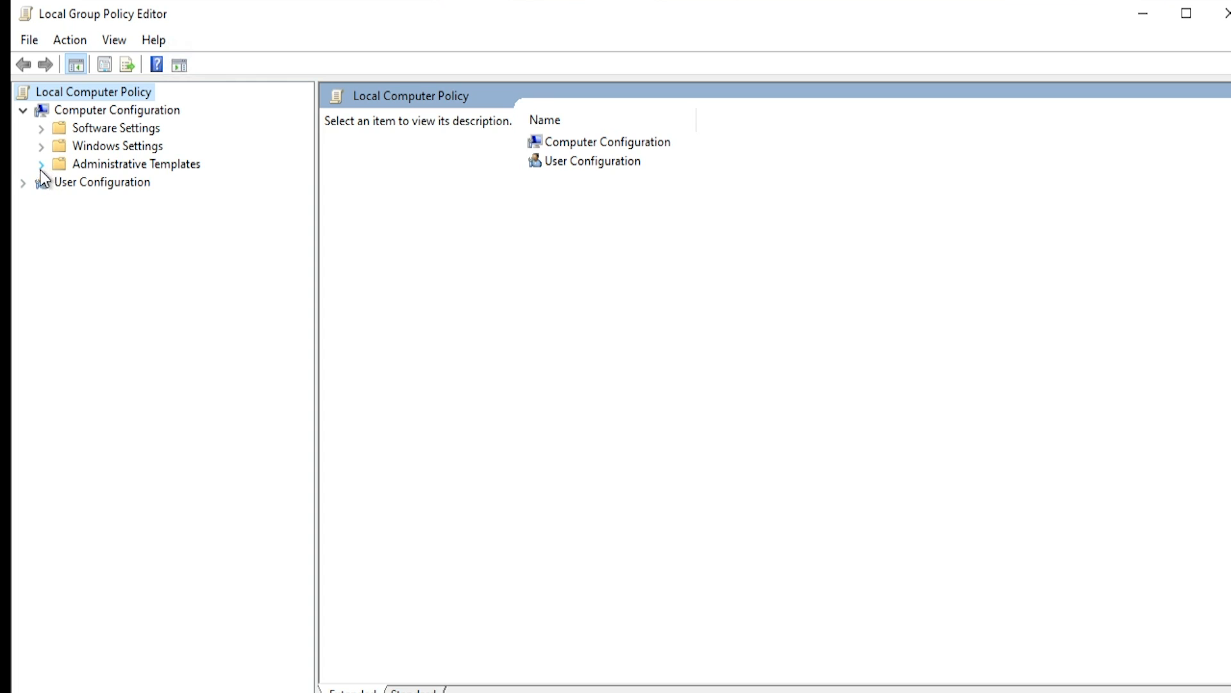
pyautogui.click(41, 162)
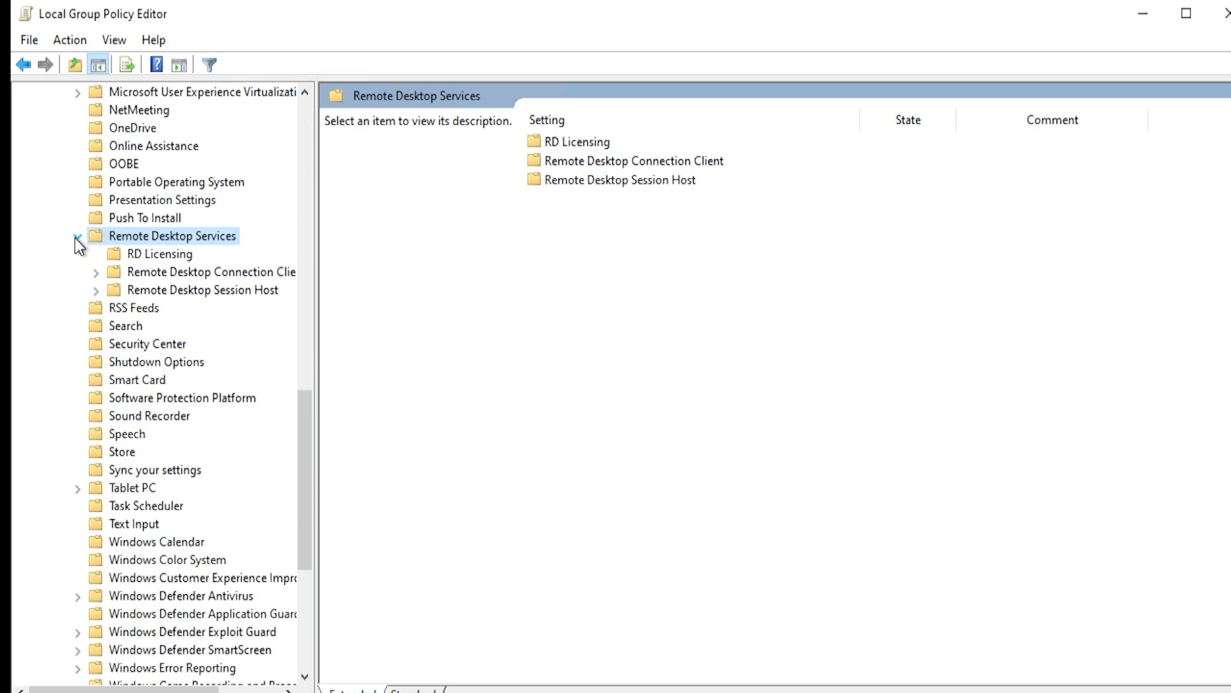
pyautogui.click(93, 289)
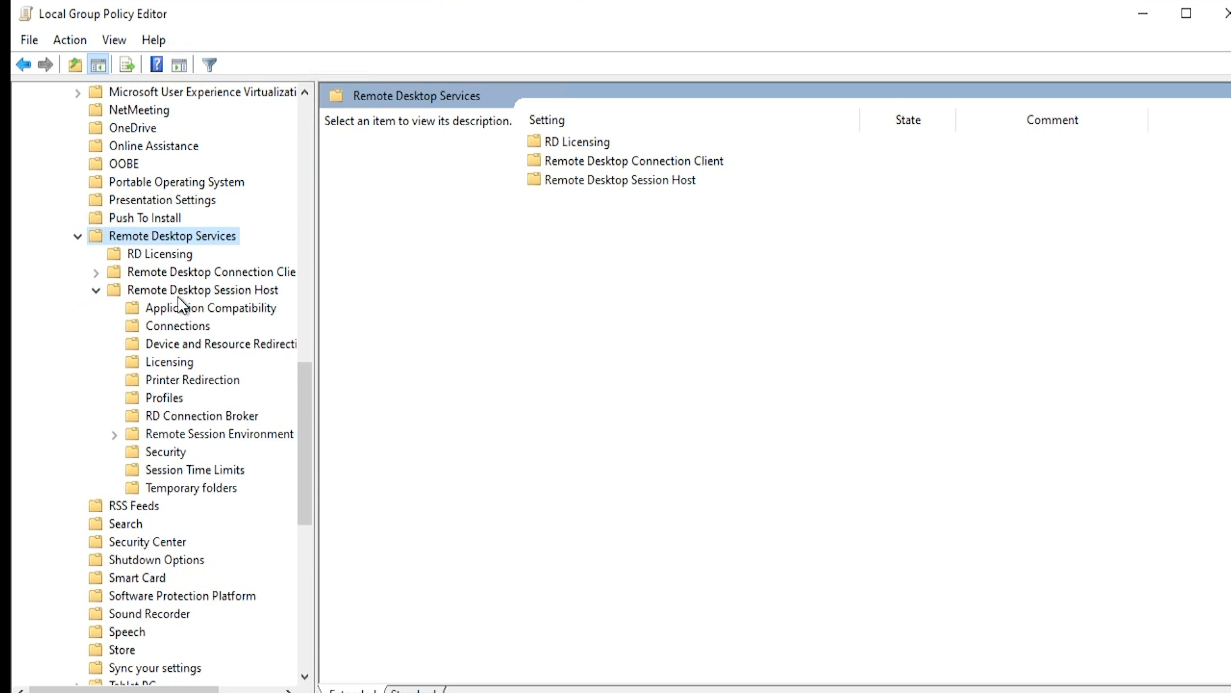
pyautogui.click(221, 432)
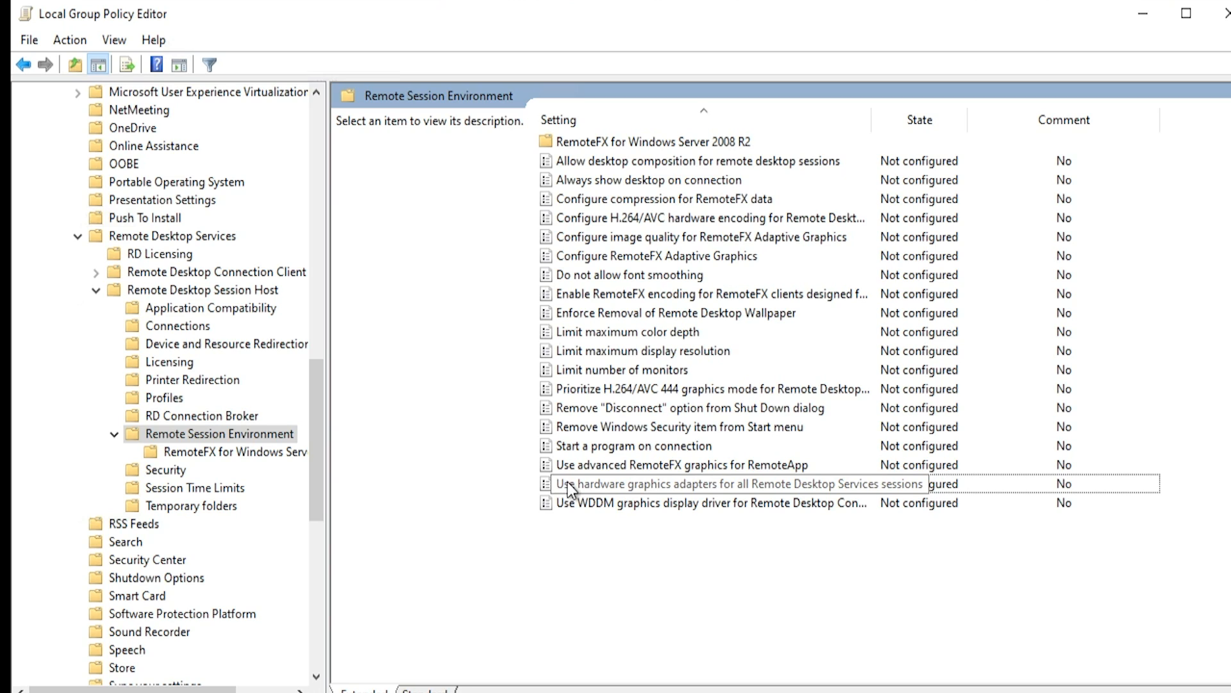
# Step: Enable the hardware graphics adapters for all RDS sessions and H.264/AVC 444 priority policies
pyautogui.click(707, 484)
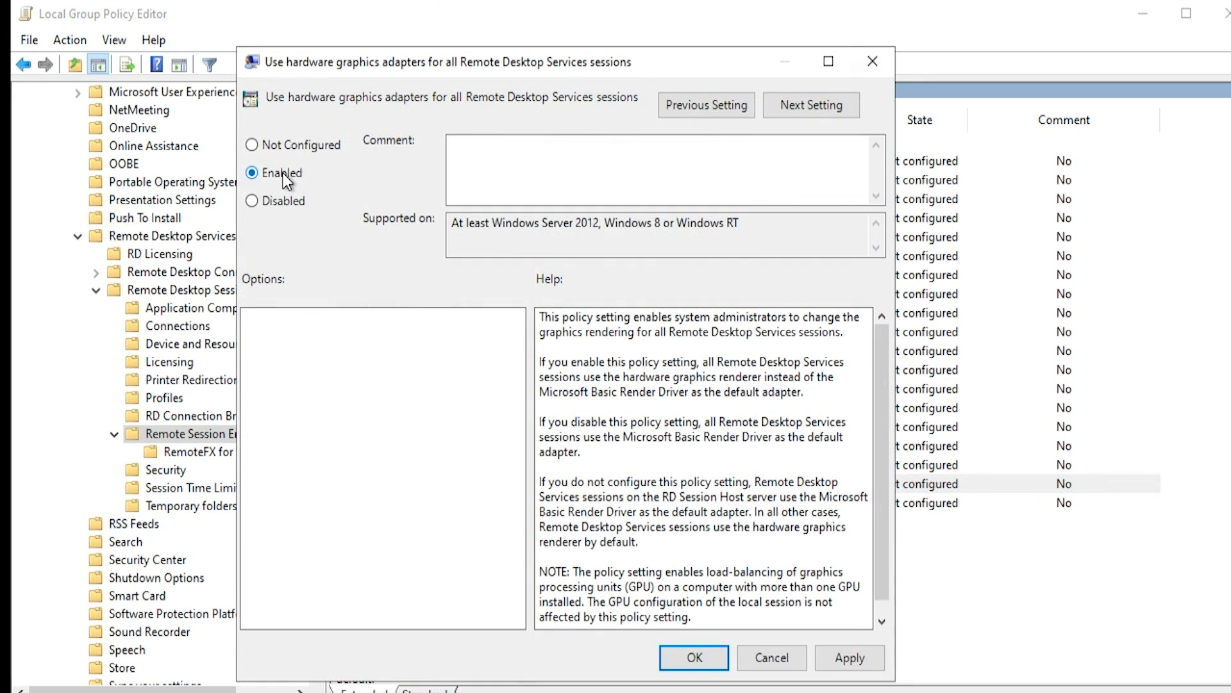
pyautogui.click(693, 657)
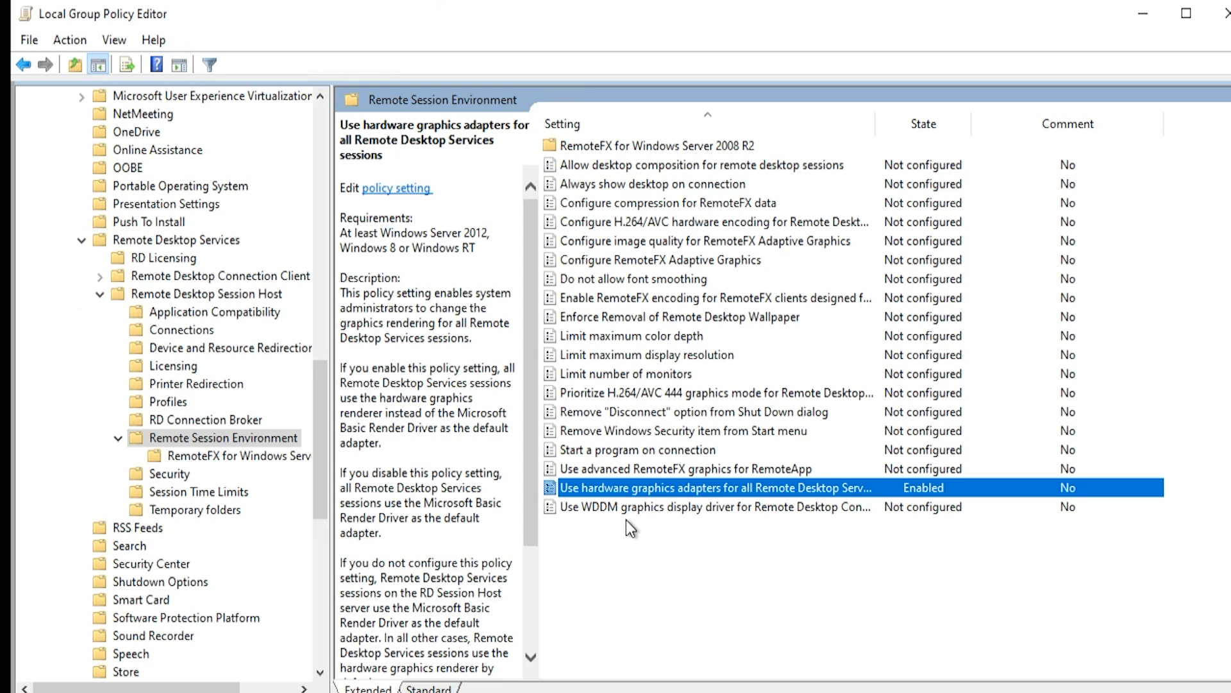
pyautogui.moveTo(589, 401)
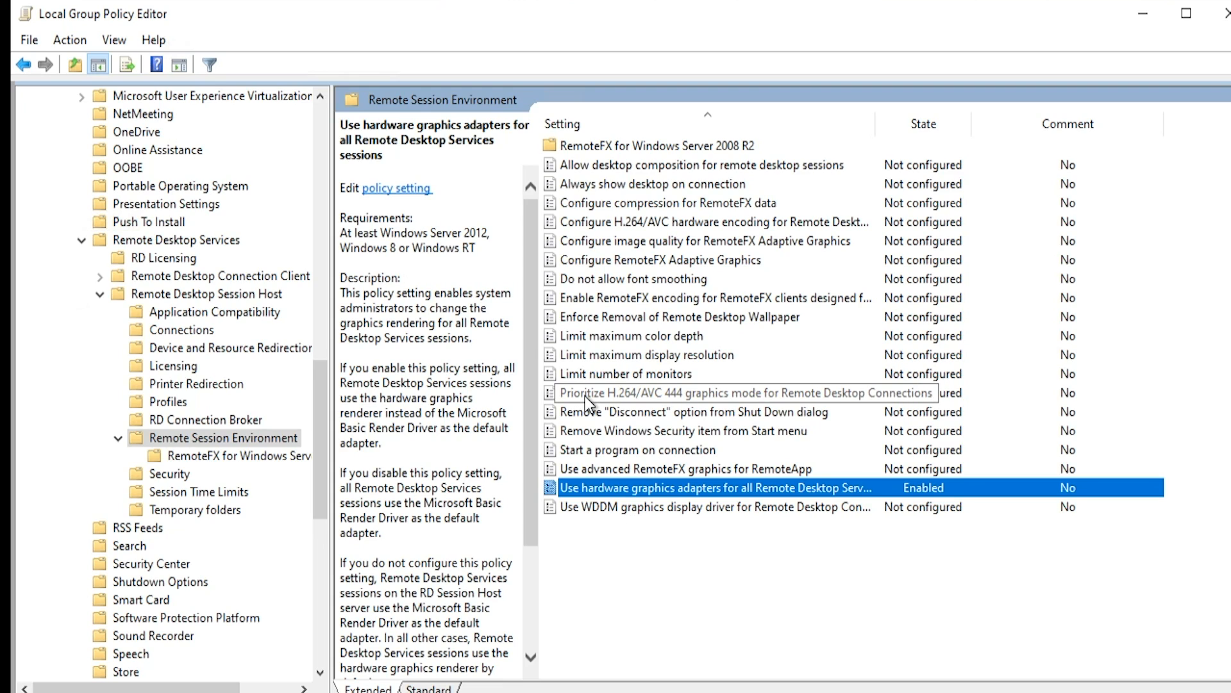
pyautogui.click(730, 393)
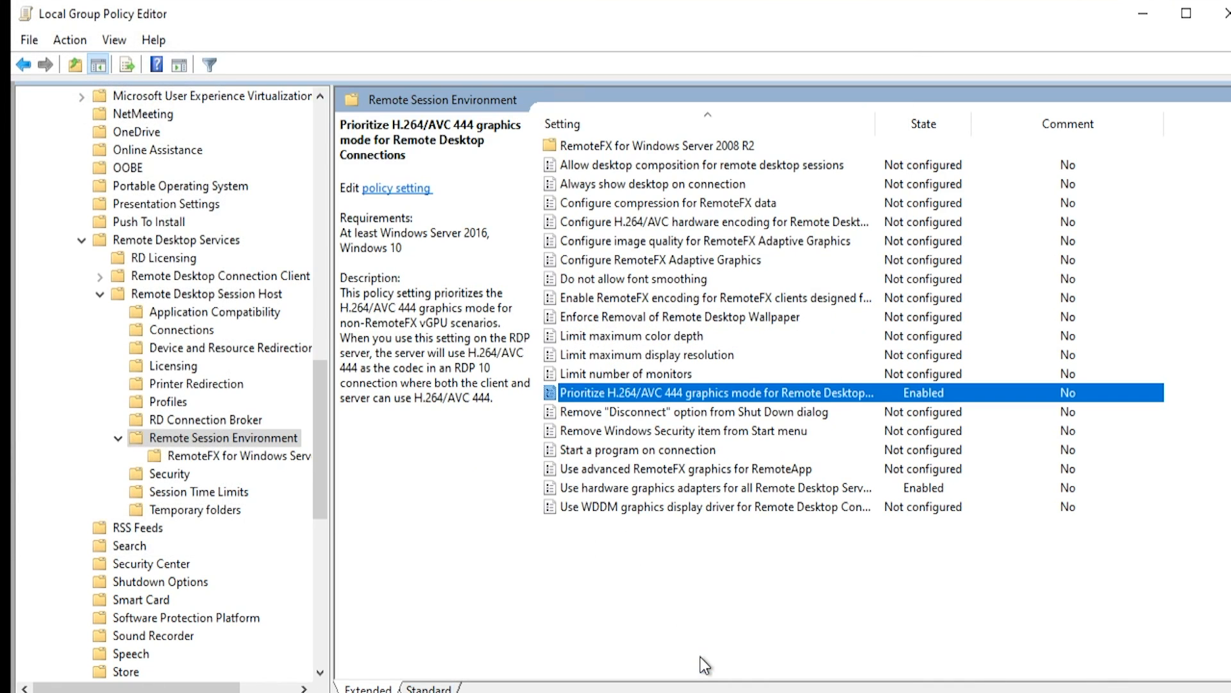
pyautogui.moveTo(591, 232)
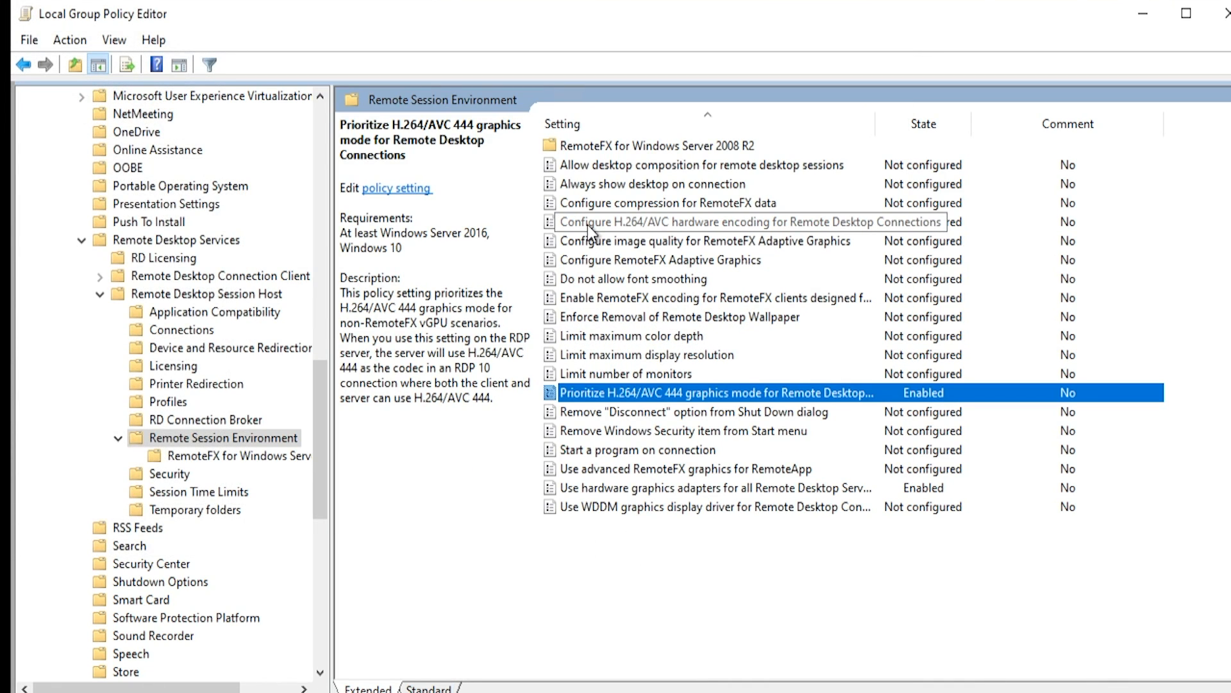
# Step: Enable H.264/AVC hardware encoding and enter gpupdate /force to apply the policies
pyautogui.doubleClick(746, 222)
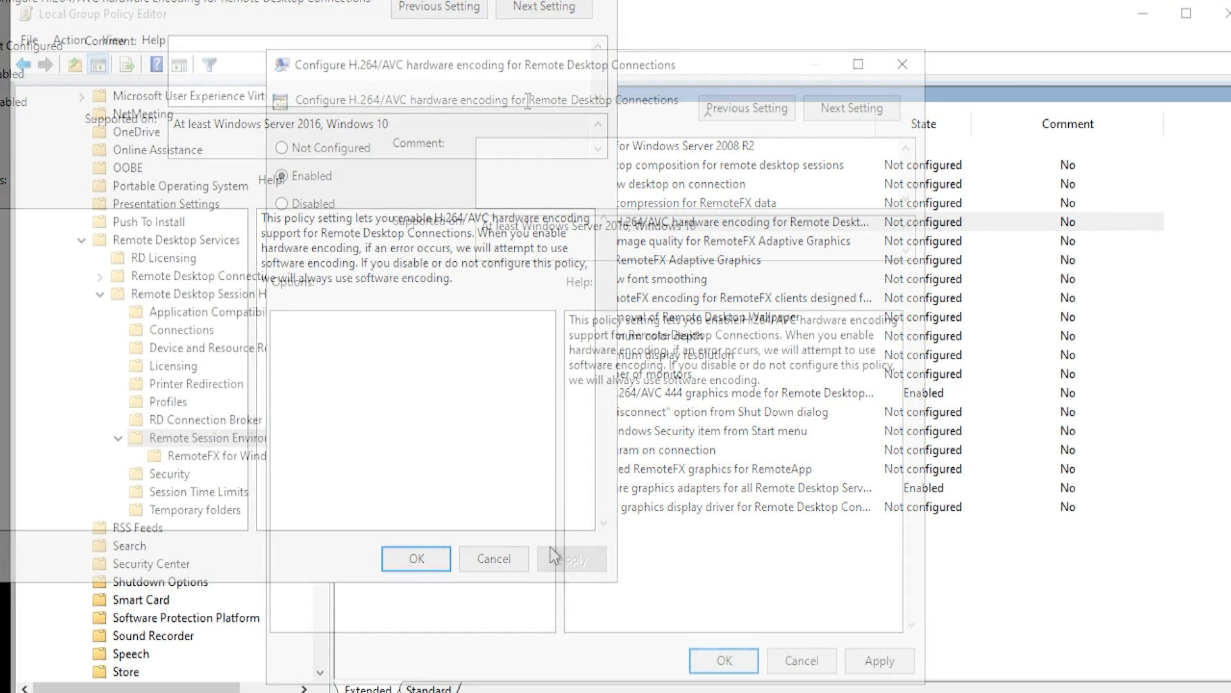
pyautogui.click(416, 558)
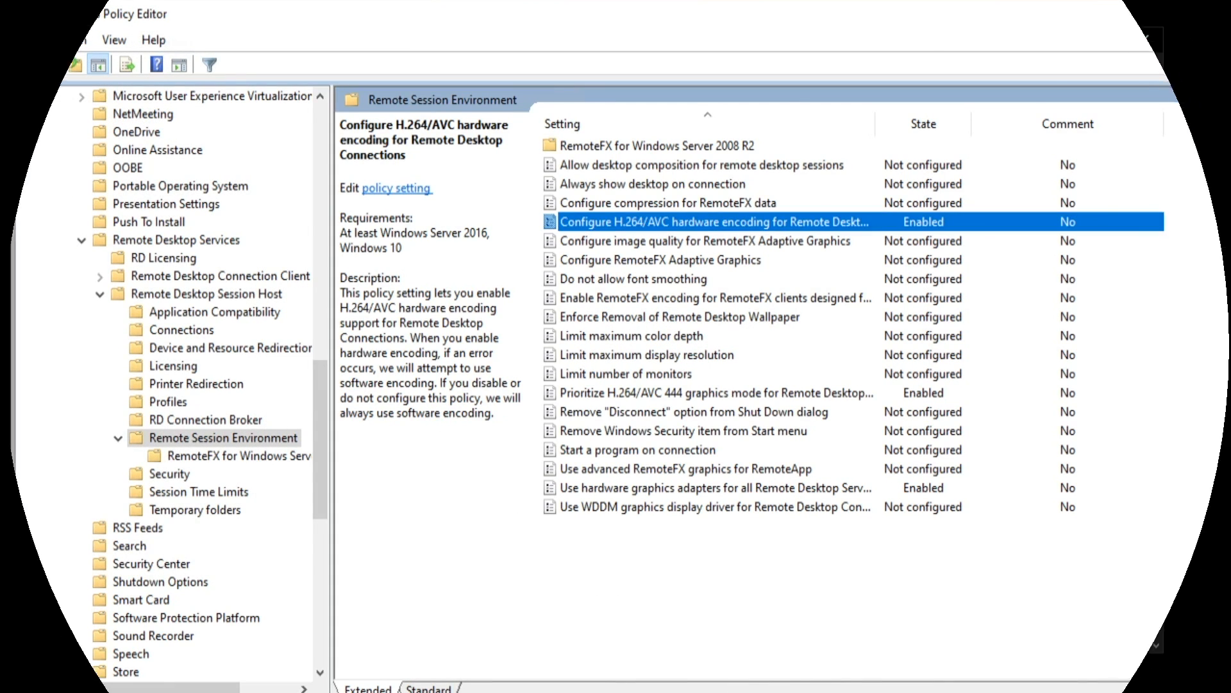
pyautogui.write('gpupdate /force')
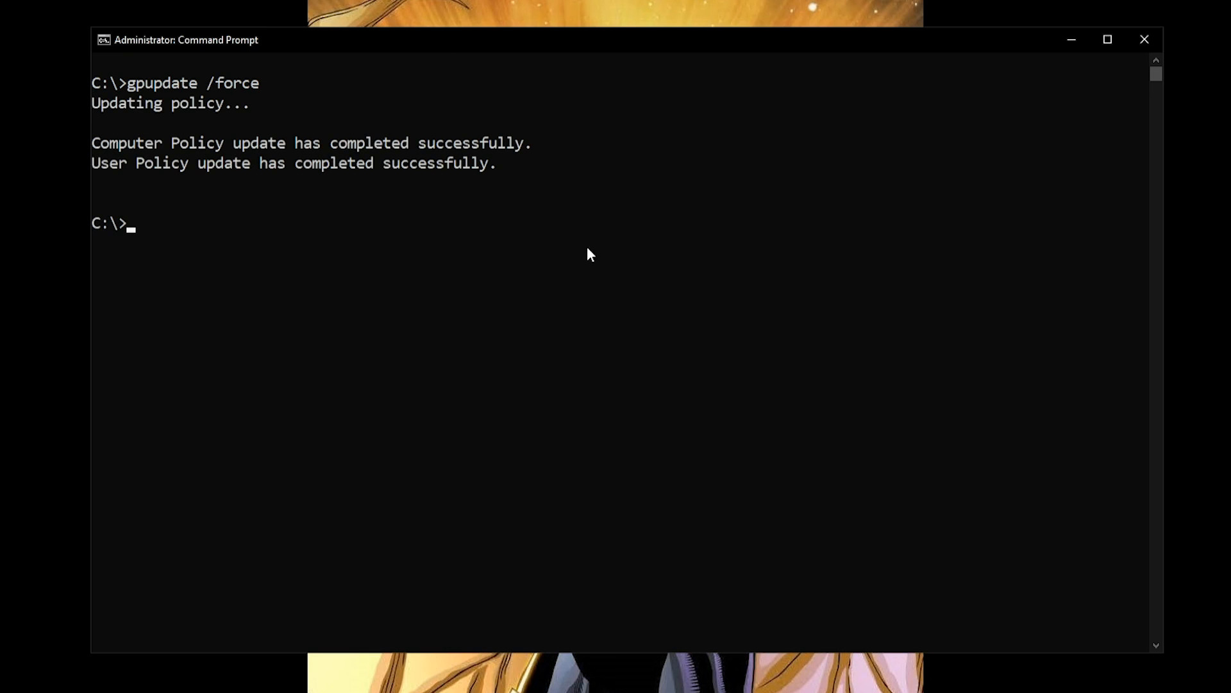
pyautogui.moveTo(591, 258)
pyautogui.write('cd ".\\Program Files\\NVIDIA Corporation\\NVSMI')
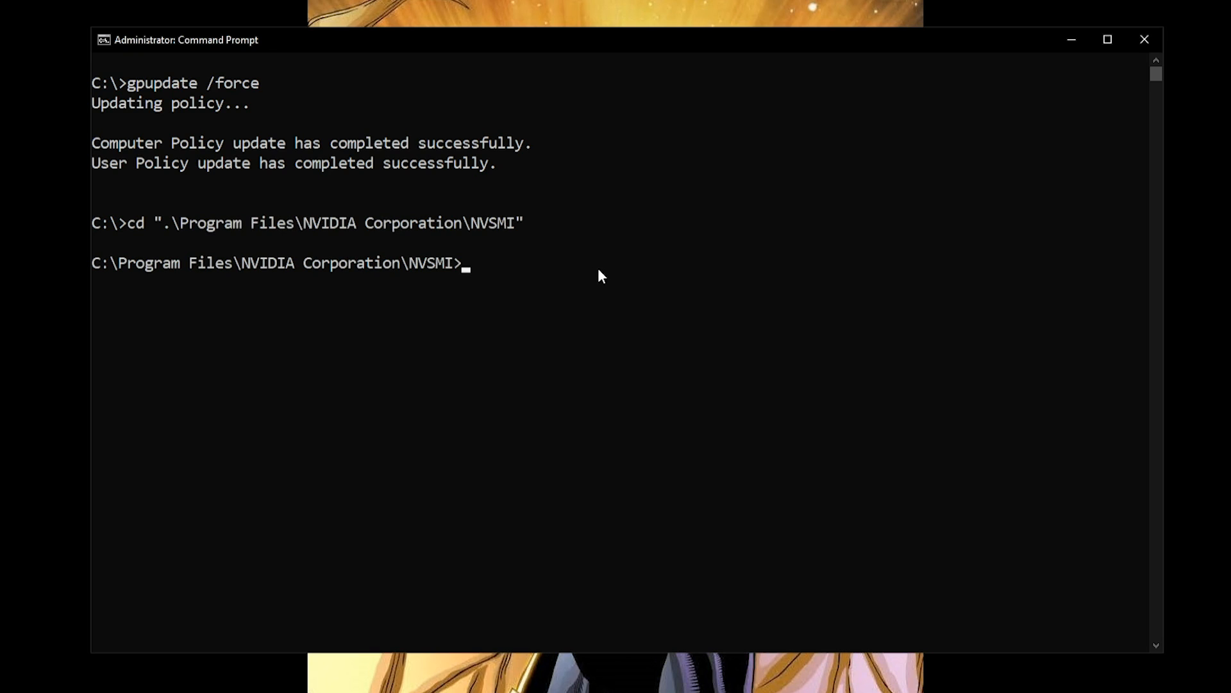
# Step: Run nvidia-smi.exe -L from the NVSMI folder to list the Tesla M60 GPU
pyautogui.write('nvidia-smi.exe -L')
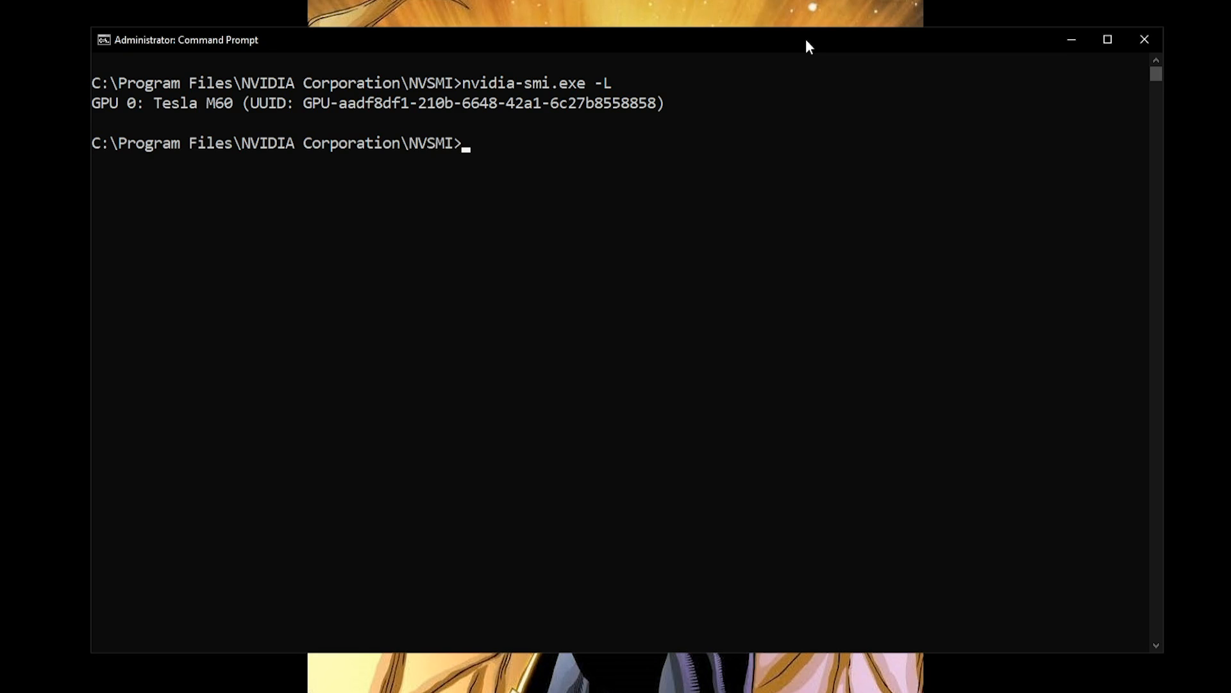
pyautogui.write('nvidia-smi.exe -l')
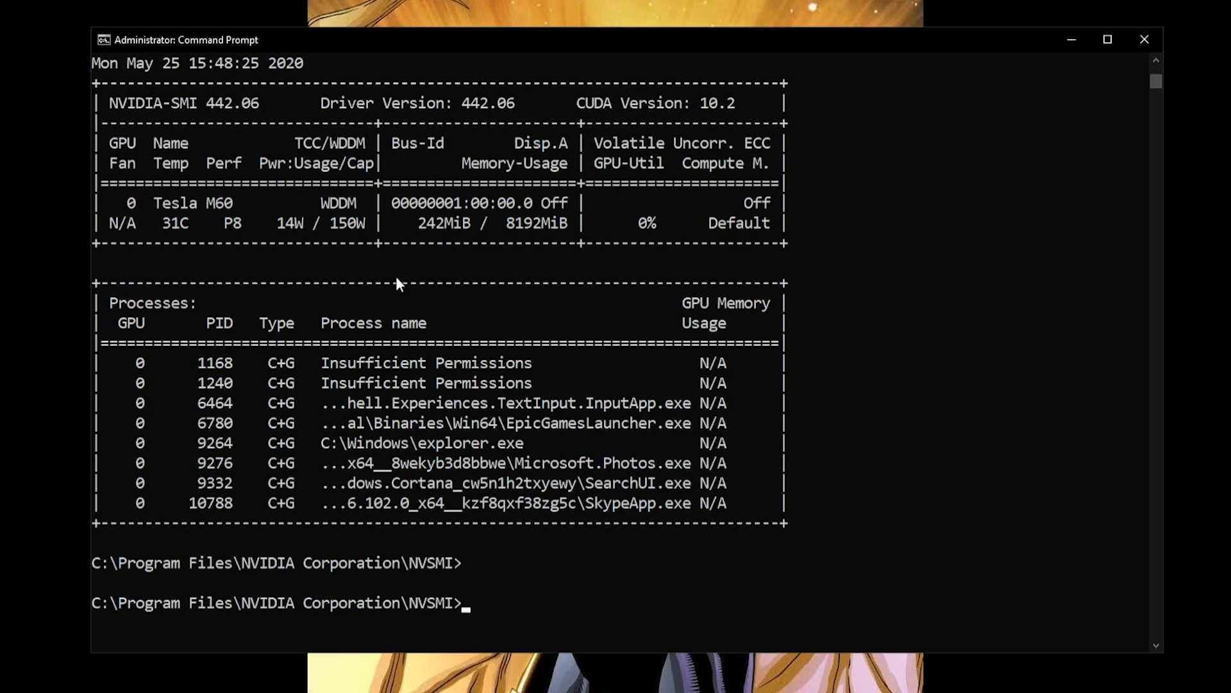
pyautogui.moveTo(852, 415)
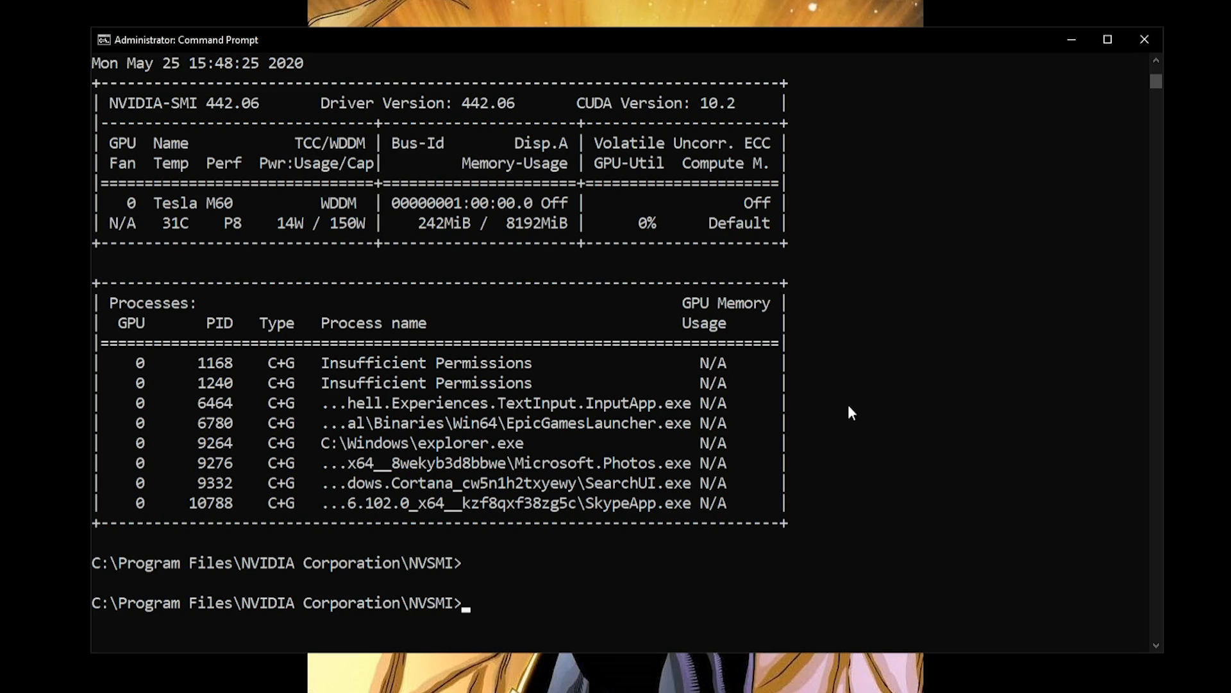
# Step: Run nvidia-smi.exe -fdm 0 -g 00000001:00:00.0 to confirm the Tesla M60 is in WDDM mode
pyautogui.write('nvidia-smi.exe -fdm 0 -g 00000001:00:00.0')
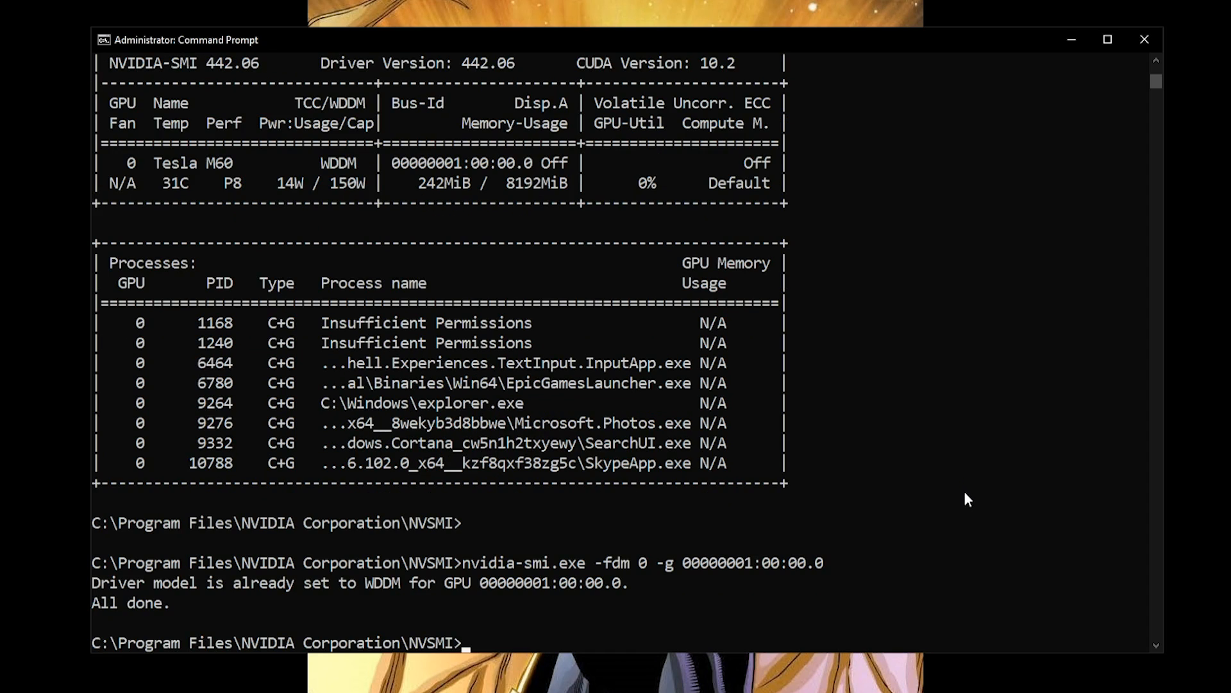
pyautogui.moveTo(582, 627)
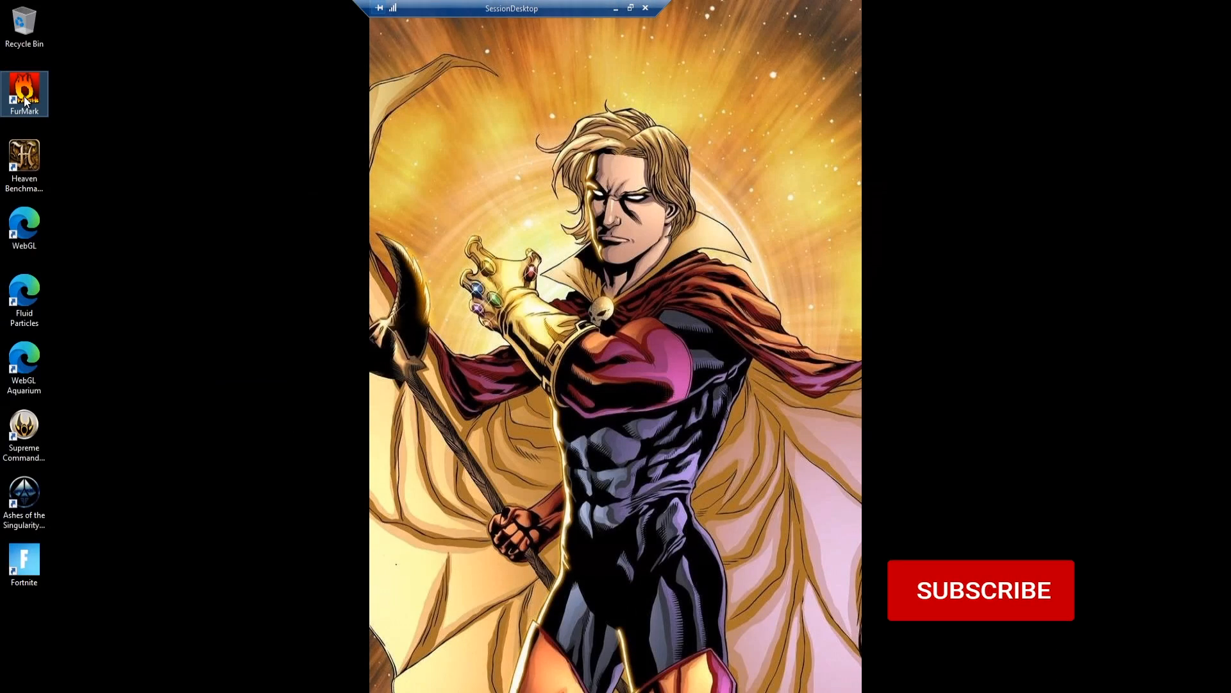
# Step: Launch FurMark from the desktop and accept the burn-in caution to run the 1080p benchmark
pyautogui.doubleClick(23, 92)
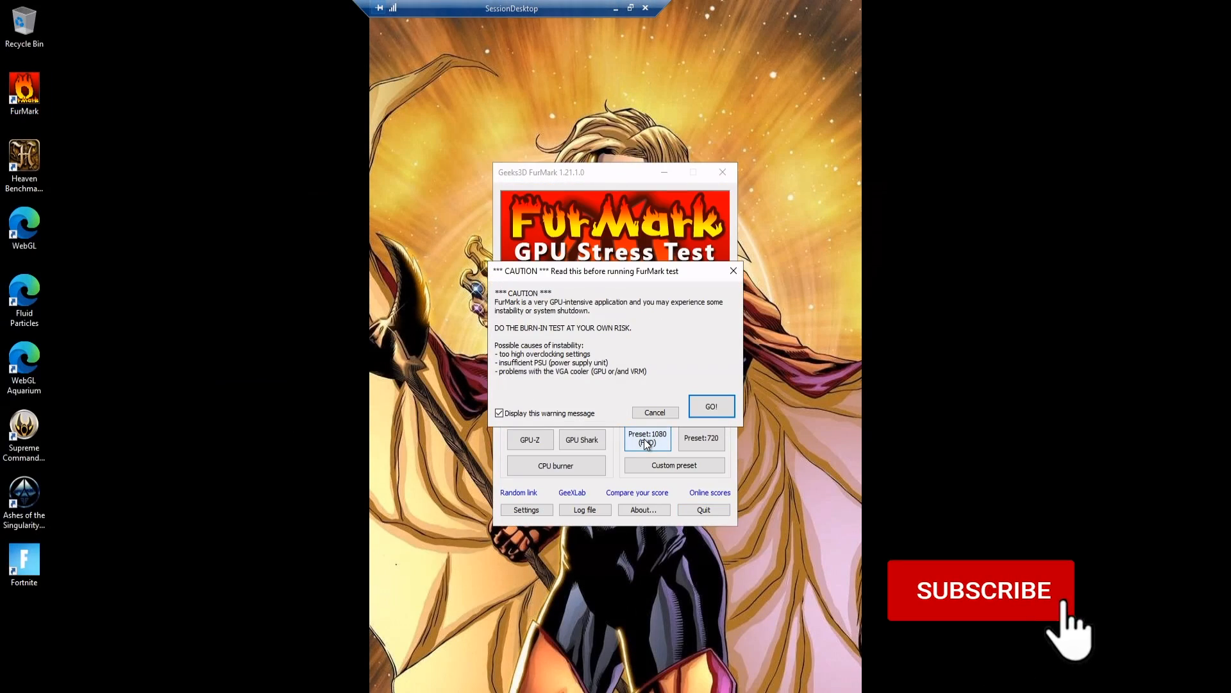
pyautogui.click(709, 406)
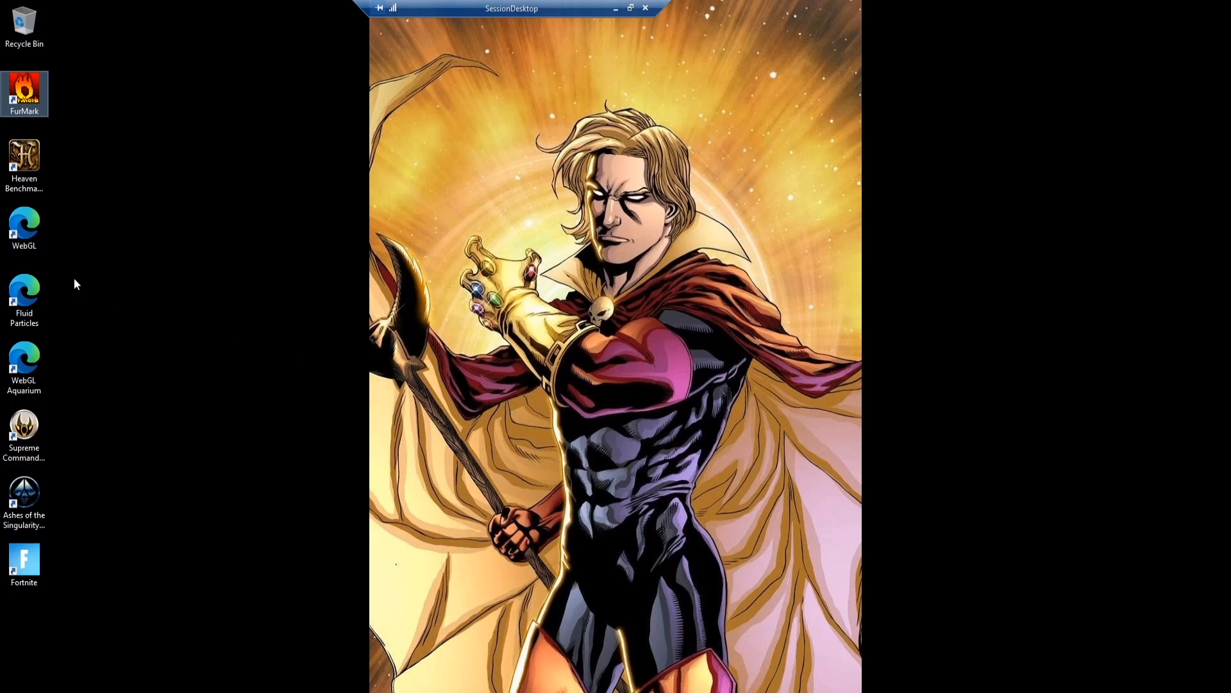
# Step: Run the WebGL support check and the Aquarium demo with 5000 fish in Edge
pyautogui.doubleClick(25, 222)
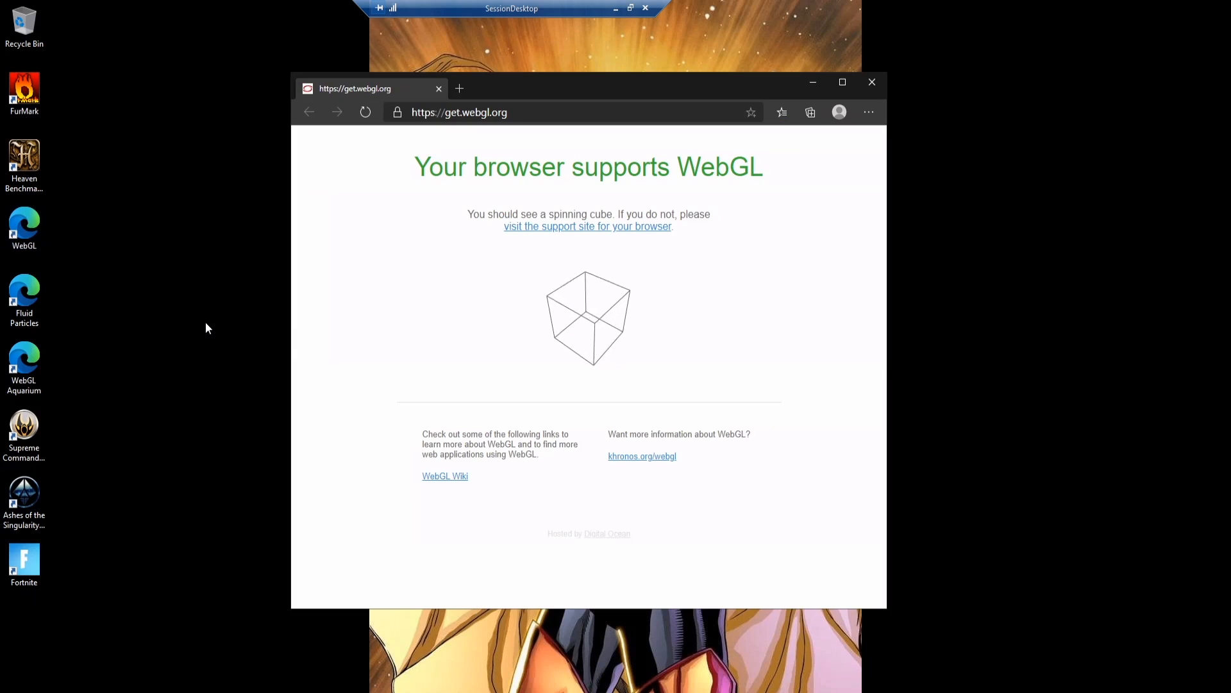
pyautogui.doubleClick(23, 368)
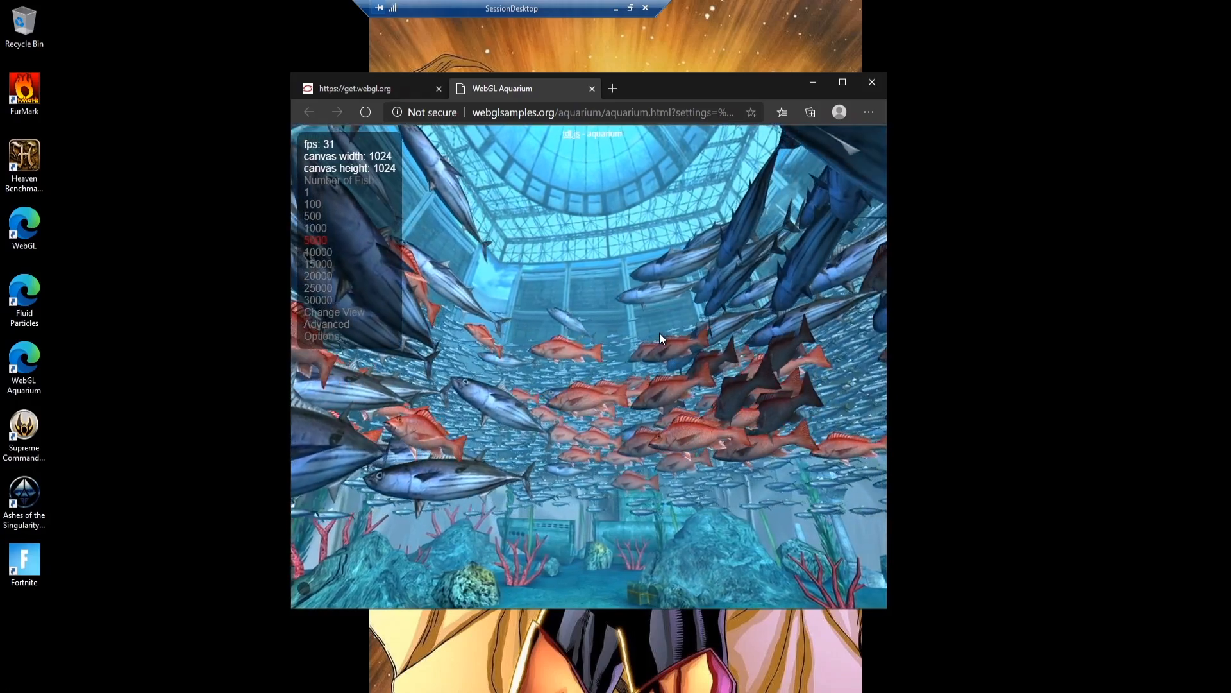
pyautogui.click(439, 89)
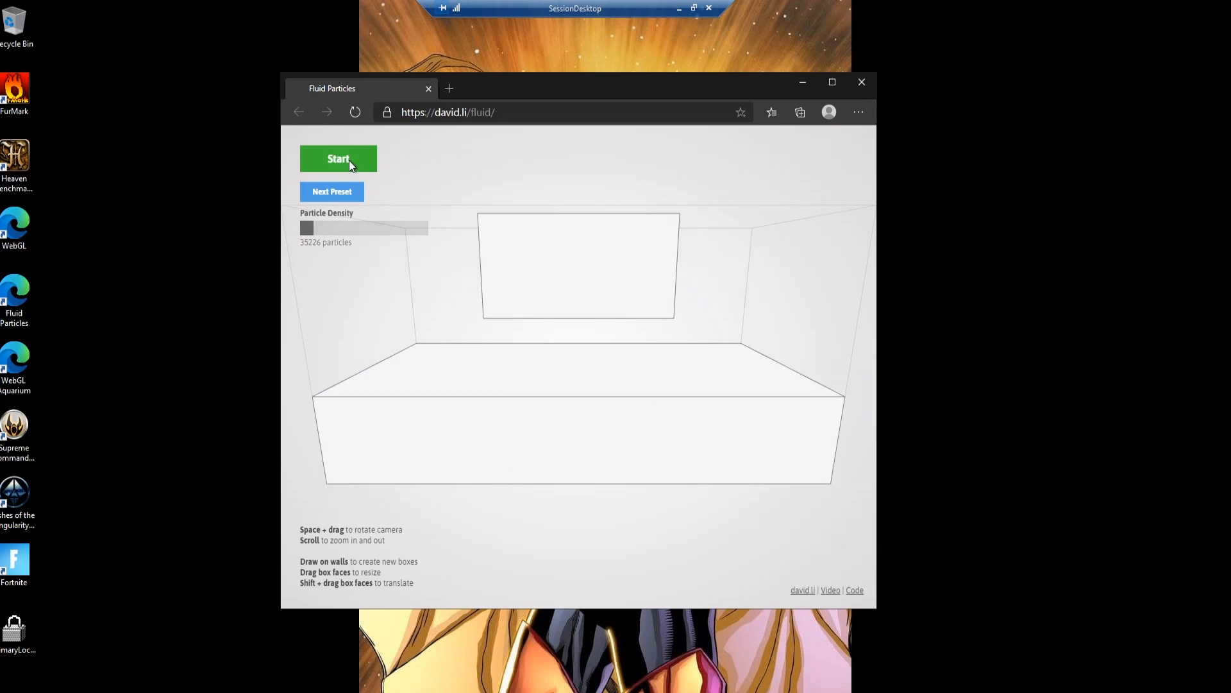
# Step: Run the Fluid Particles simulation, raise density to 209745 particles, and restart it
pyautogui.click(337, 158)
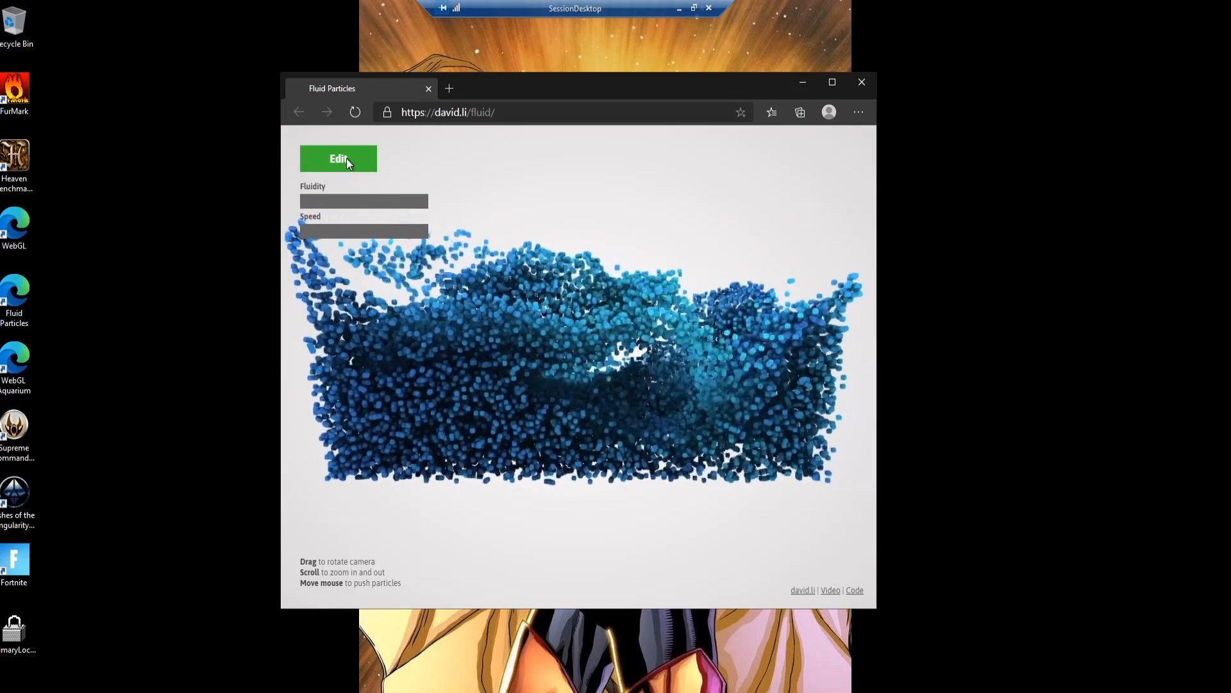
pyautogui.click(337, 158)
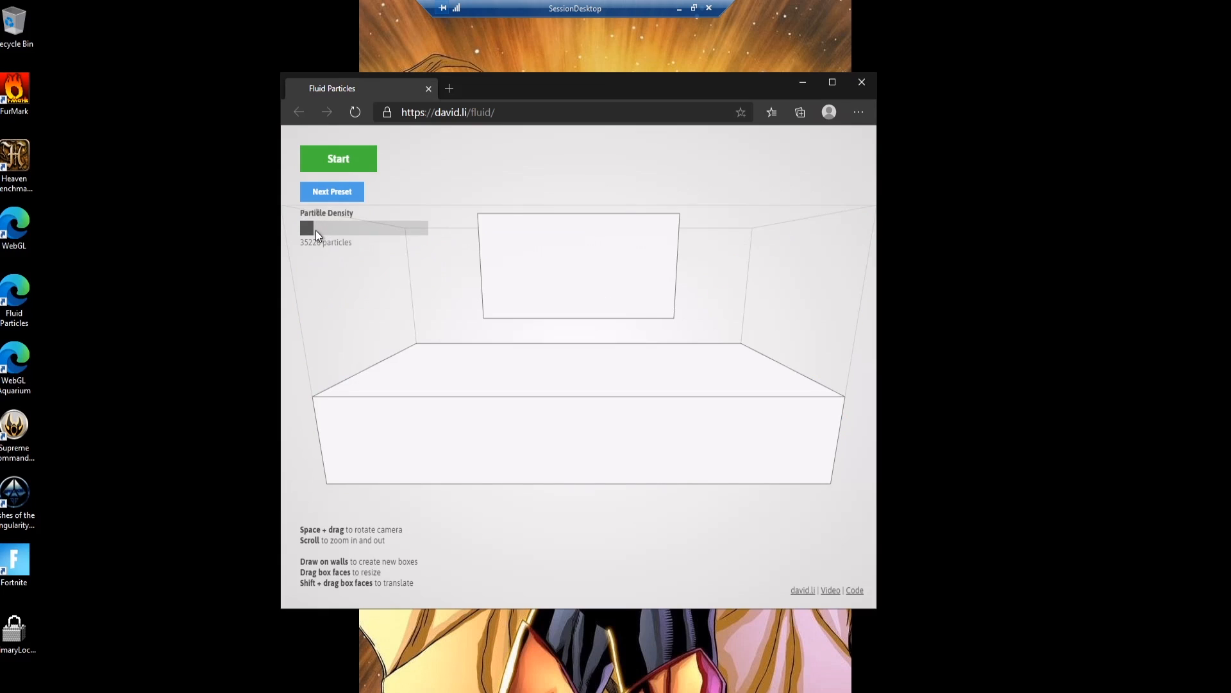
pyautogui.moveTo(309, 229); pyautogui.dragTo(428, 229)
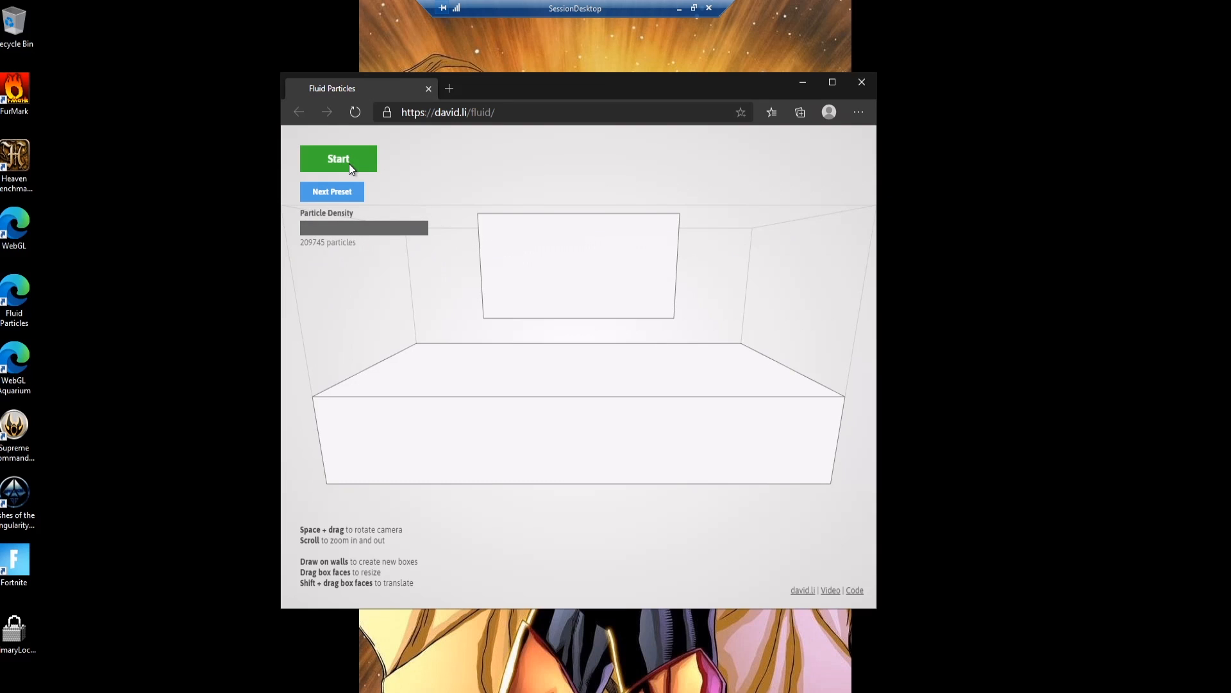
pyautogui.click(337, 158)
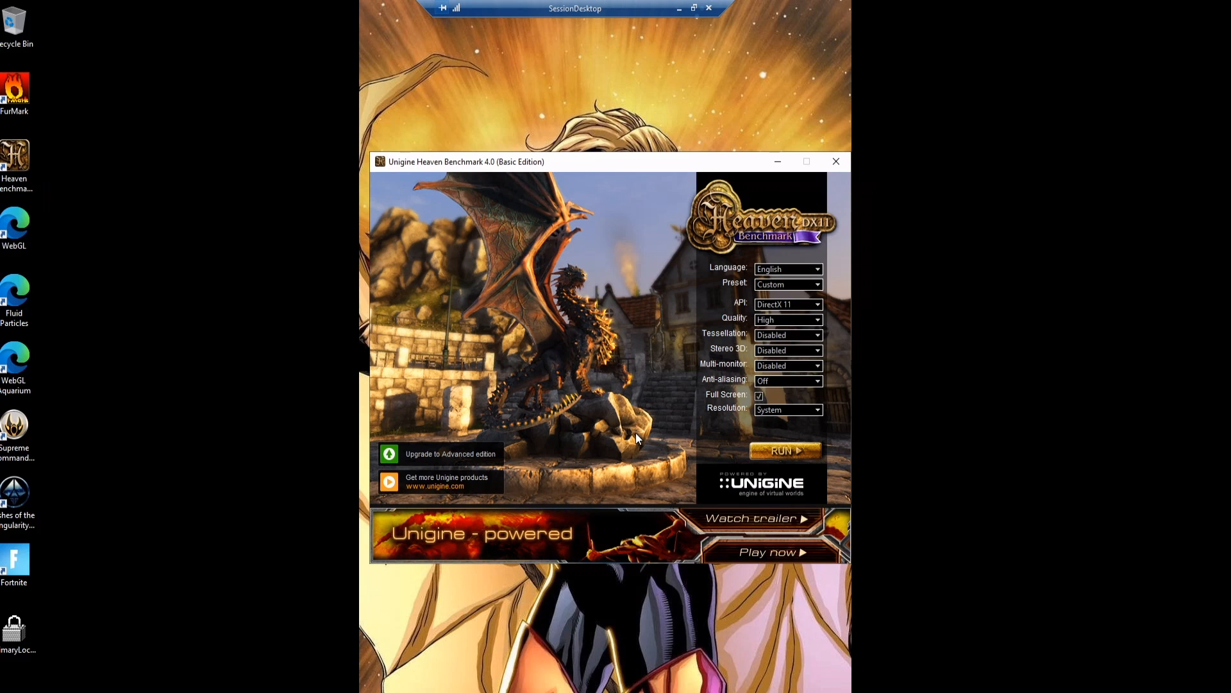
# Step: Run the Heaven benchmark with DirectX 11 and High quality and watch the scenes
pyautogui.click(785, 451)
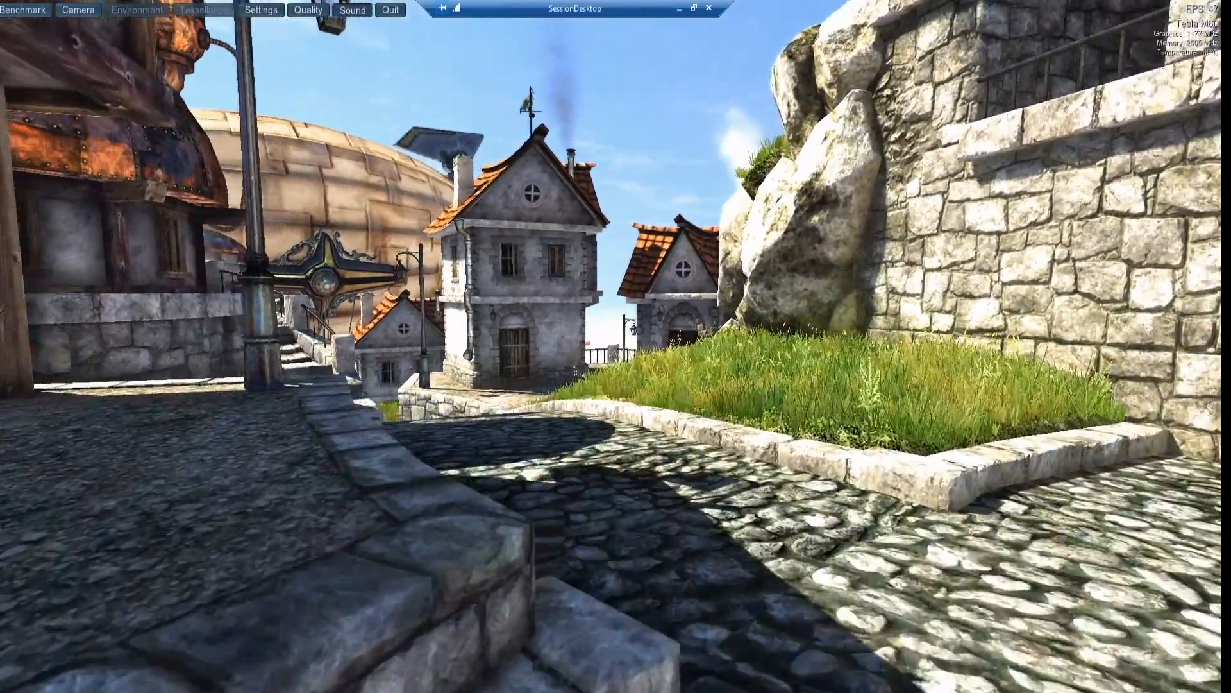
pyautogui.moveTo(613, 345)
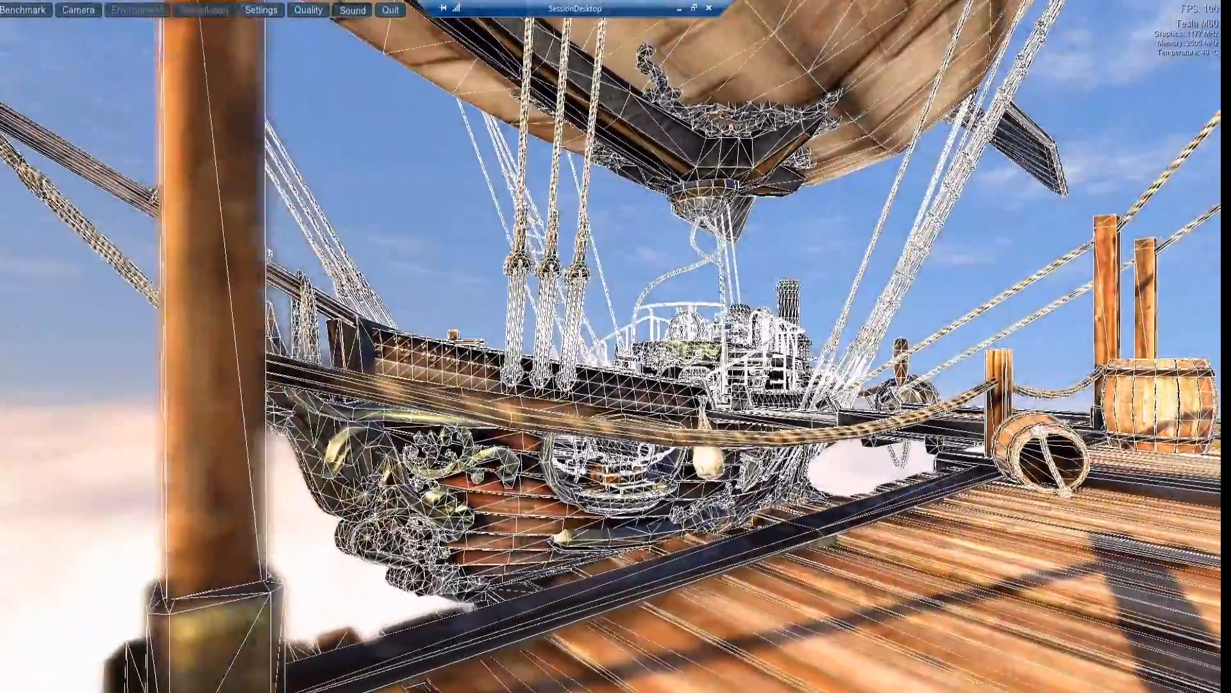
pyautogui.click(202, 9)
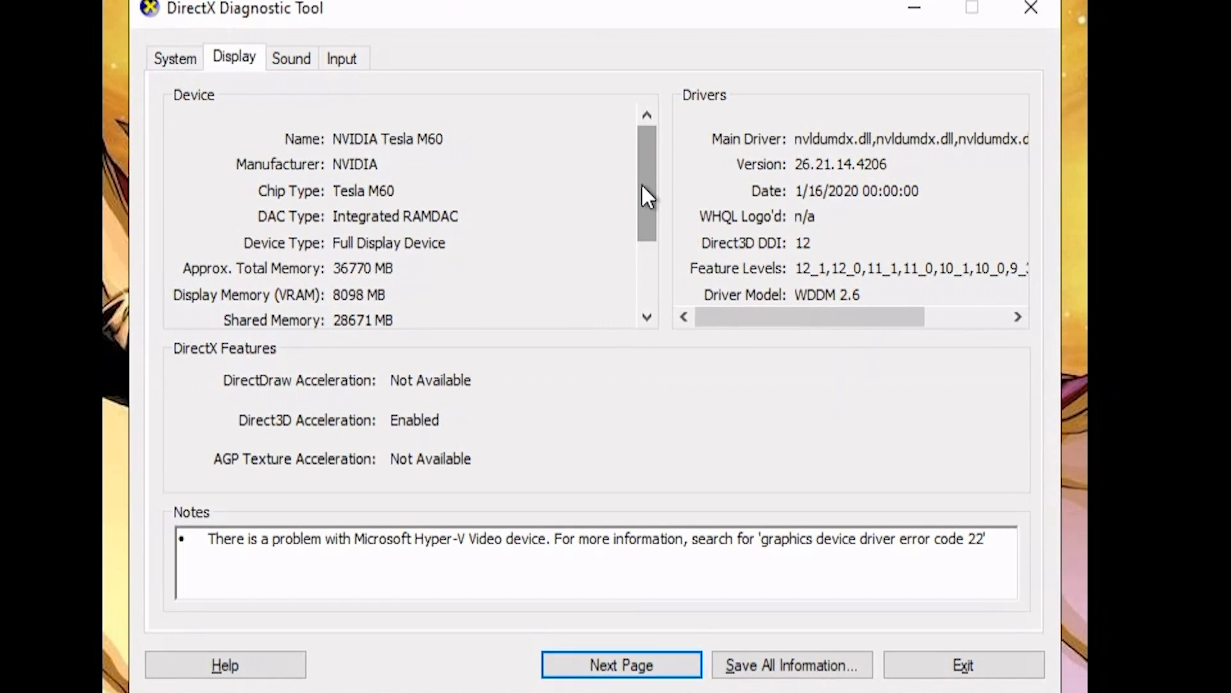
pyautogui.moveTo(657, 194)
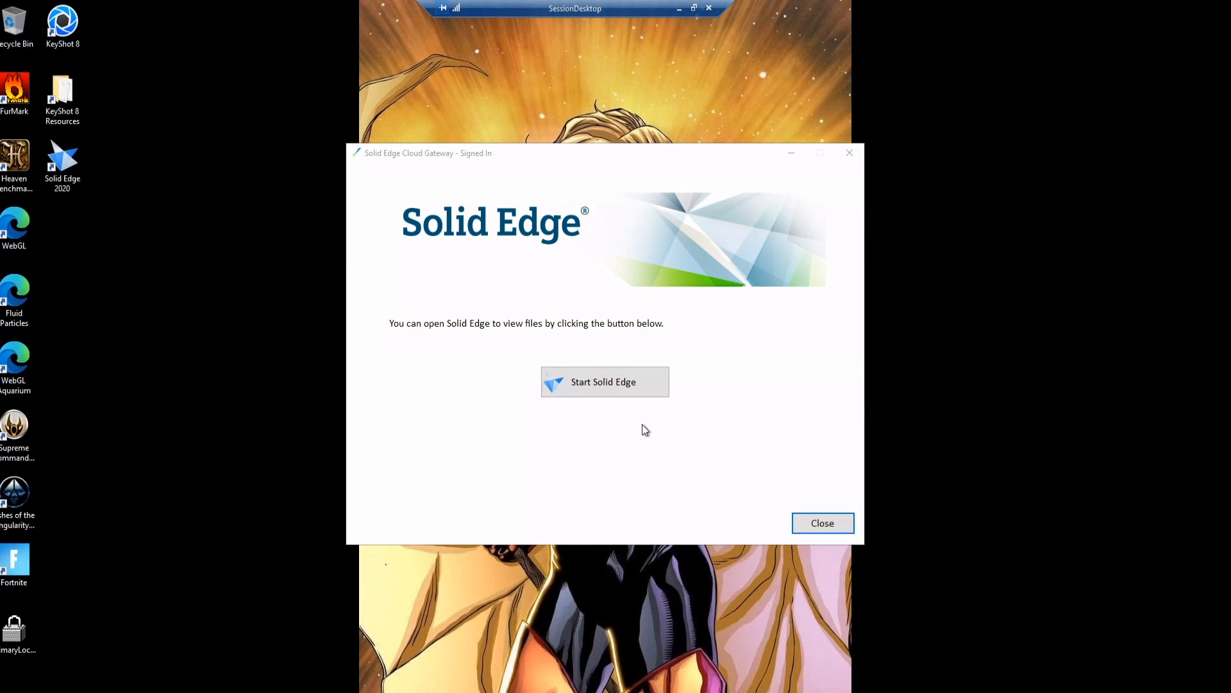
pyautogui.moveTo(608, 390)
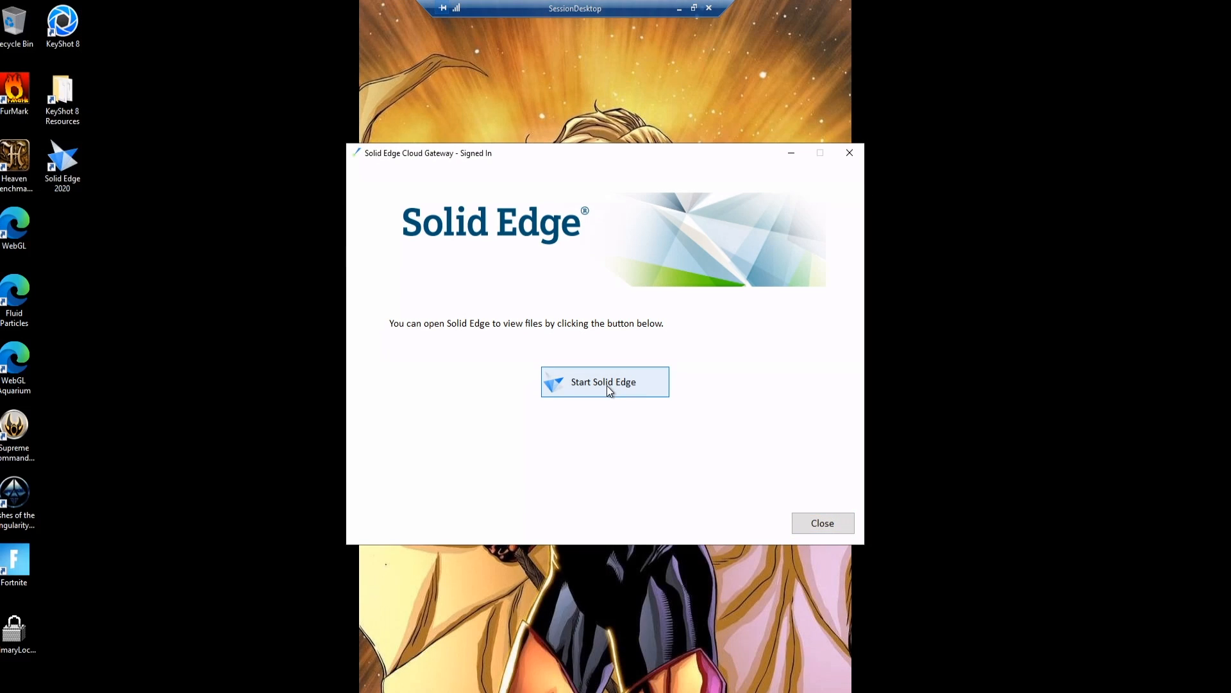
# Step: Start Solid Edge, browse to the CorpShare drive and create an ANSI Inch assembly for the LG refrigerator model
pyautogui.click(604, 383)
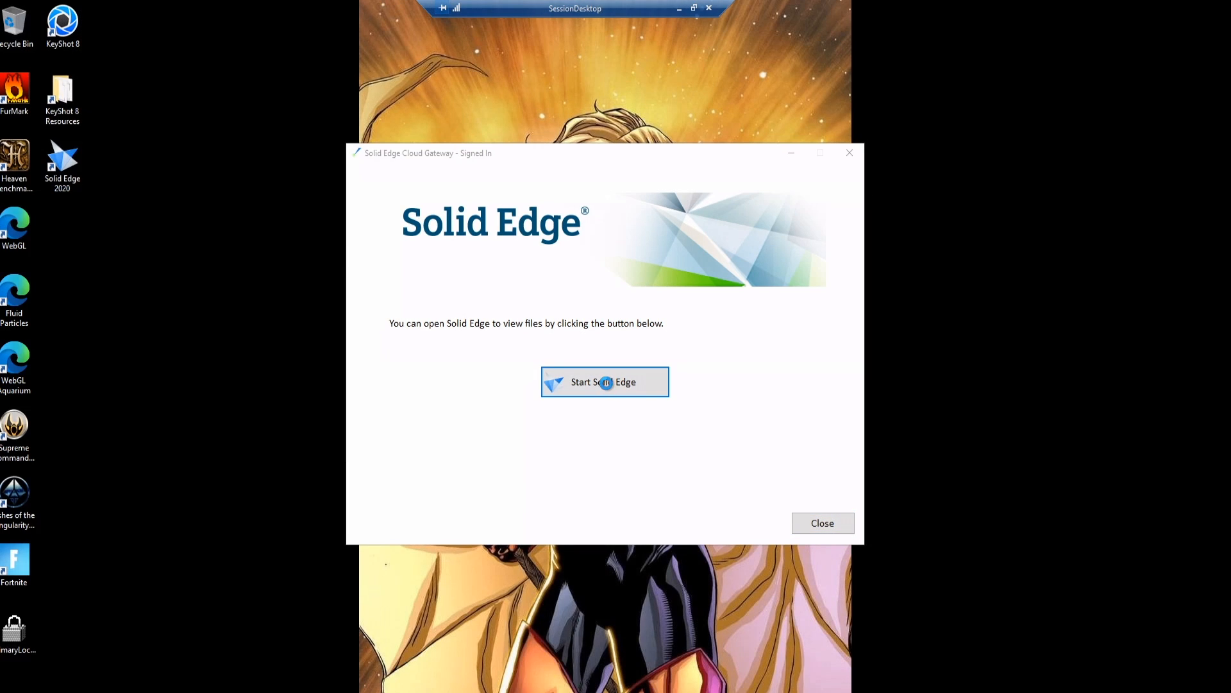
pyautogui.click(604, 382)
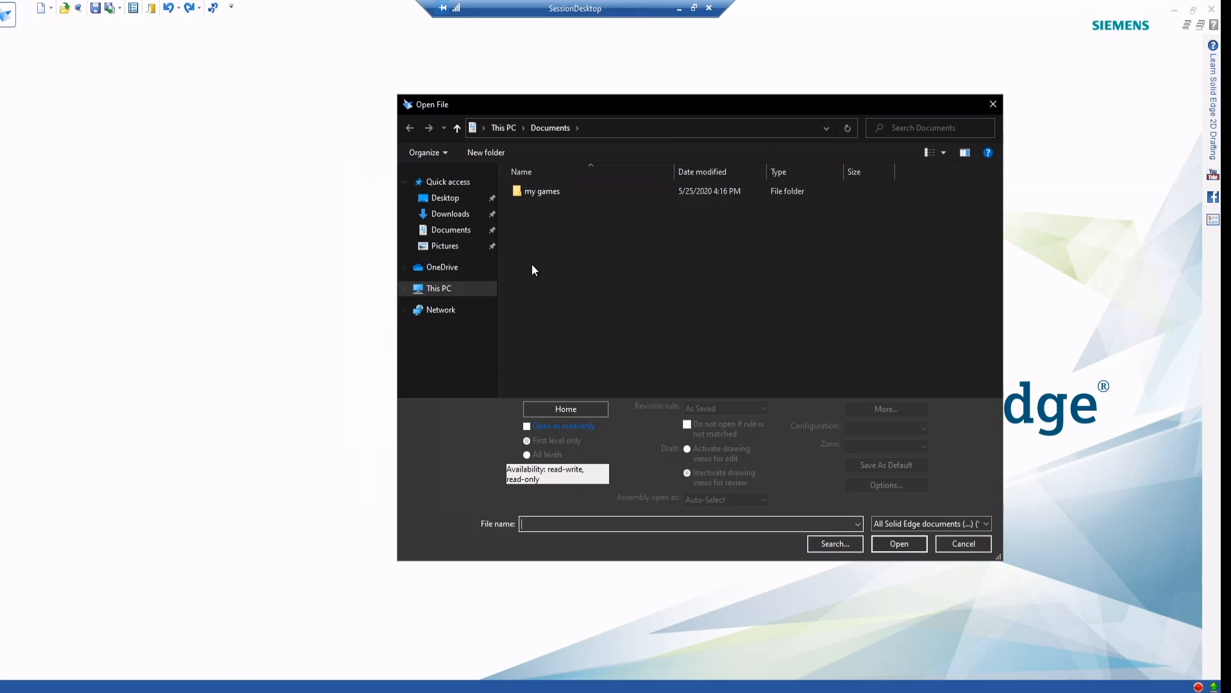
pyautogui.click(438, 289)
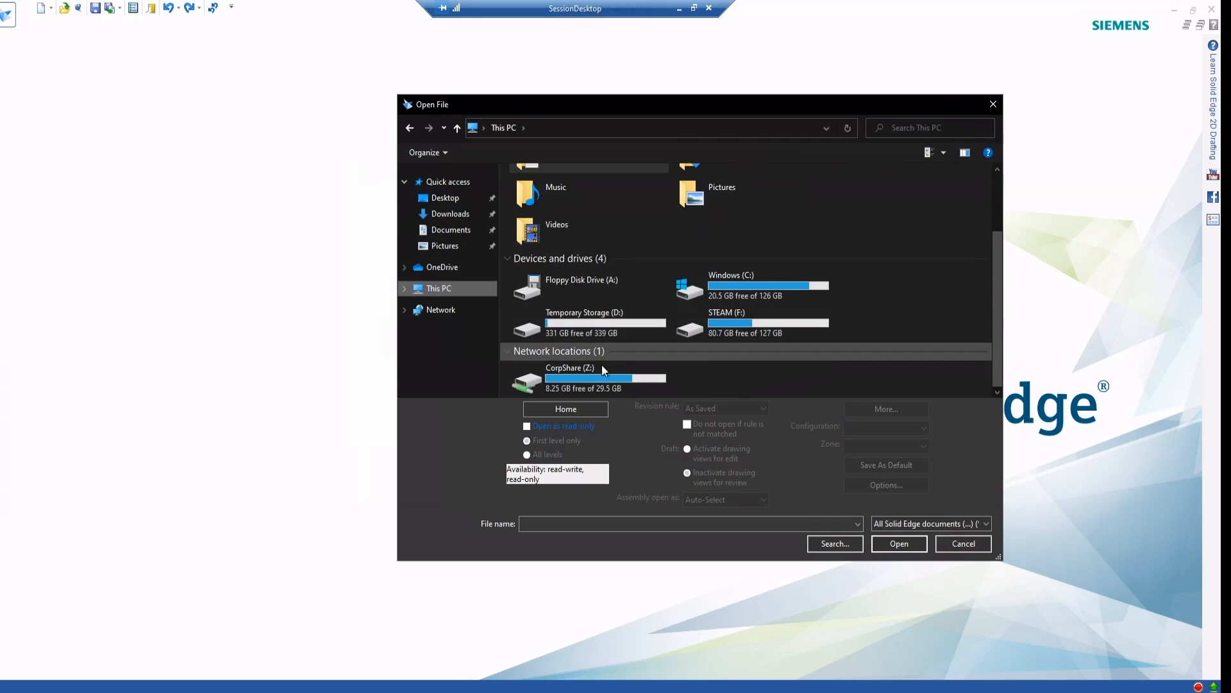
pyautogui.doubleClick(726, 322)
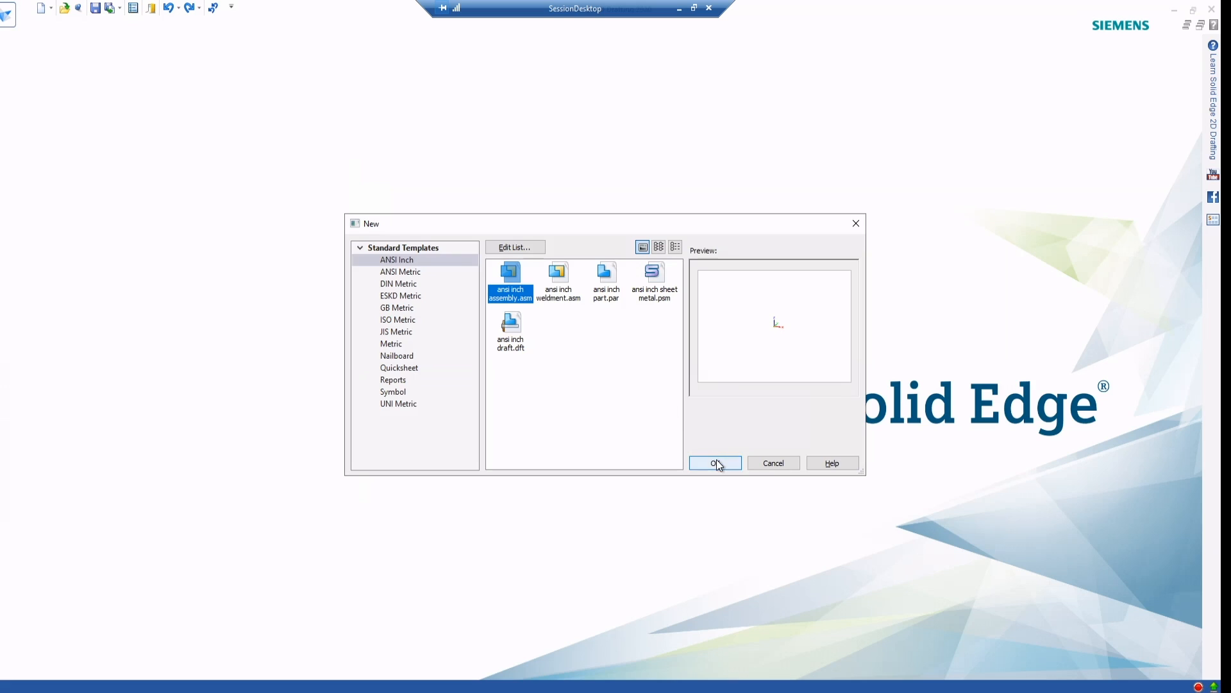
pyautogui.click(715, 463)
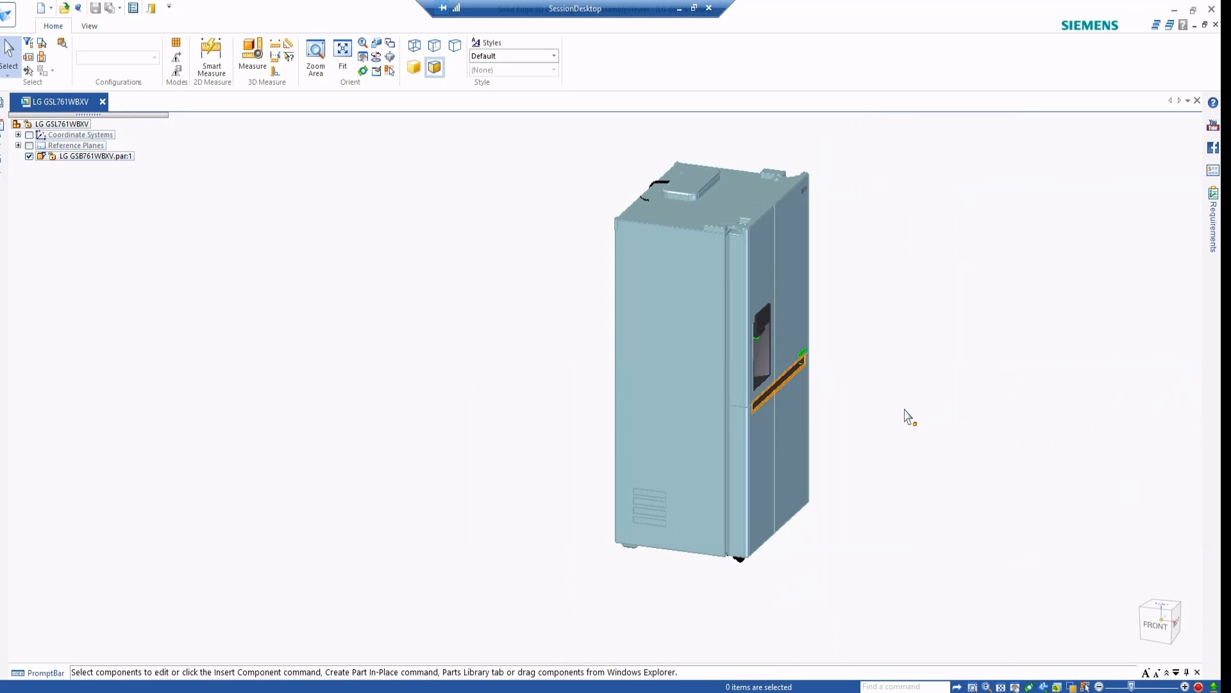
pyautogui.moveTo(898, 437)
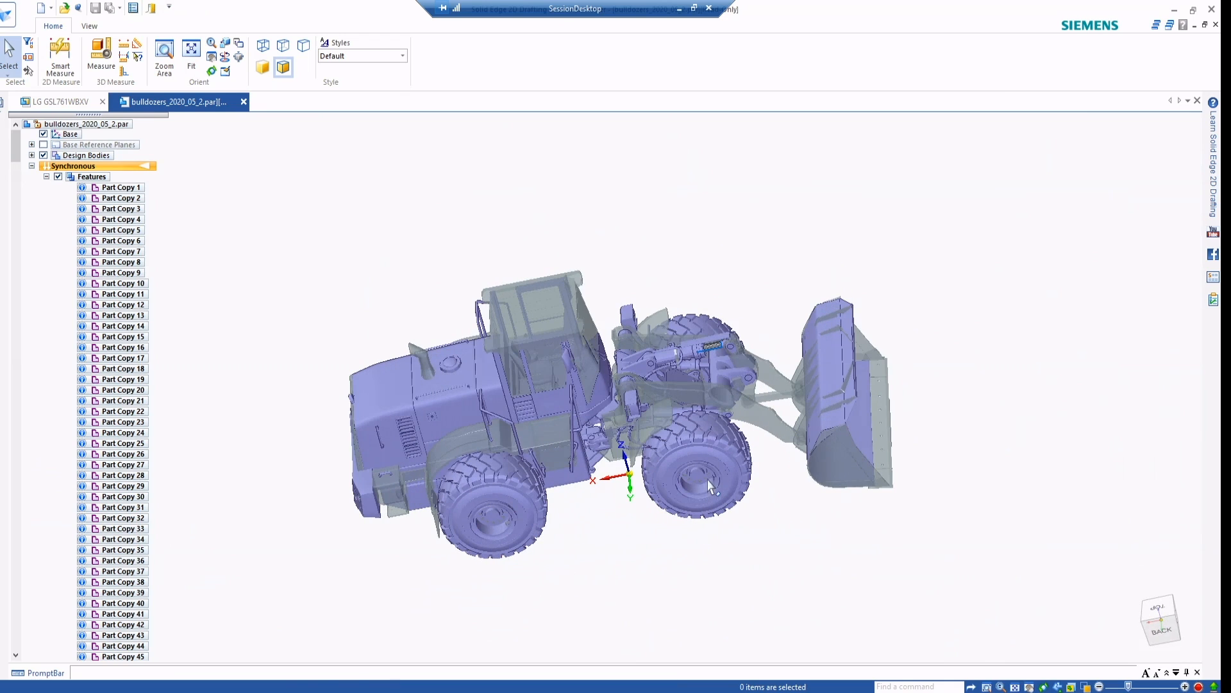
pyautogui.click(698, 470)
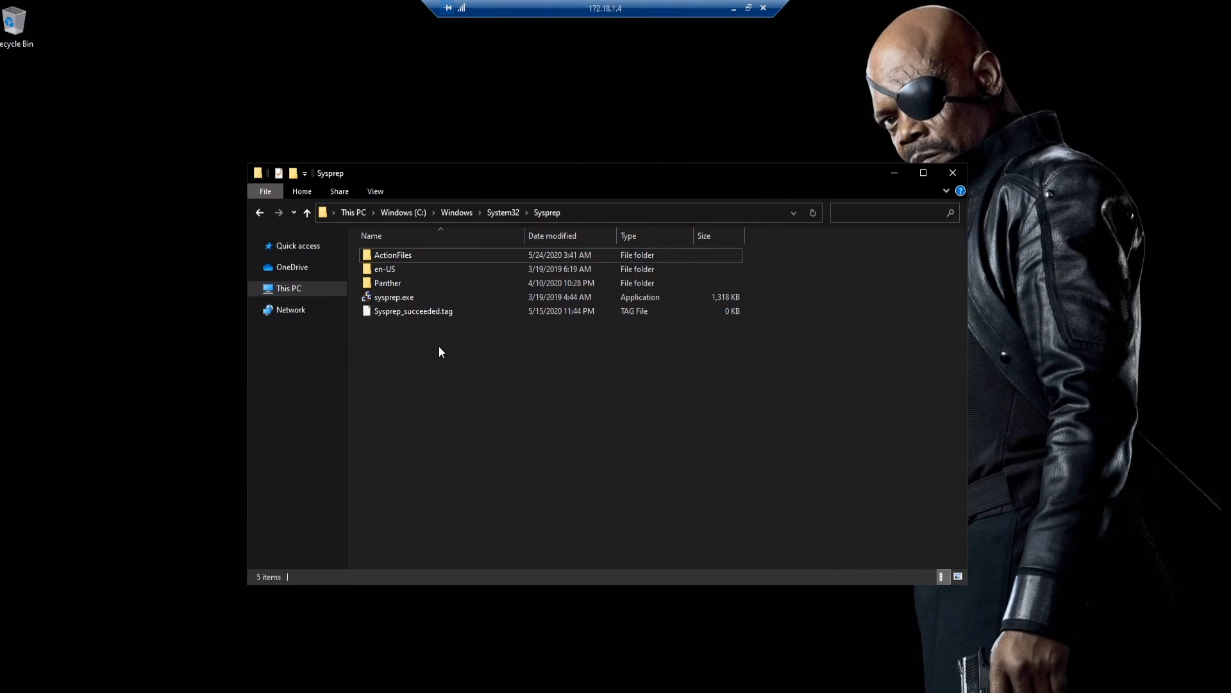
# Step: Run sysprep.exe as administrator with OOBE, Generalize and Shutdown to generalize the machine
pyautogui.rightClick(394, 296)
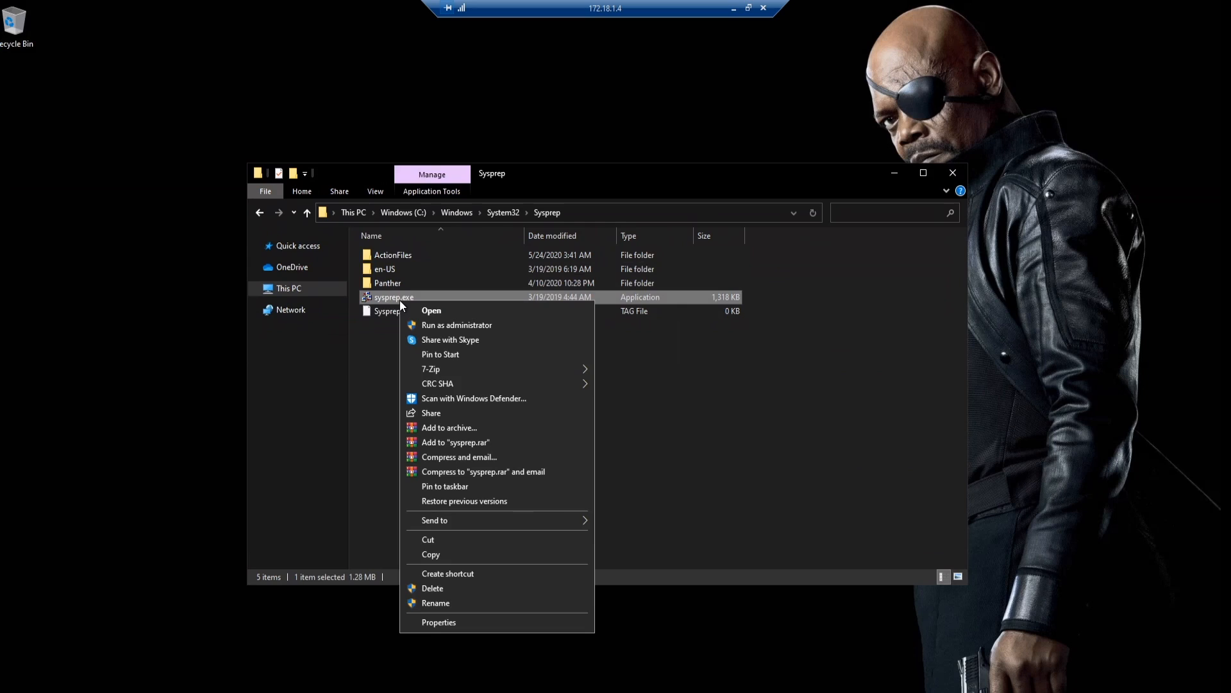
pyautogui.click(431, 310)
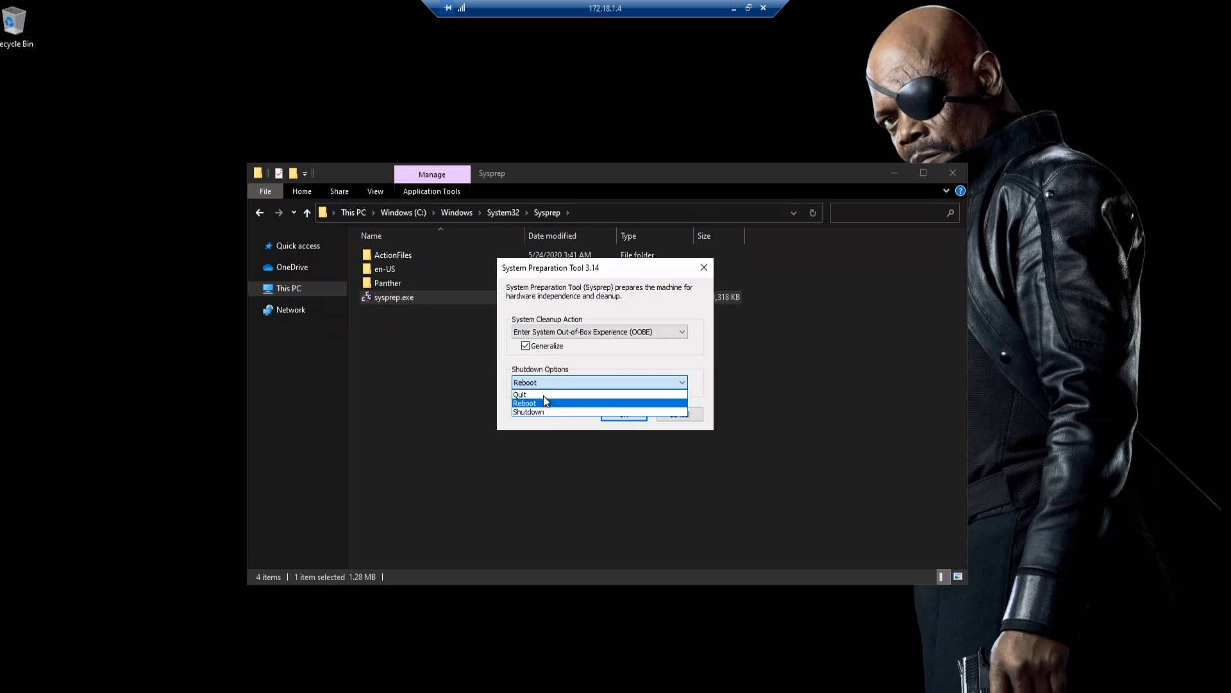
pyautogui.click(527, 412)
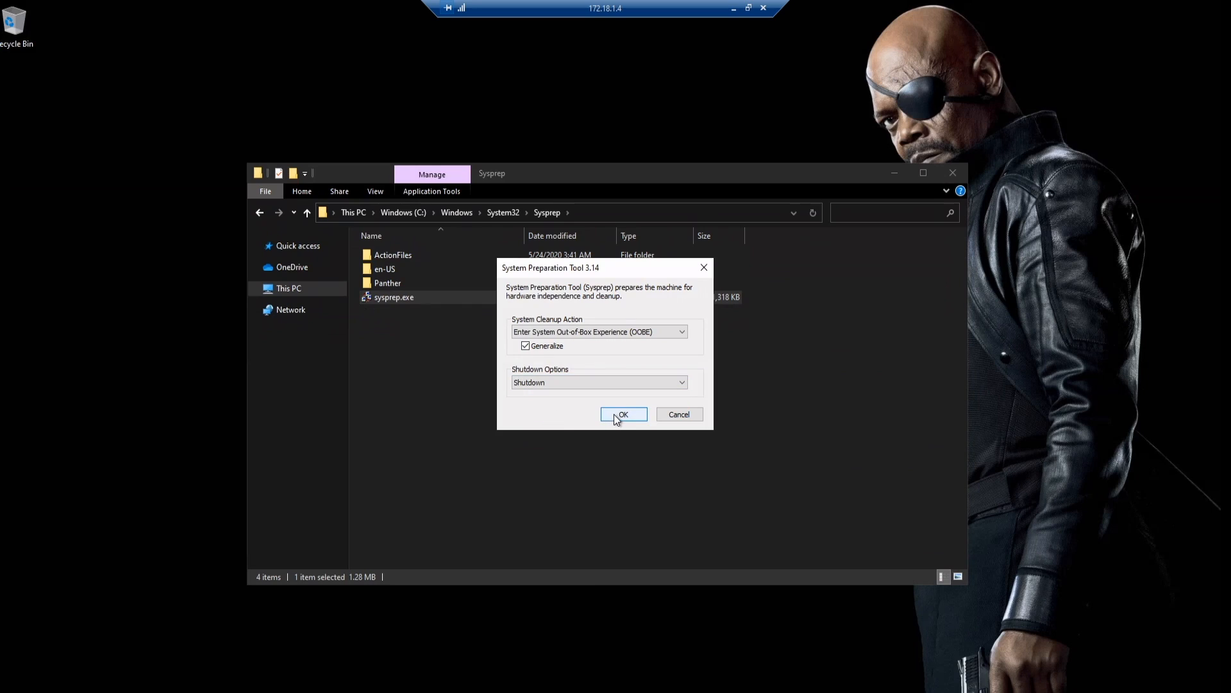
pyautogui.click(624, 415)
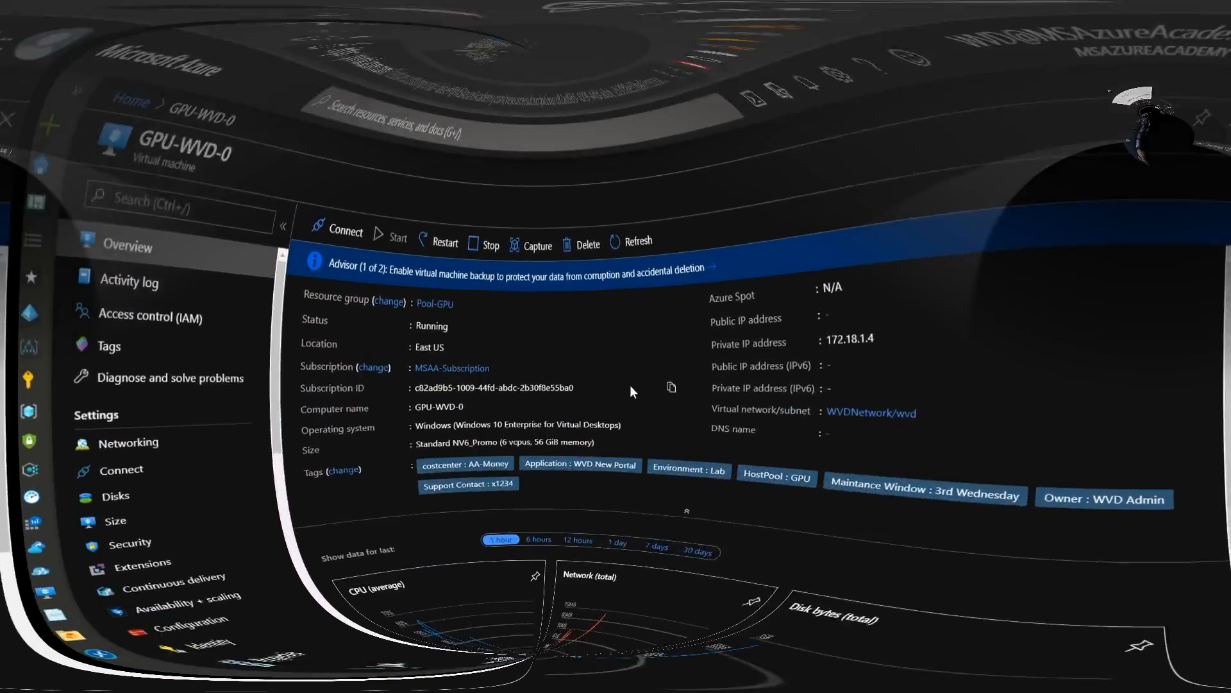
# Step: Capture GPU-WVD-0 as an image named GPU-WVD in the WVDMgmt resource group
pyautogui.click(538, 245)
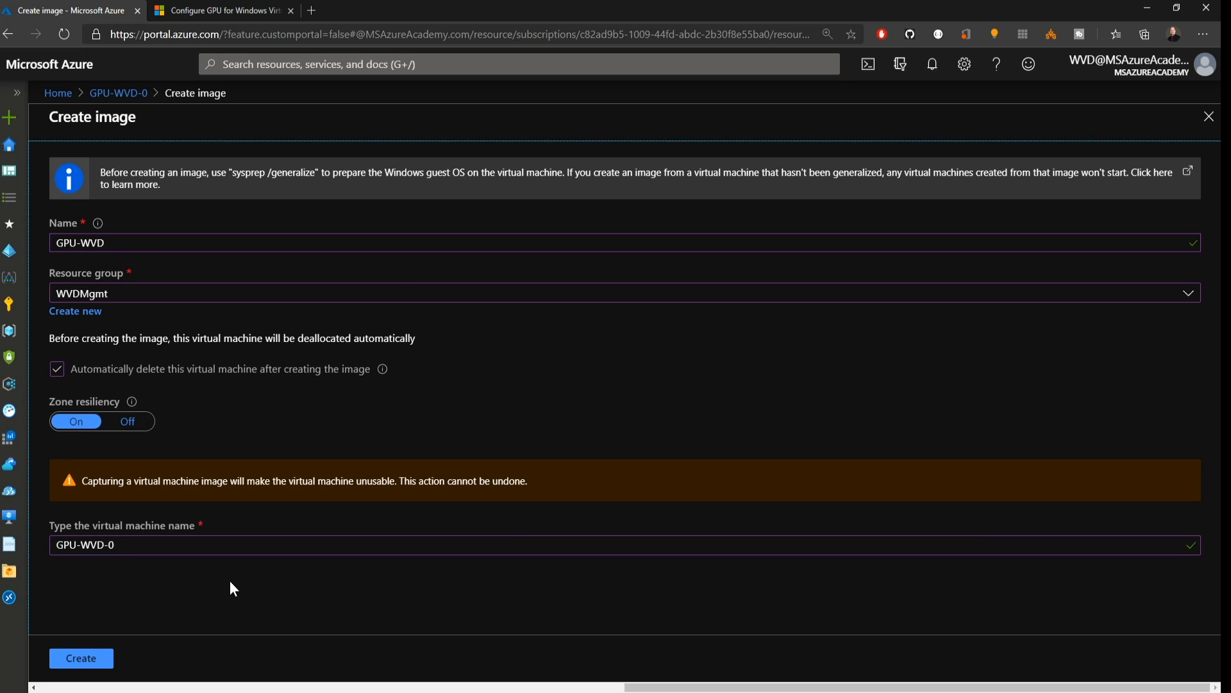
pyautogui.moveTo(217, 569)
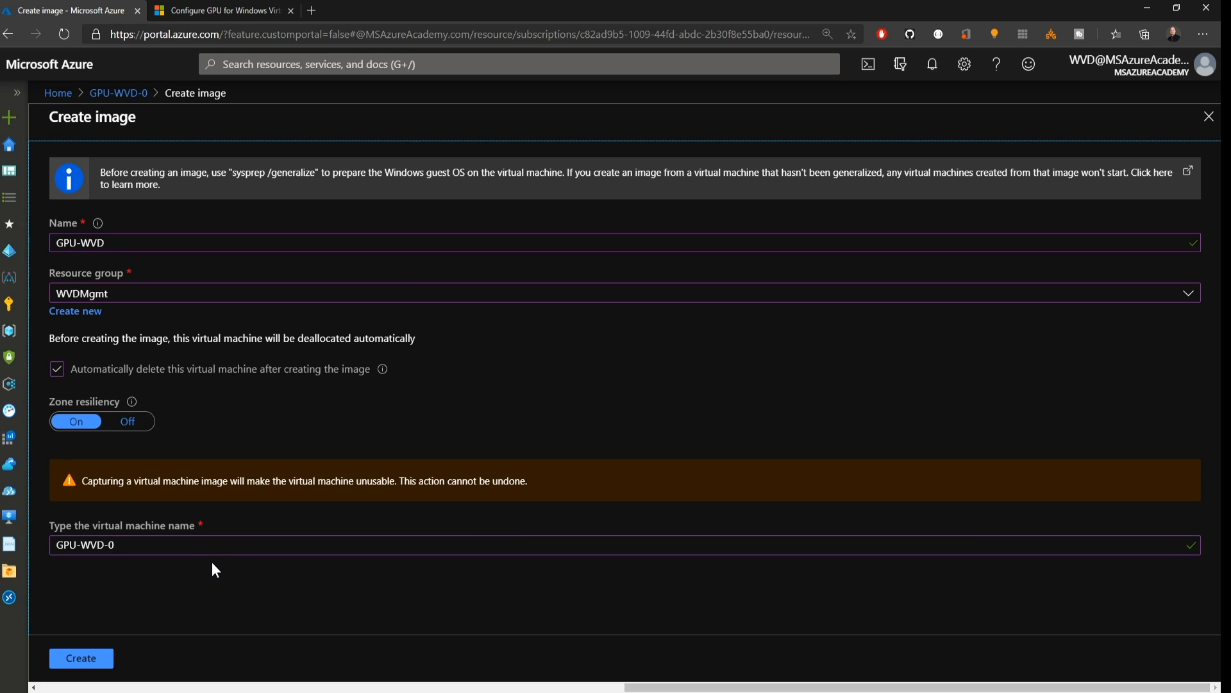
pyautogui.moveTo(188, 581)
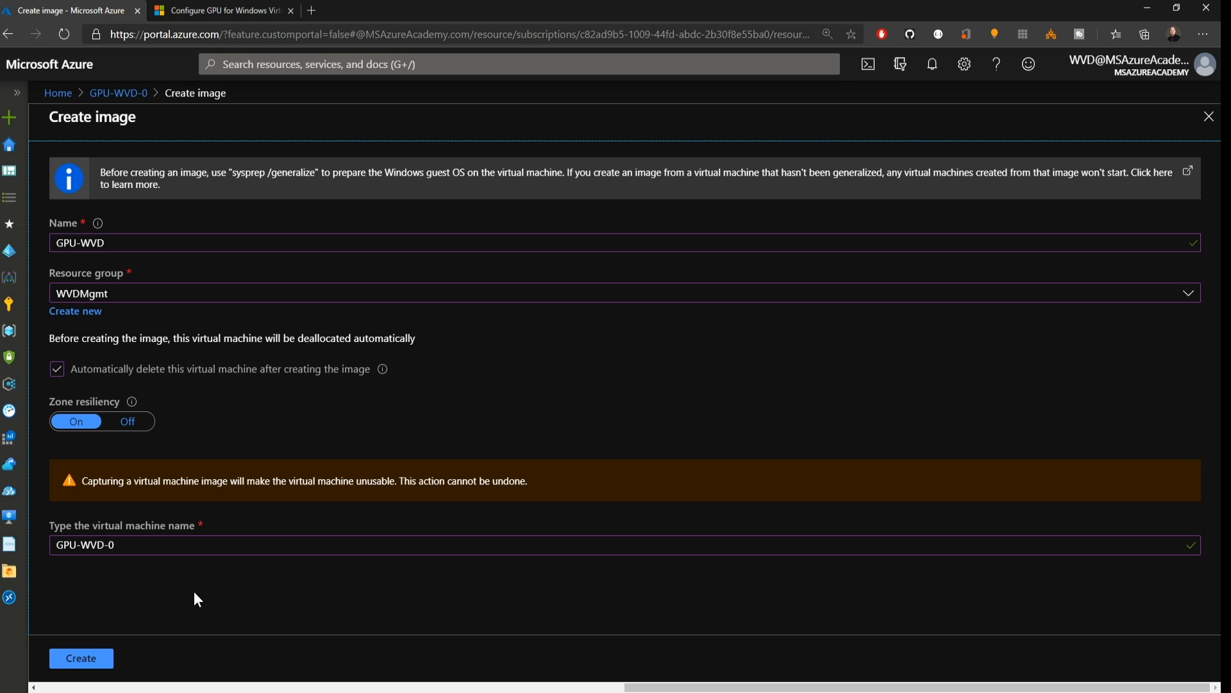
pyautogui.moveTo(81, 659)
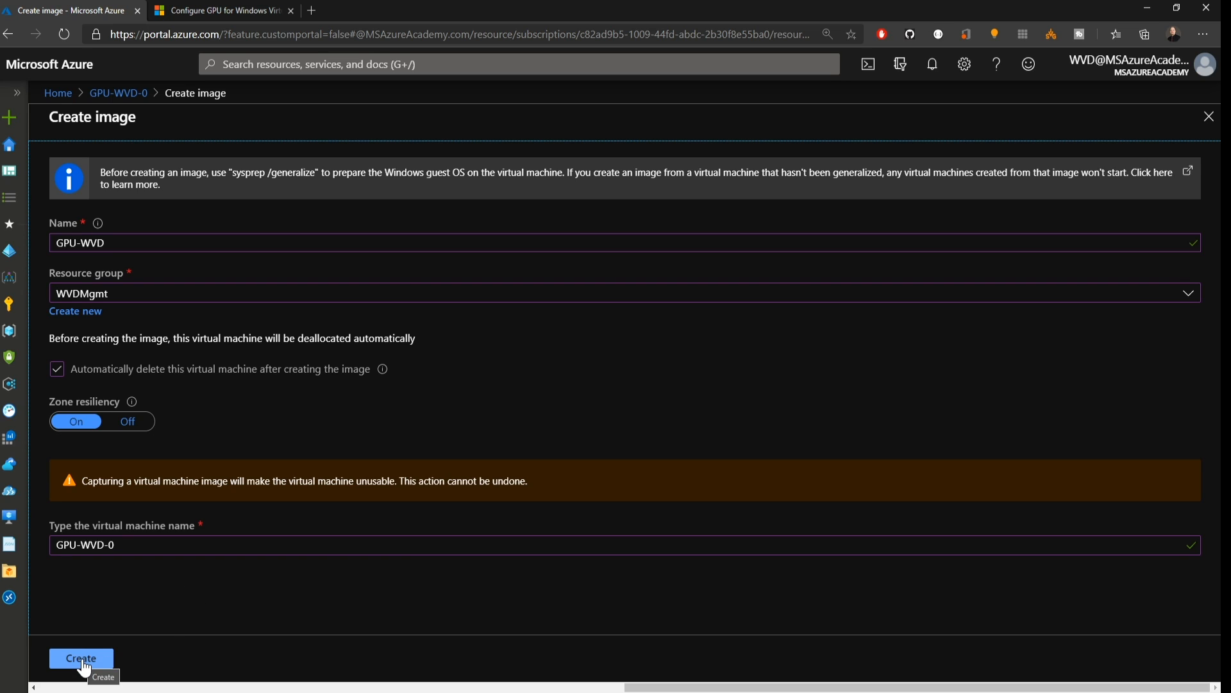
pyautogui.click(80, 656)
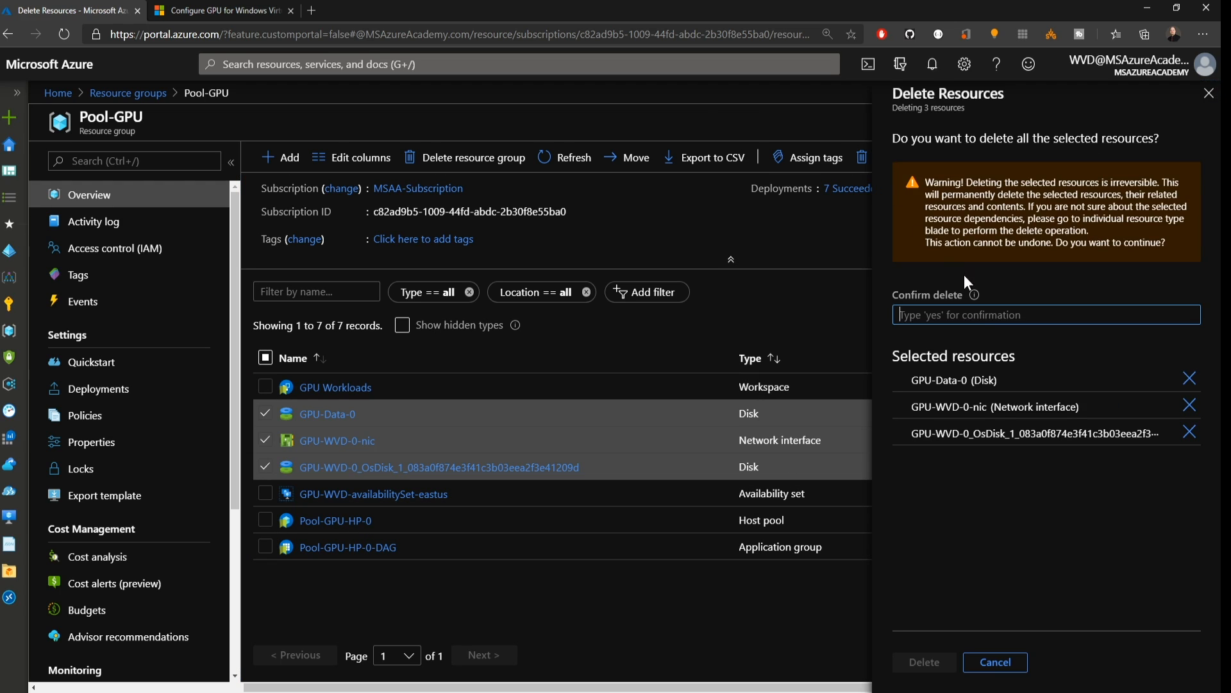
# Step: Find Shared image galleries through the portal-wide search
pyautogui.write('ye')
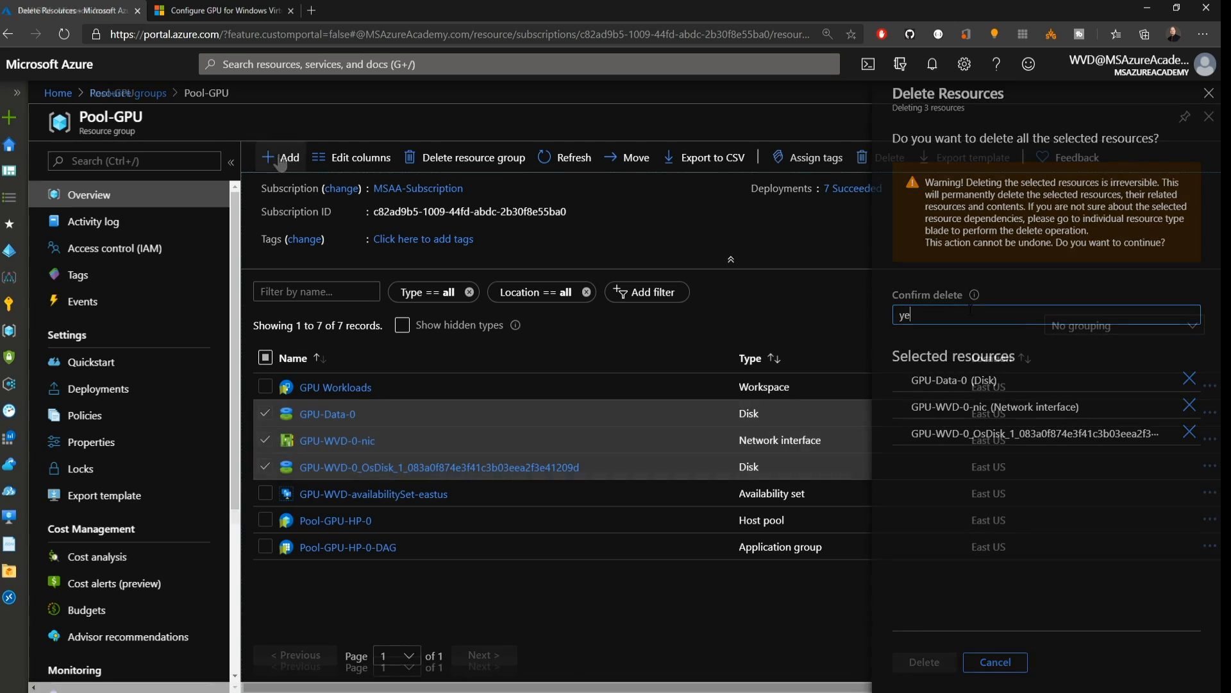
pyautogui.click(518, 64)
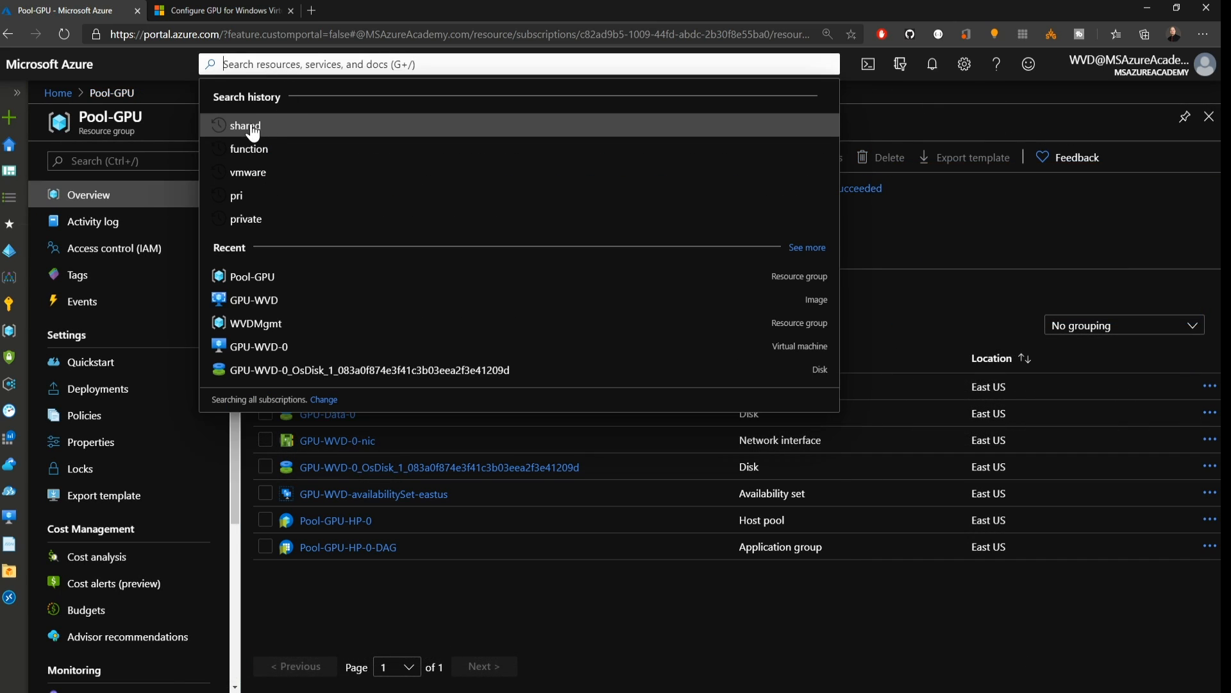
pyautogui.click(245, 126)
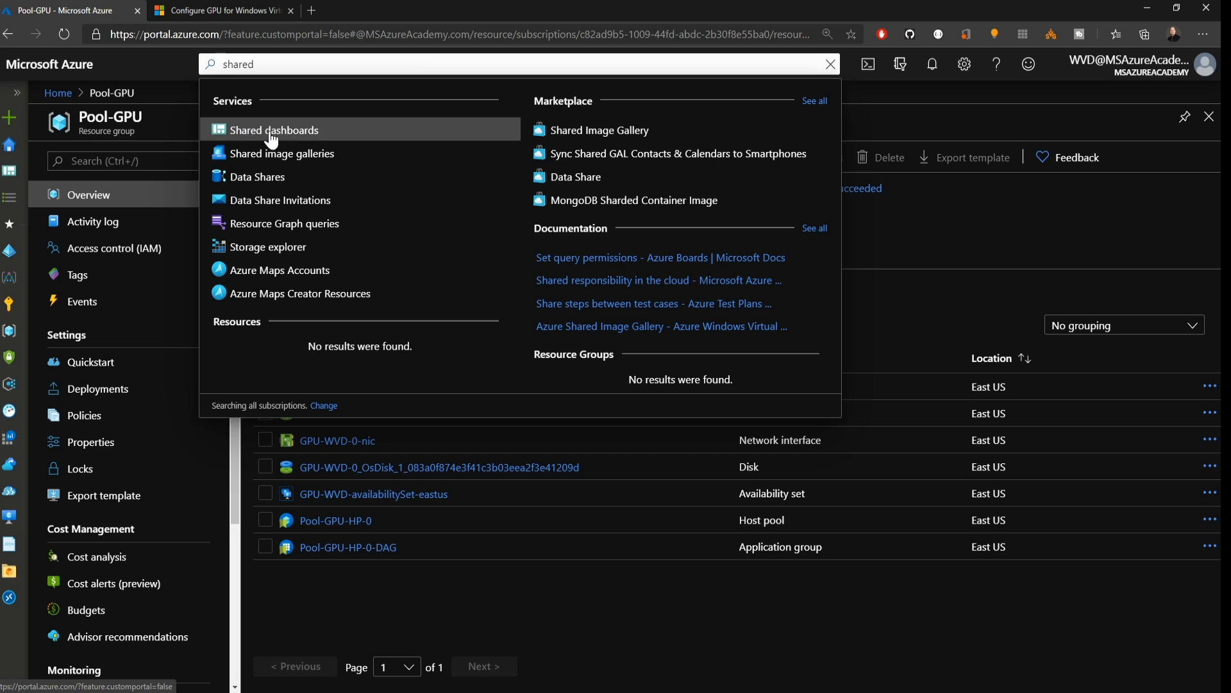
pyautogui.click(281, 152)
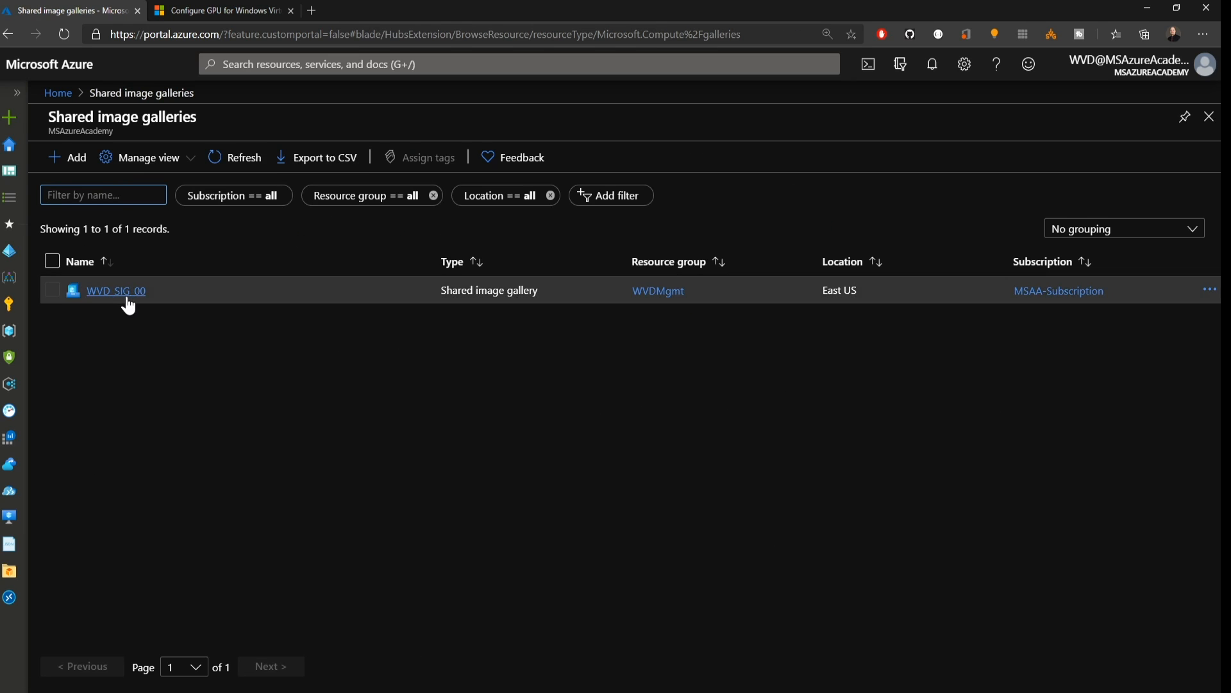
# Step: Show the image versions of the WVD-Win10Multi definition in the WVD_SIG_00 gallery
pyautogui.click(115, 291)
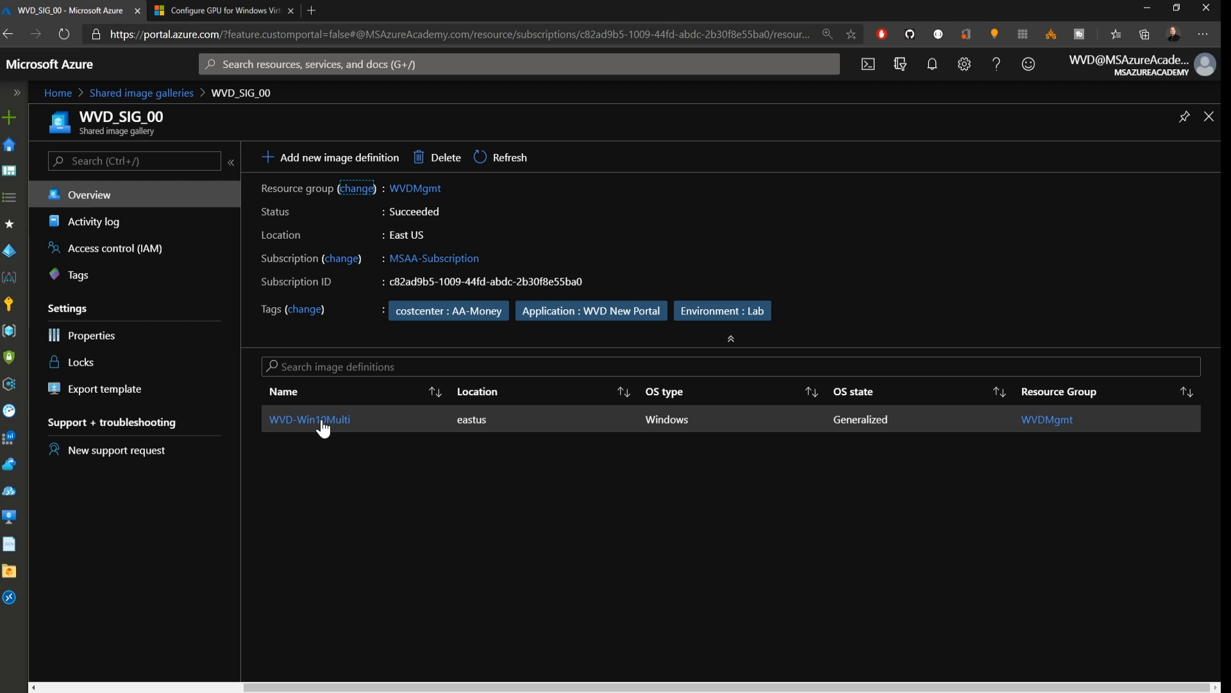
pyautogui.click(309, 418)
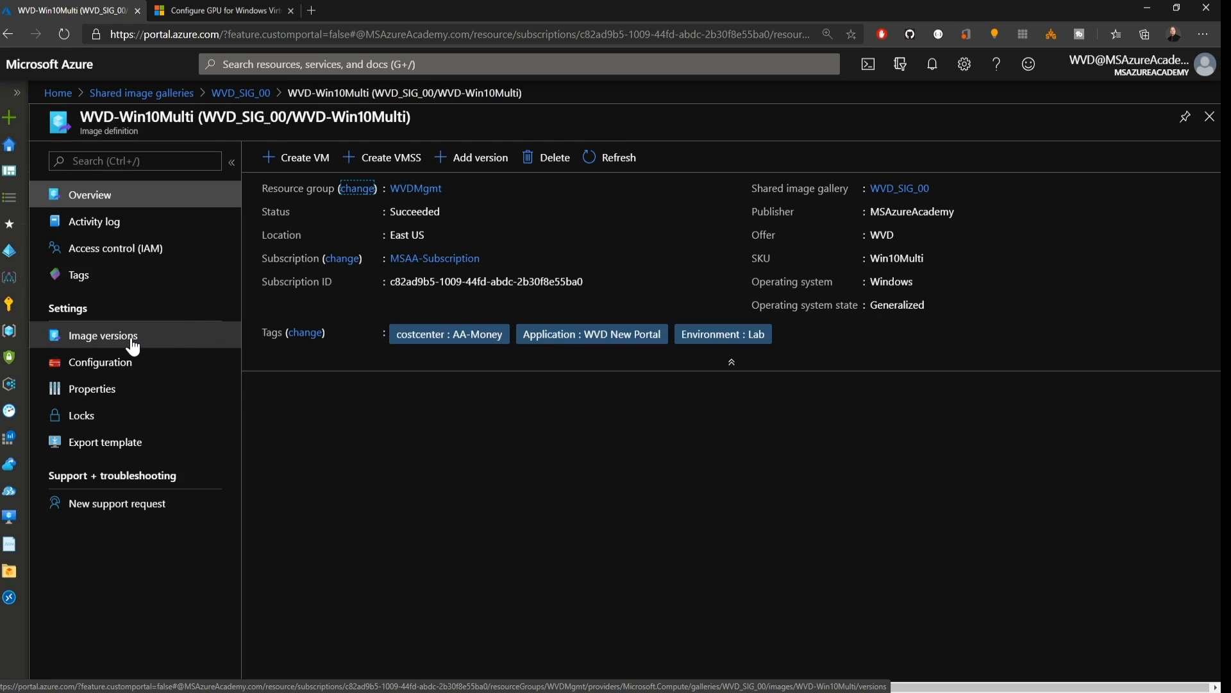
pyautogui.click(103, 335)
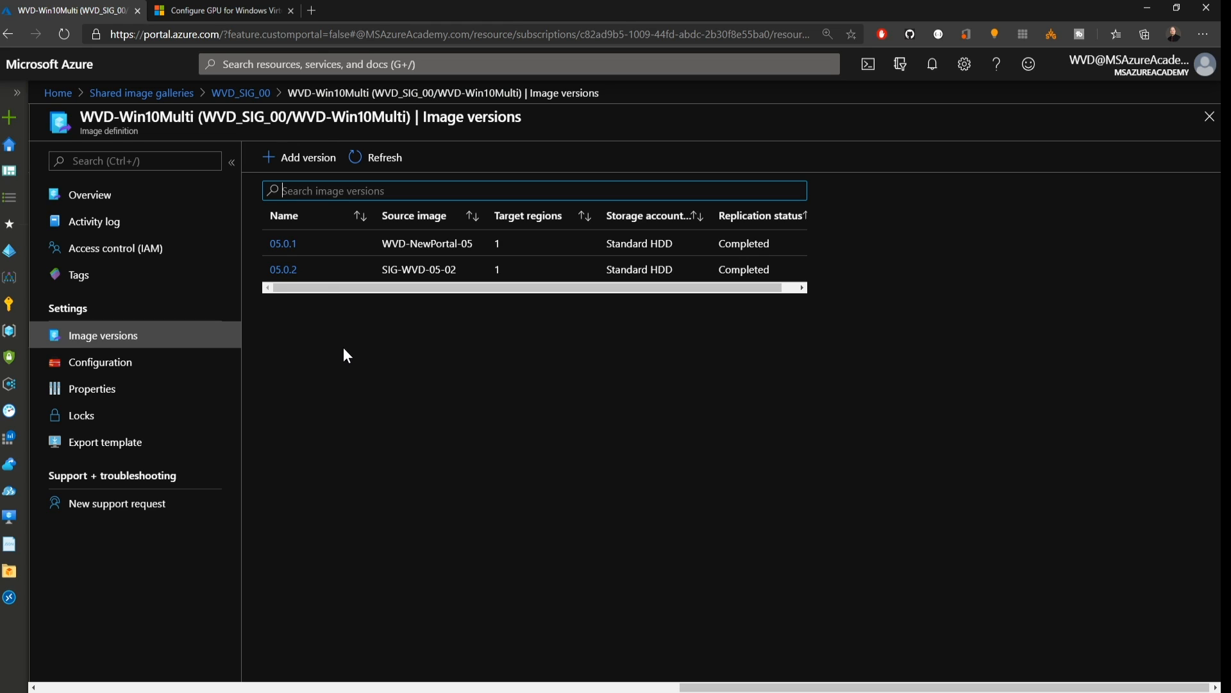
# Step: Add image version 2.0.0 from the GPU-WVD source, one East US replica on Premium SSD, through to review
pyautogui.click(307, 156)
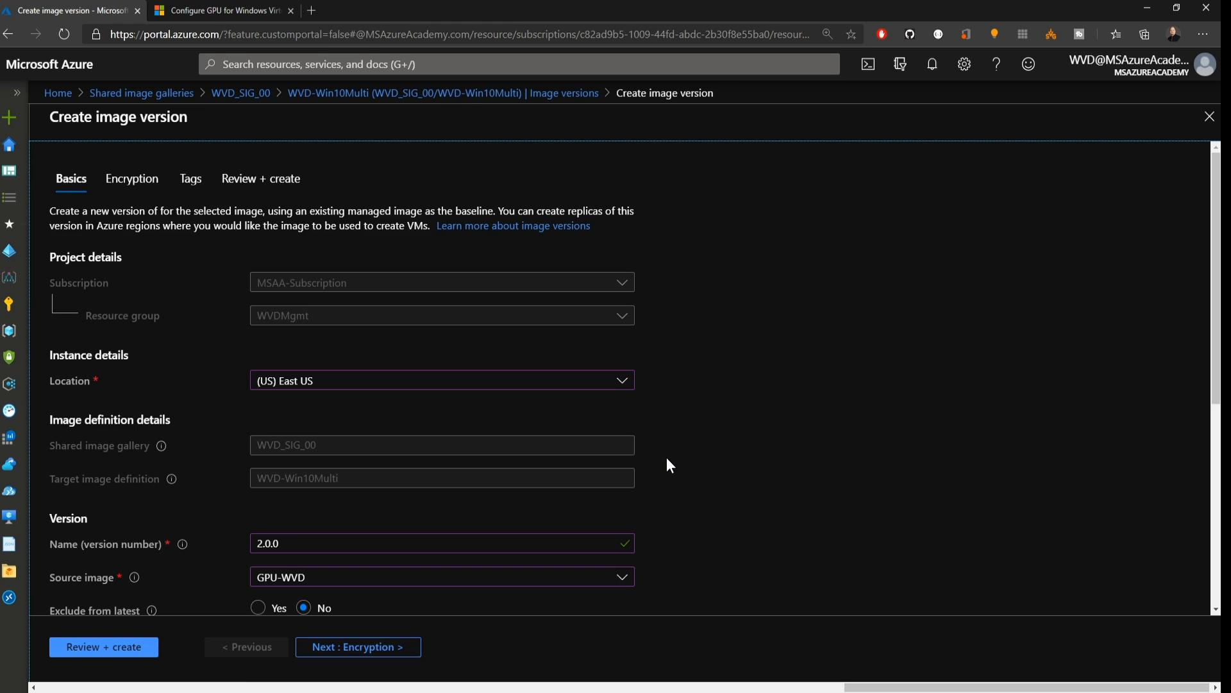
pyautogui.scroll(-3)
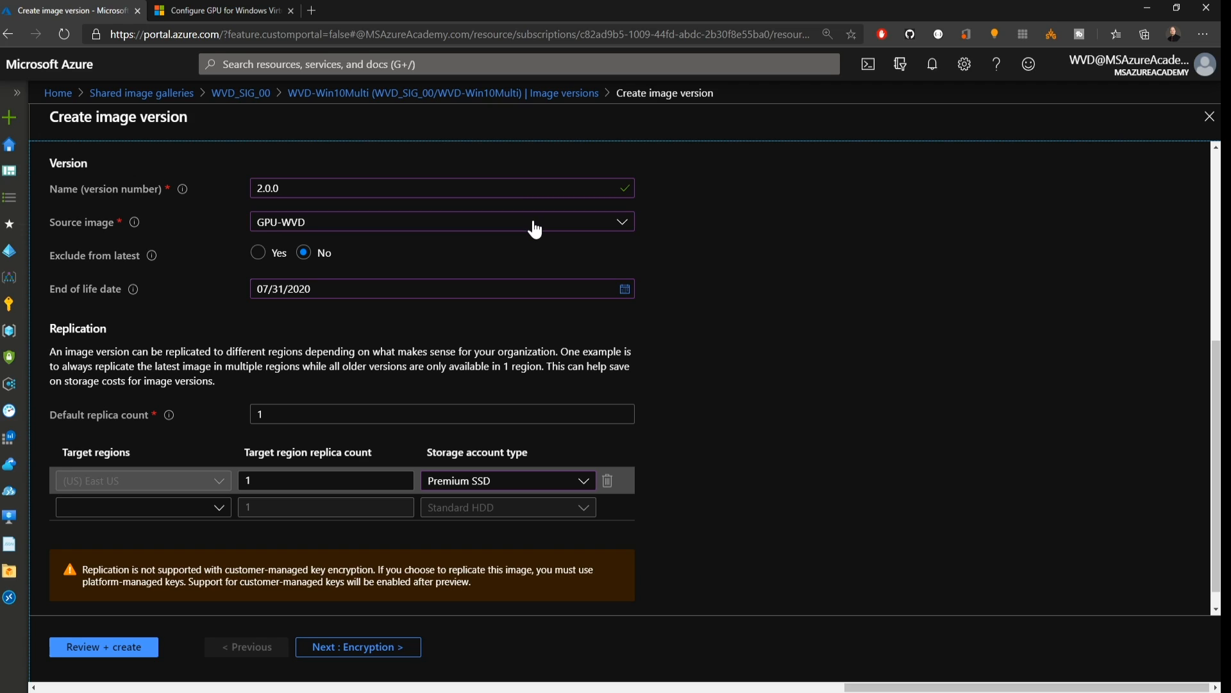
pyautogui.moveTo(363, 269)
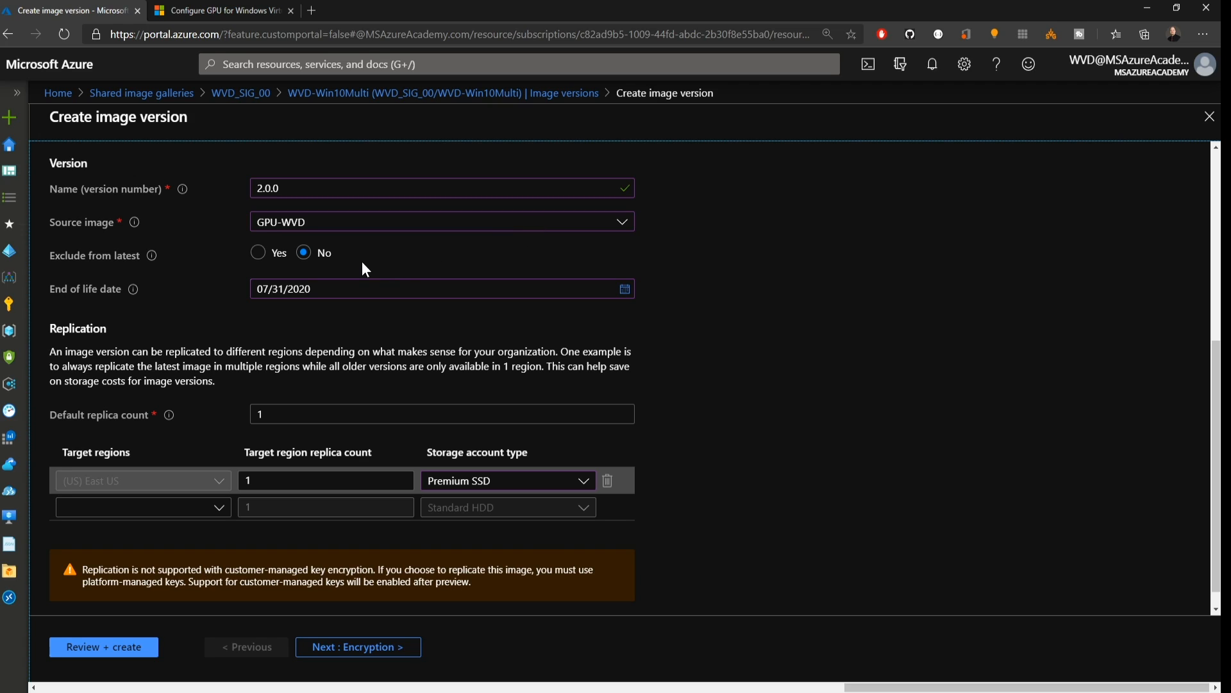
pyautogui.moveTo(349, 263)
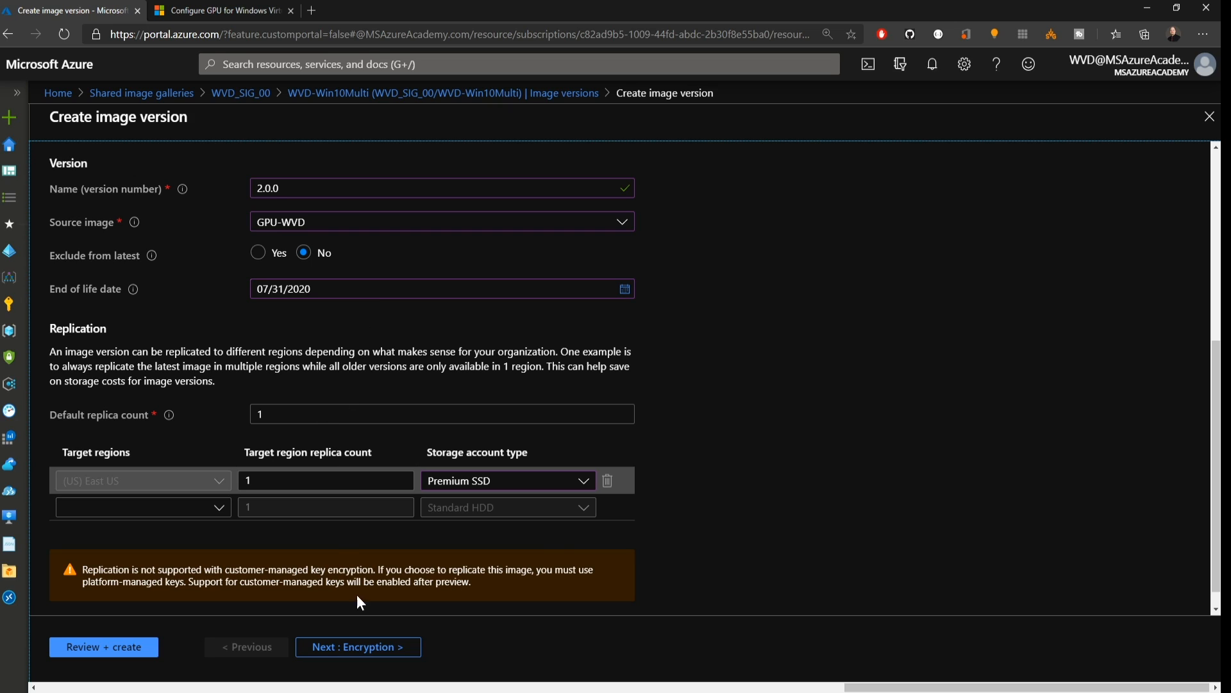
pyautogui.click(357, 646)
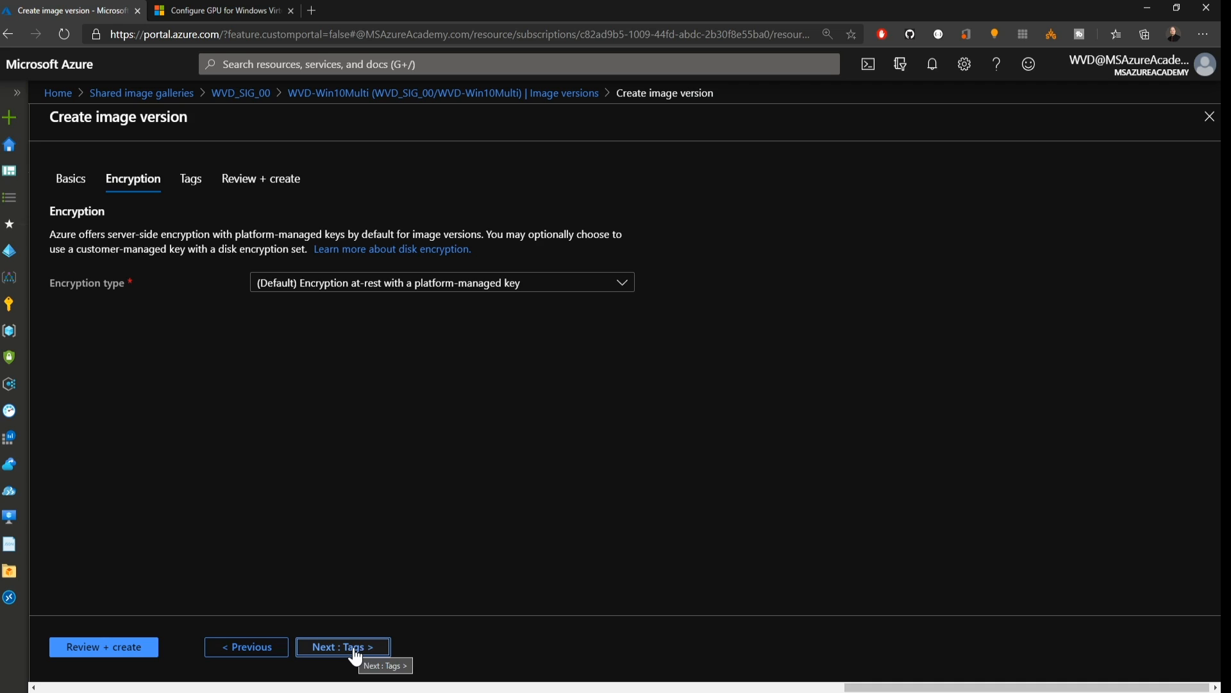
pyautogui.click(342, 646)
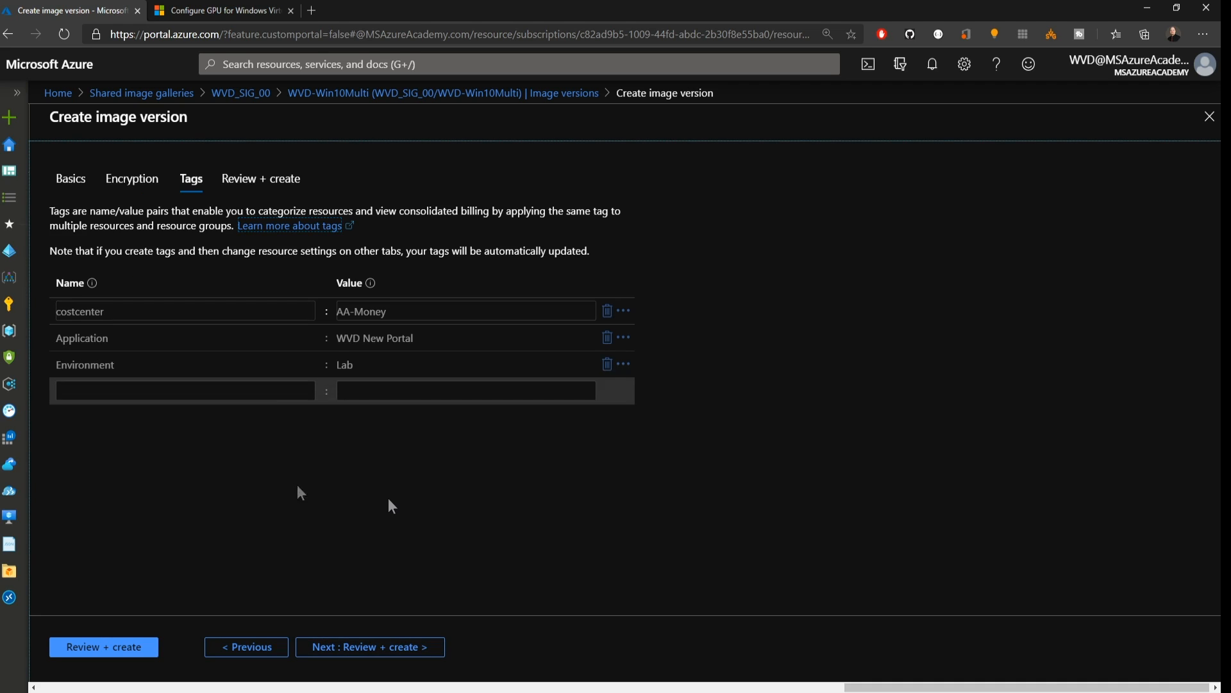
pyautogui.click(370, 646)
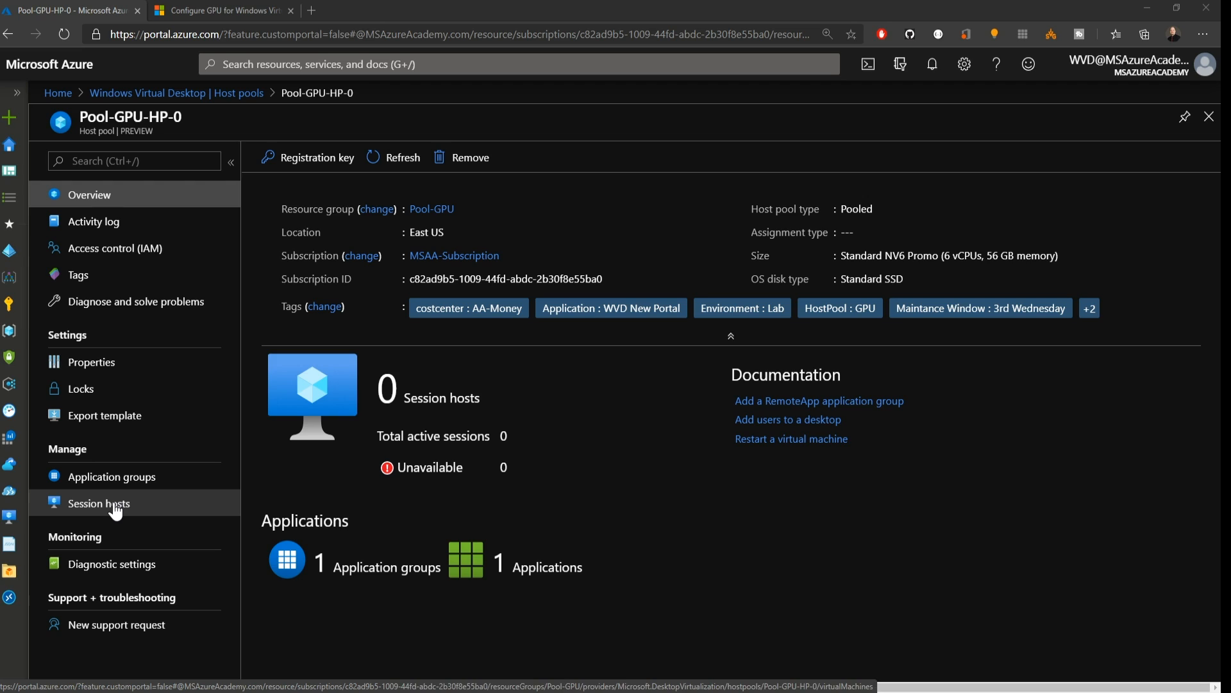
# Step: Begin adding a Standard NV6 Promo VM from the WVD-Win10Multi image to Pool-GPU-HP-0's session hosts
pyautogui.click(99, 503)
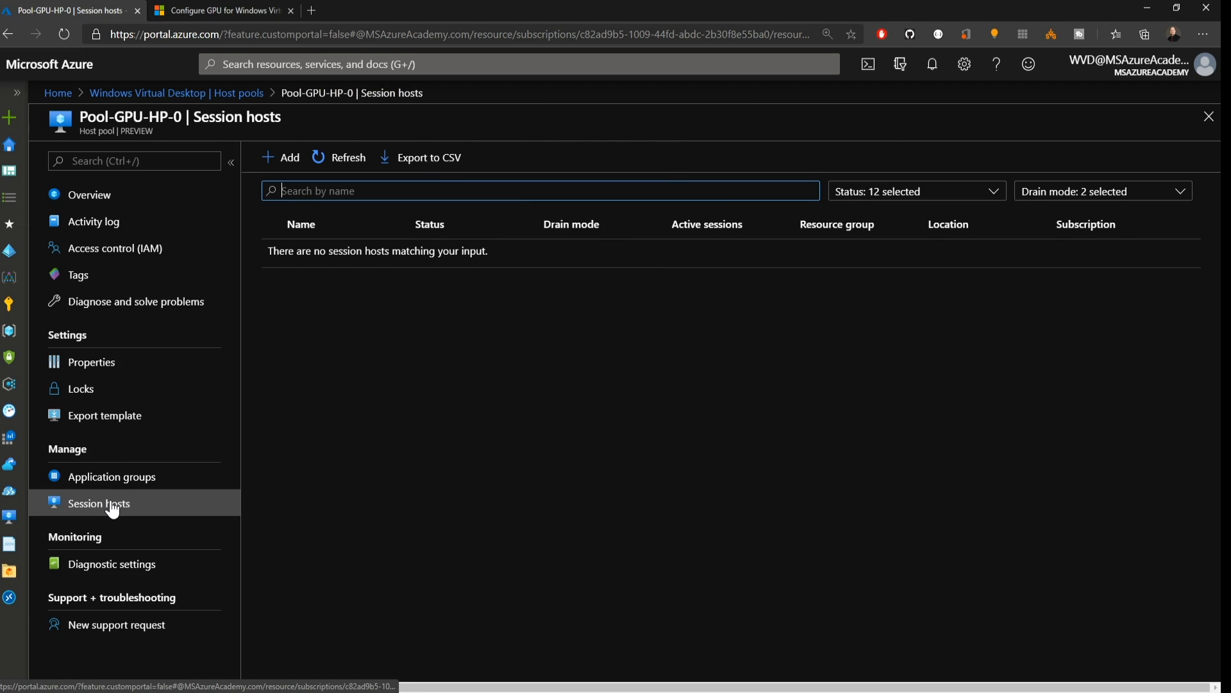
pyautogui.click(281, 157)
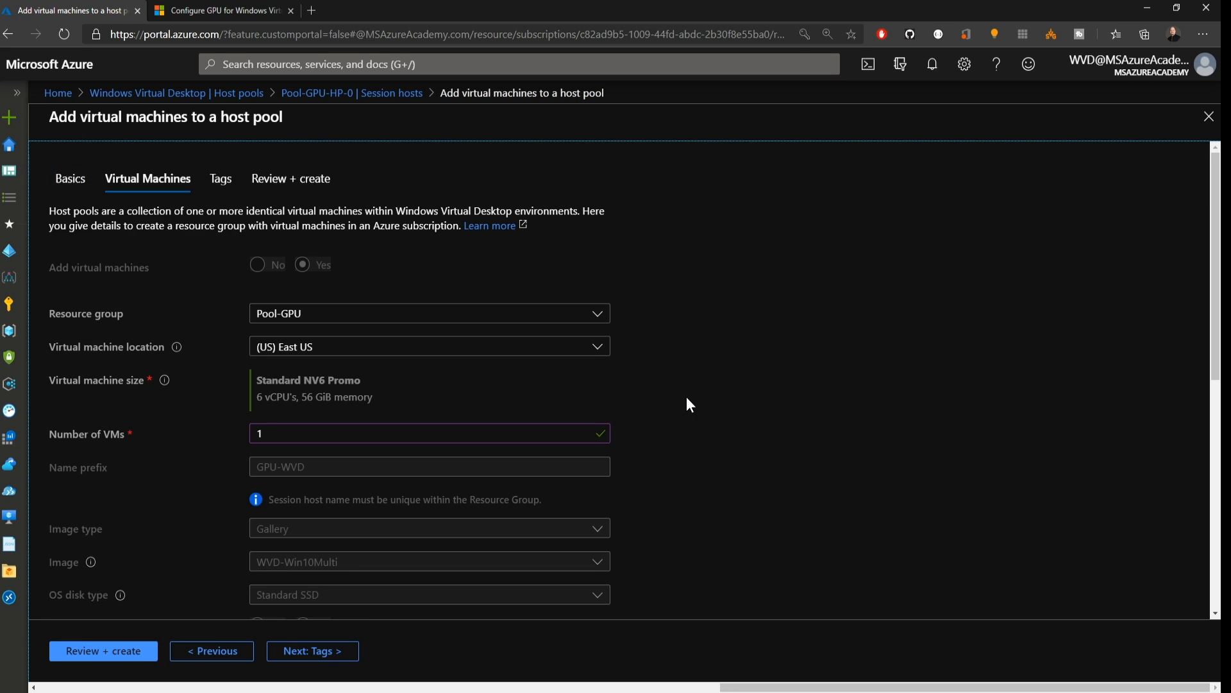
pyautogui.moveTo(687, 399)
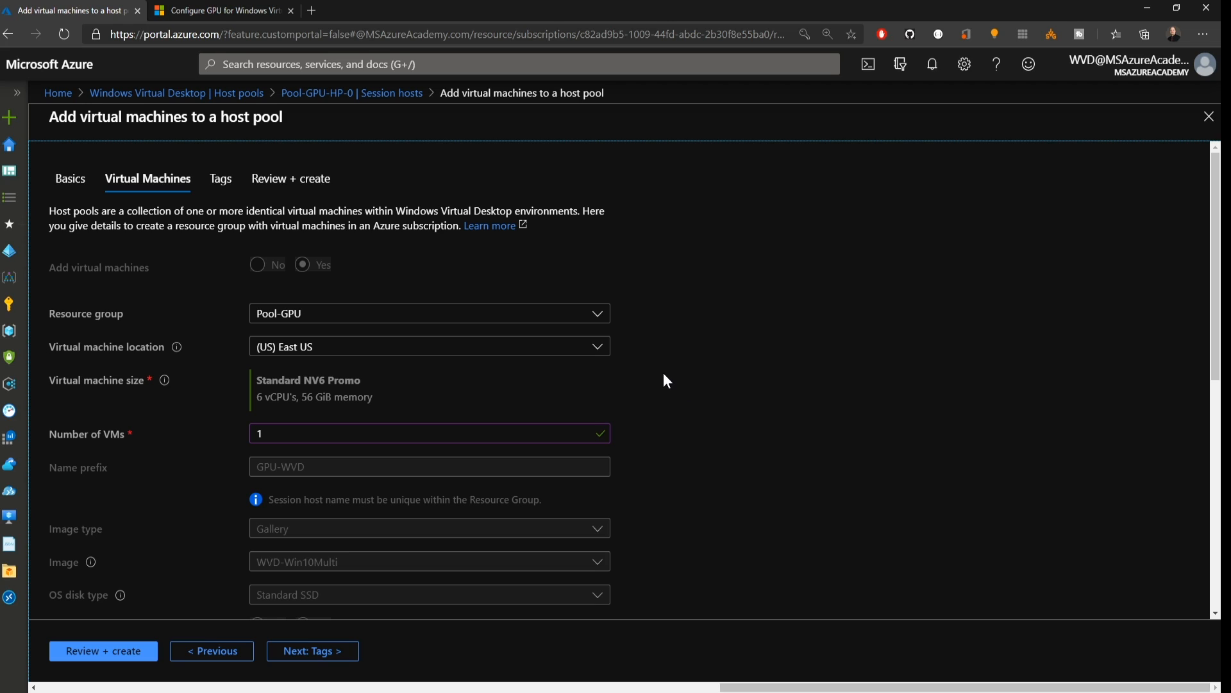
pyautogui.moveTo(474, 395)
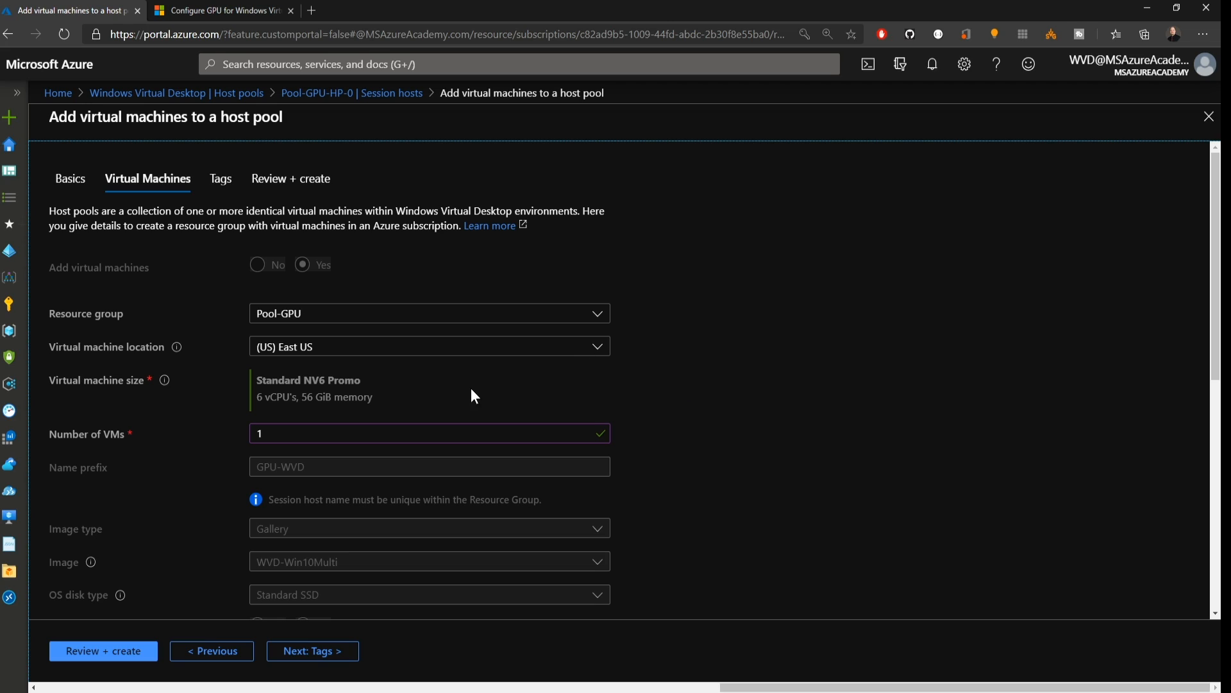
pyautogui.moveTo(470, 403)
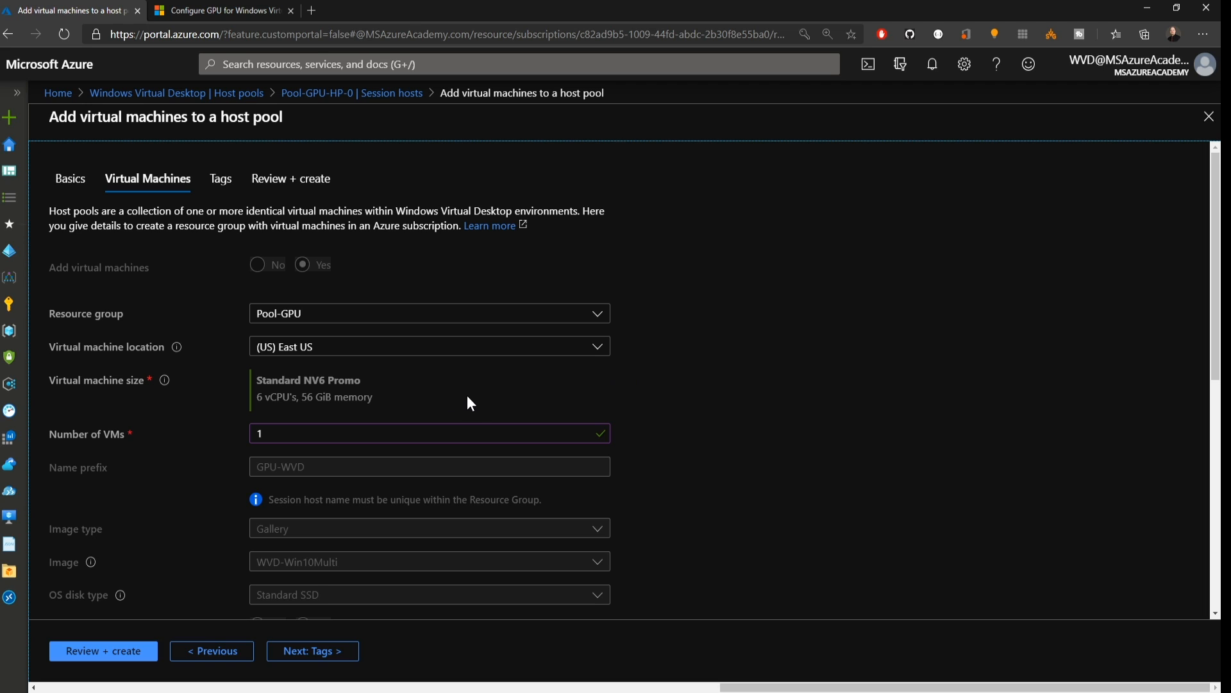
pyautogui.scroll(-3)
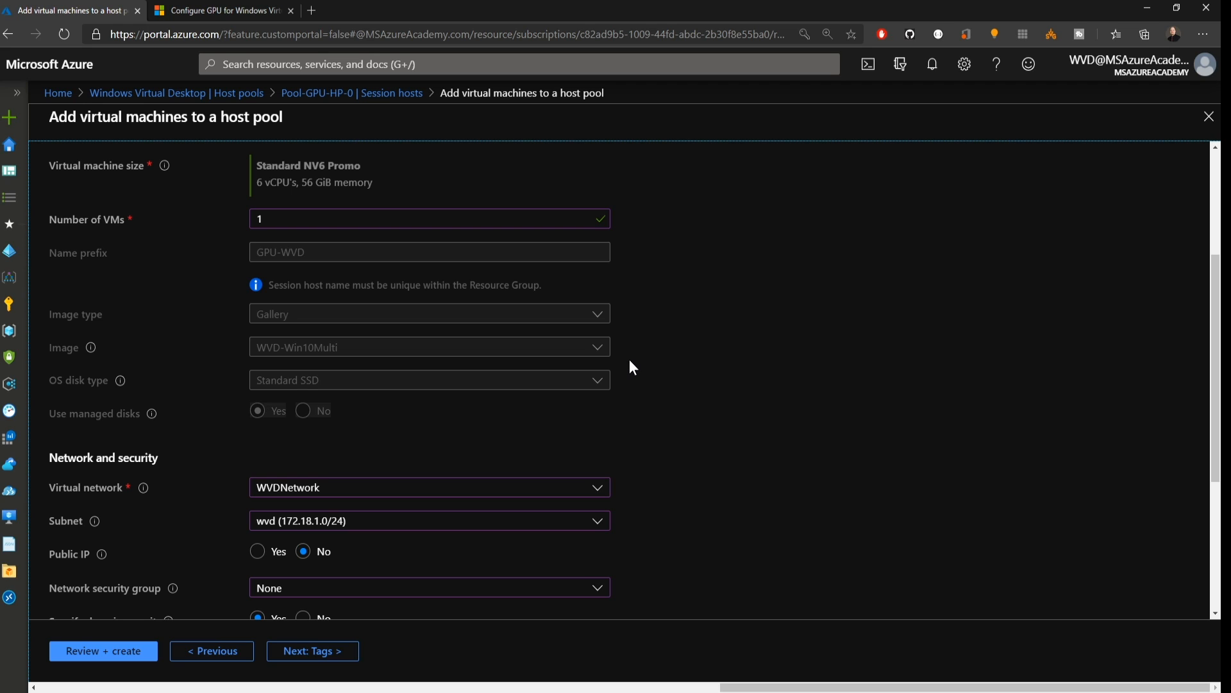
pyautogui.scroll(-3)
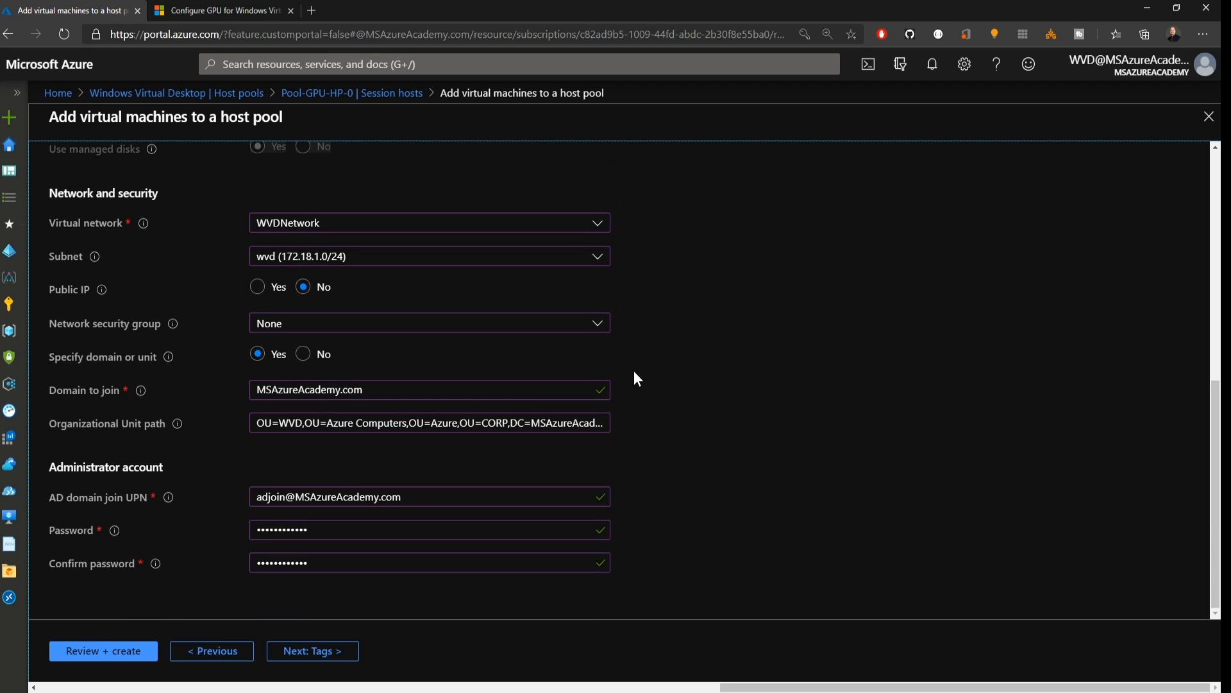
pyautogui.moveTo(518, 476)
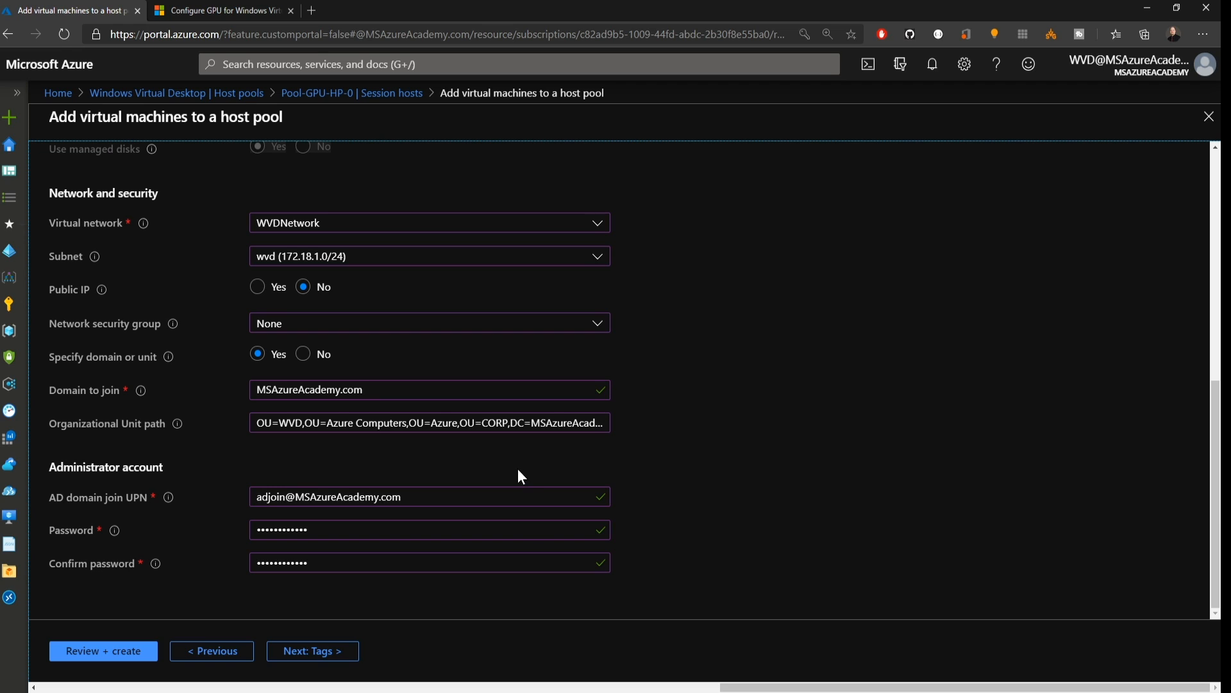
# Step: Validate the new session host settings and launch the deployment
pyautogui.click(312, 650)
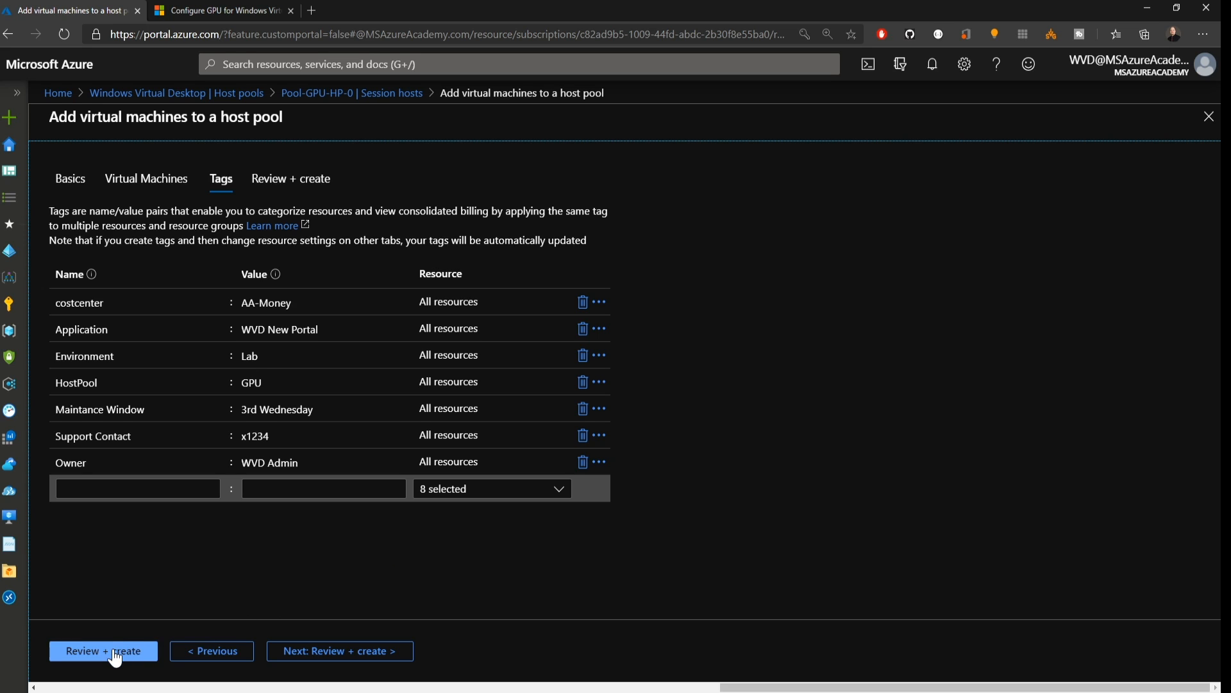
pyautogui.click(103, 650)
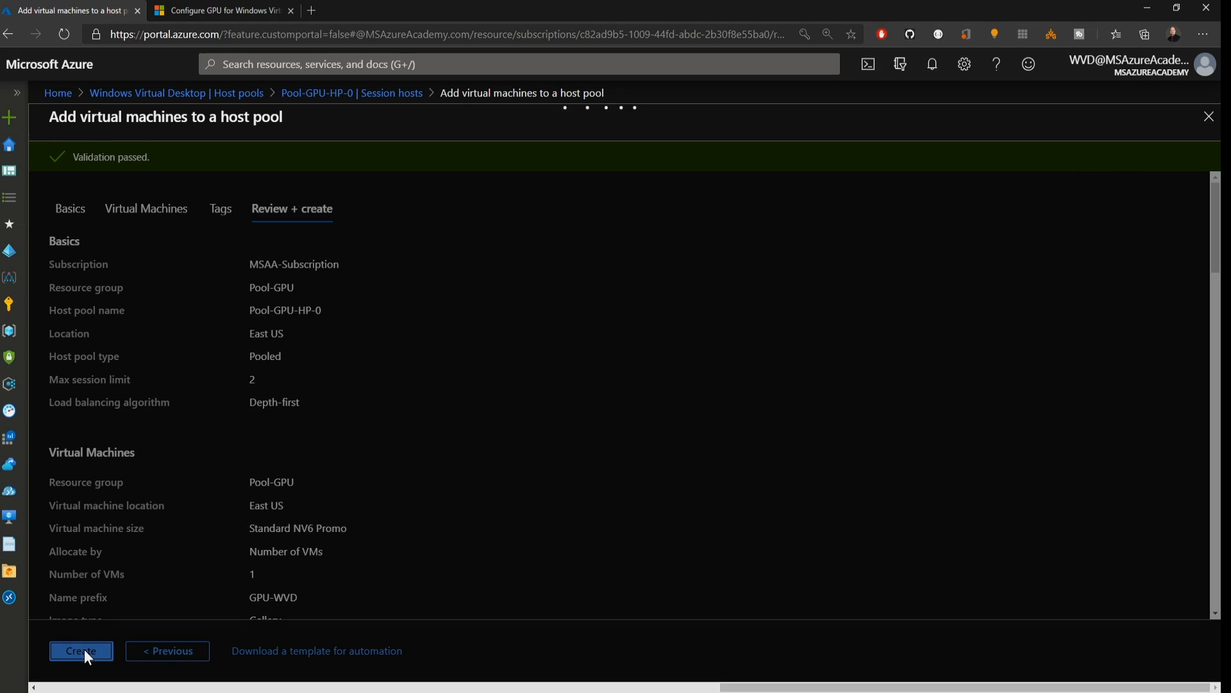
pyautogui.click(80, 650)
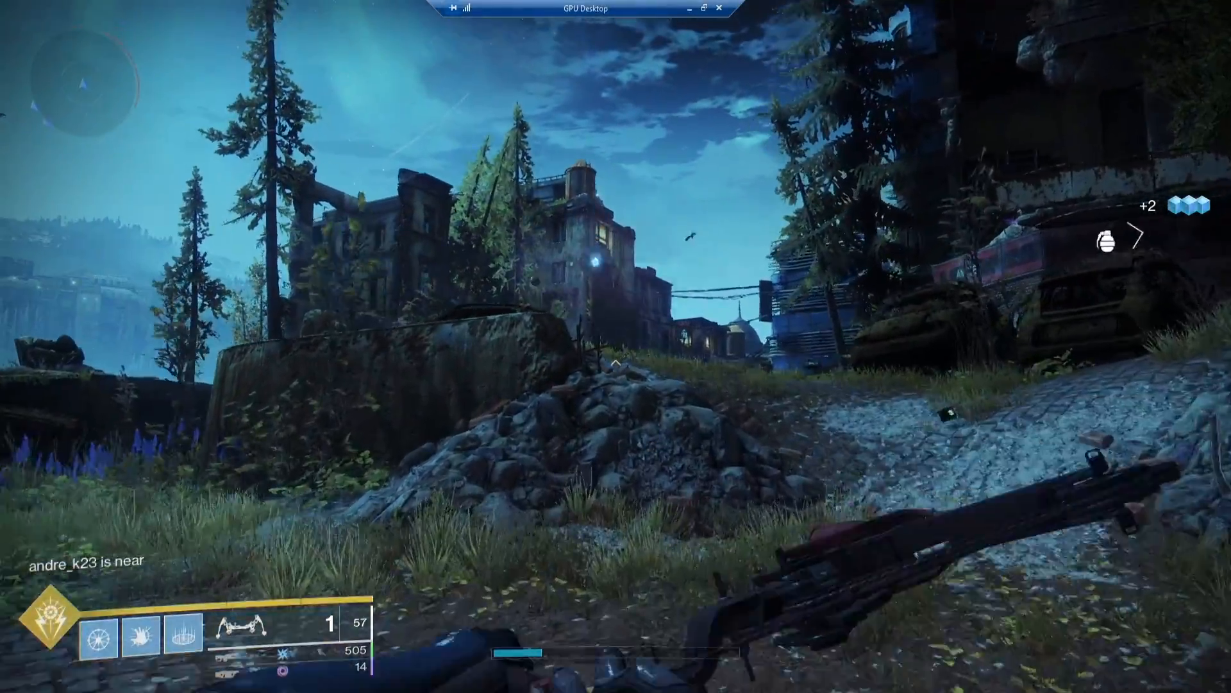
pyautogui.moveTo(616, 358)
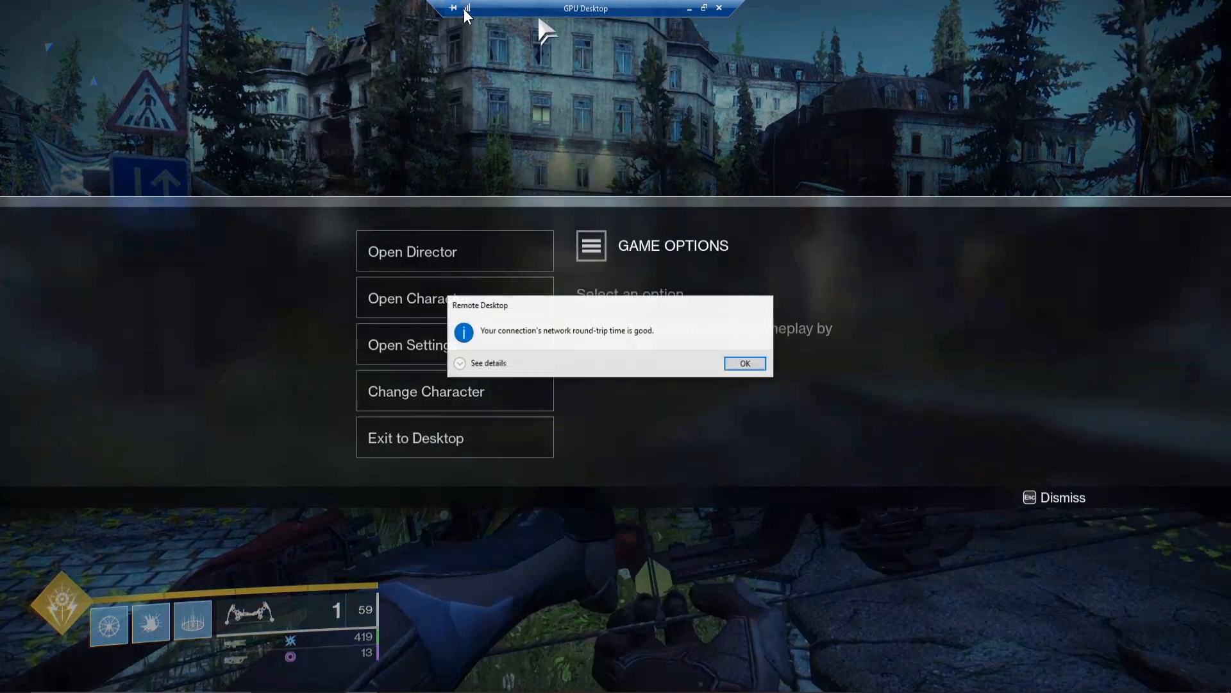
# Step: Read the connection details (23 ms RTT, 77.79 Mbps, 49 FPS) and dismiss the quality message
pyautogui.click(488, 363)
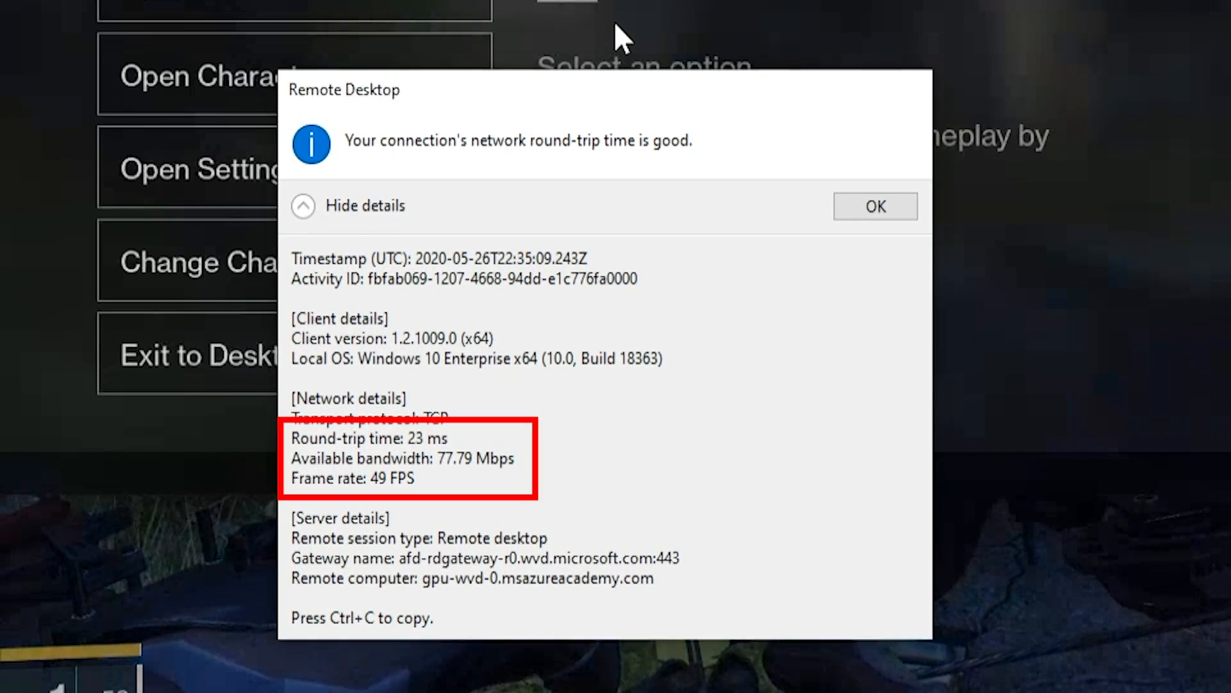
pyautogui.click(875, 205)
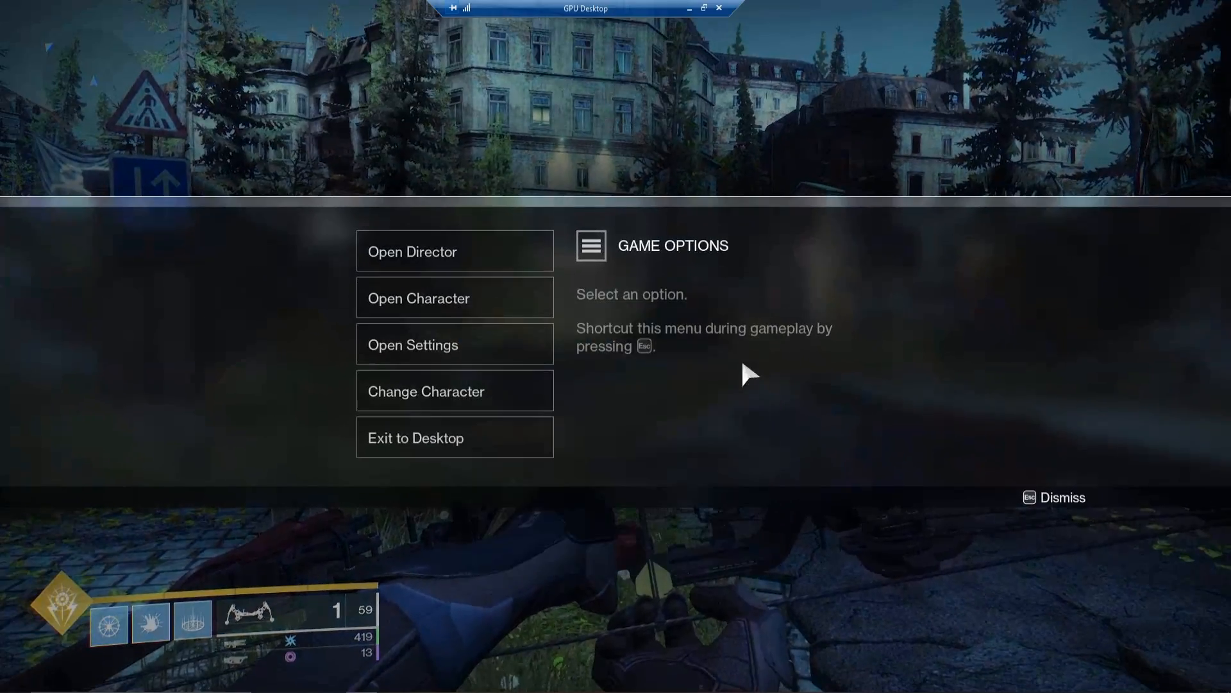